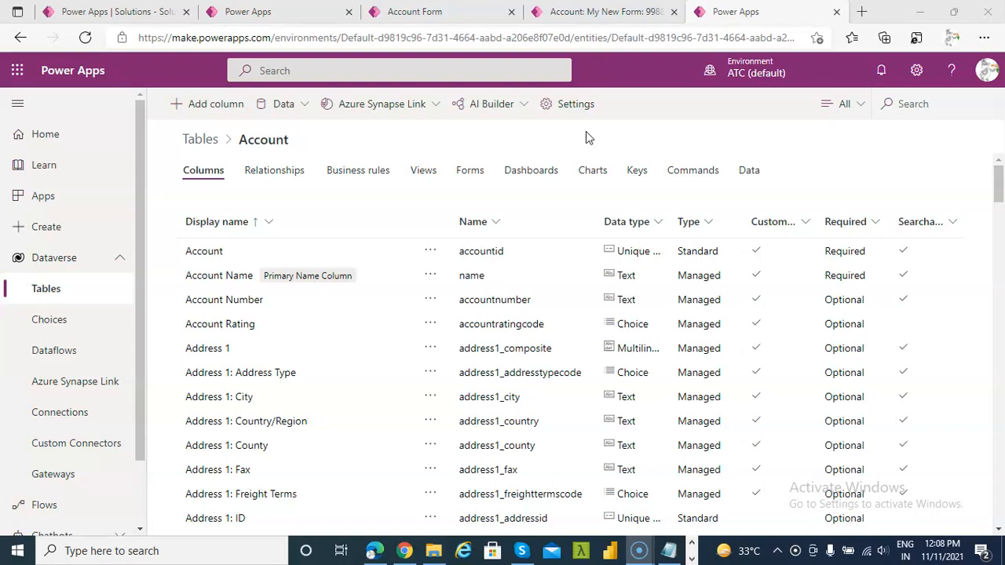
# Step: Scroll the Account table's columns down to MyColumn1 with logical name cr76a_mycolumn1
pyautogui.scroll(-3)
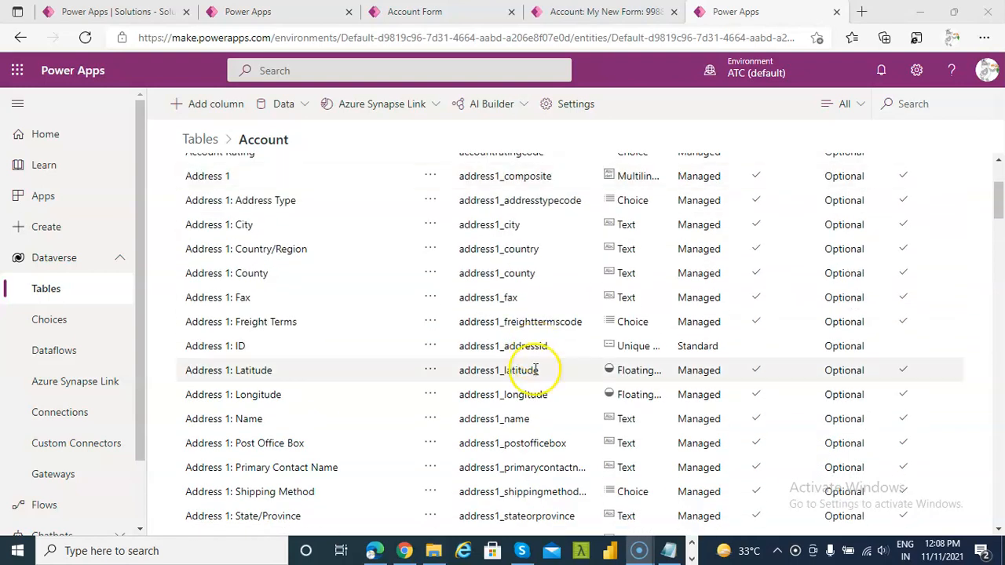
pyautogui.scroll(-3)
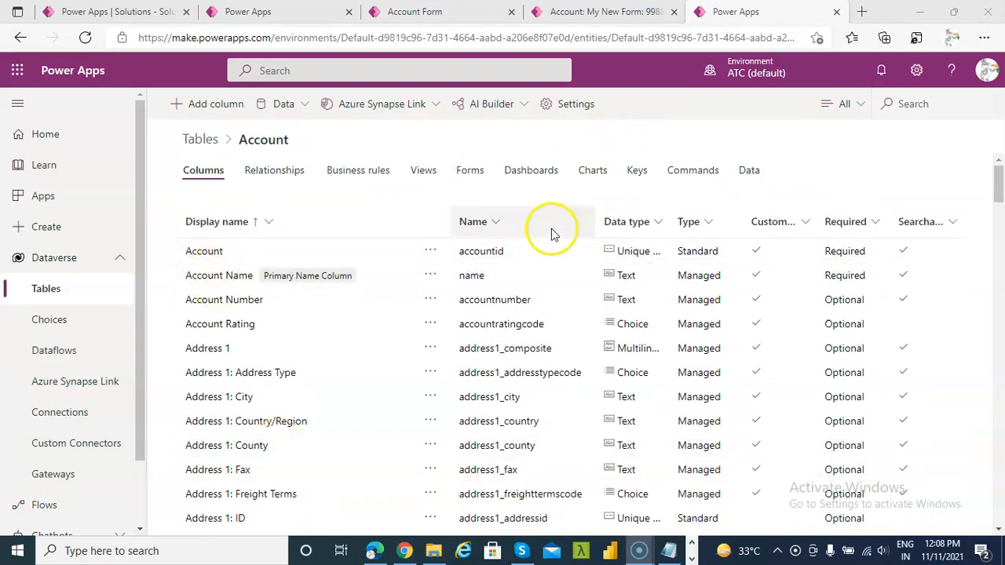
pyautogui.scroll(-3)
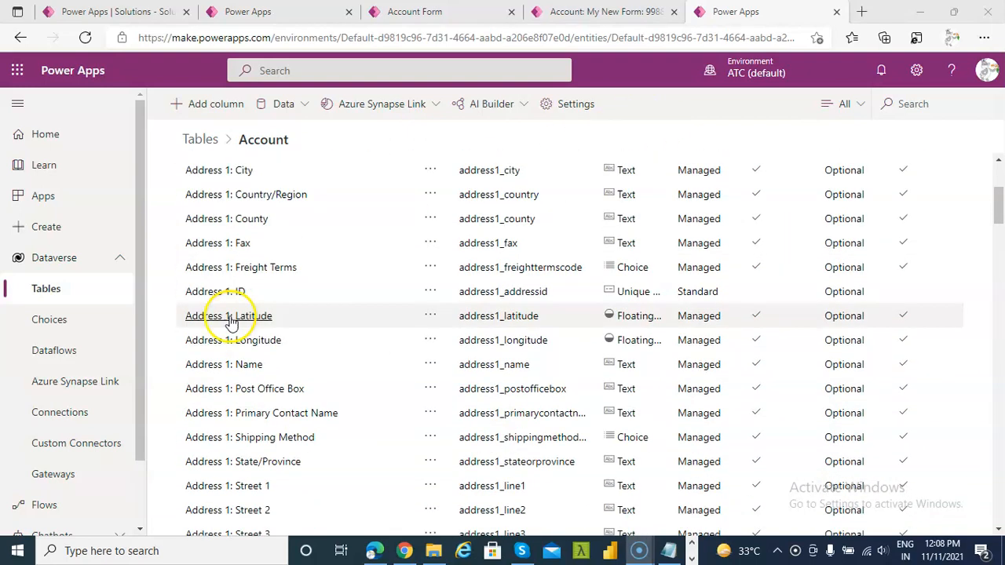
pyautogui.scroll(-3)
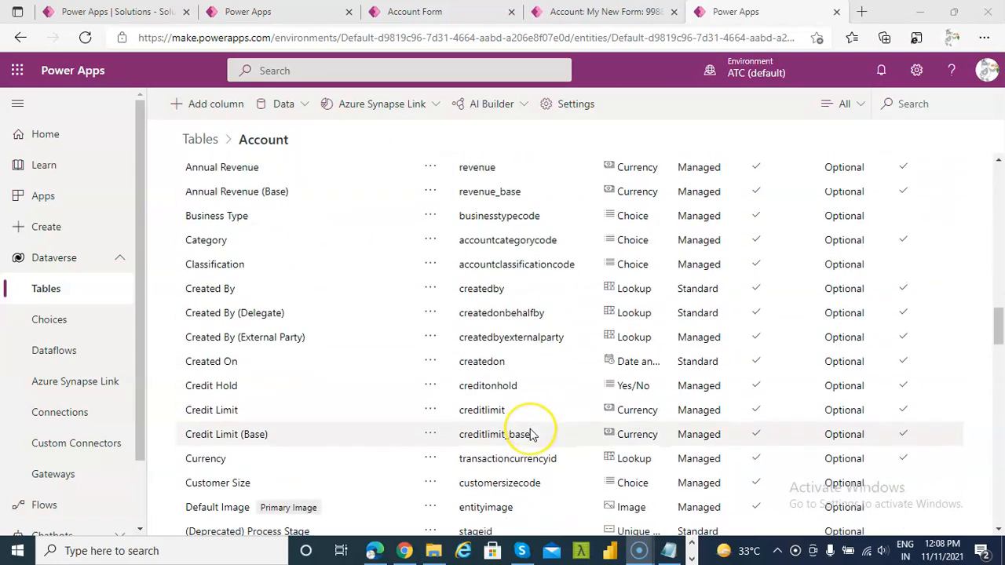
pyautogui.scroll(-3)
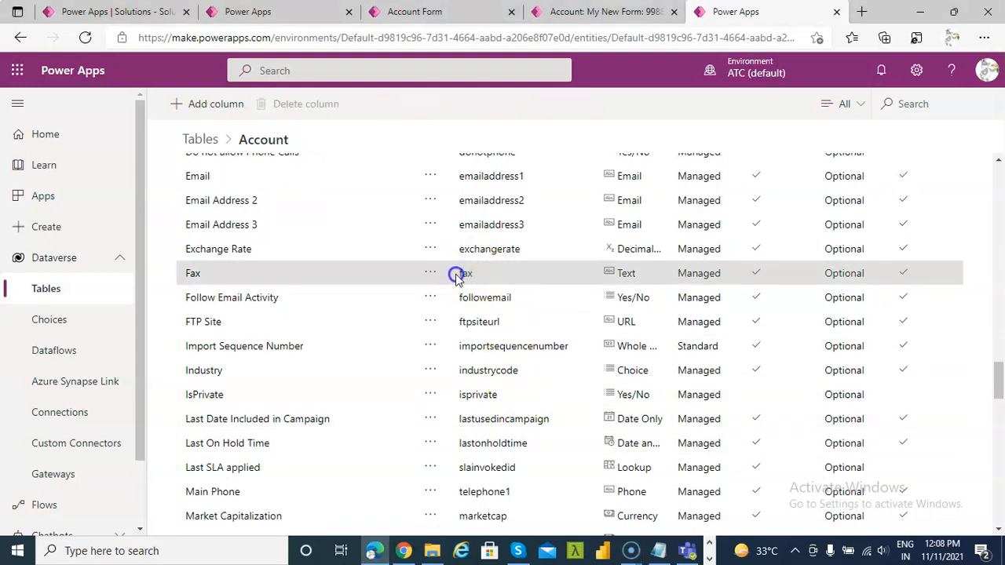
pyautogui.scroll(-3)
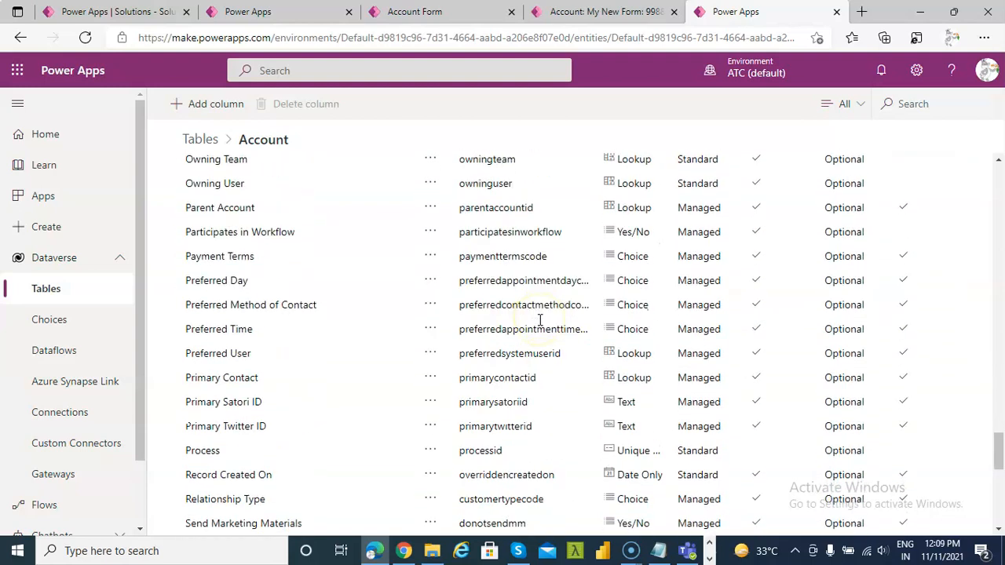
pyautogui.scroll(-3)
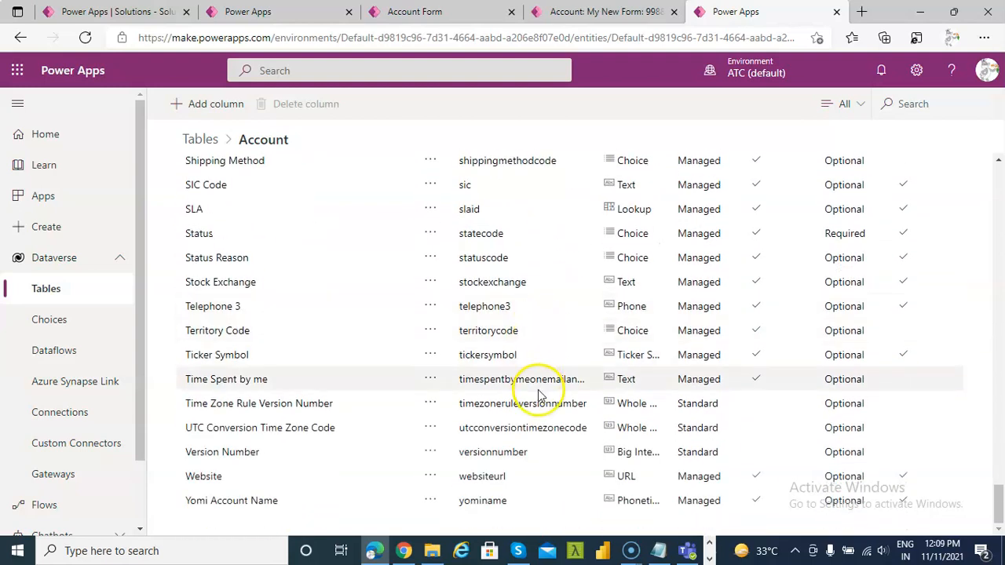
pyautogui.scroll(3)
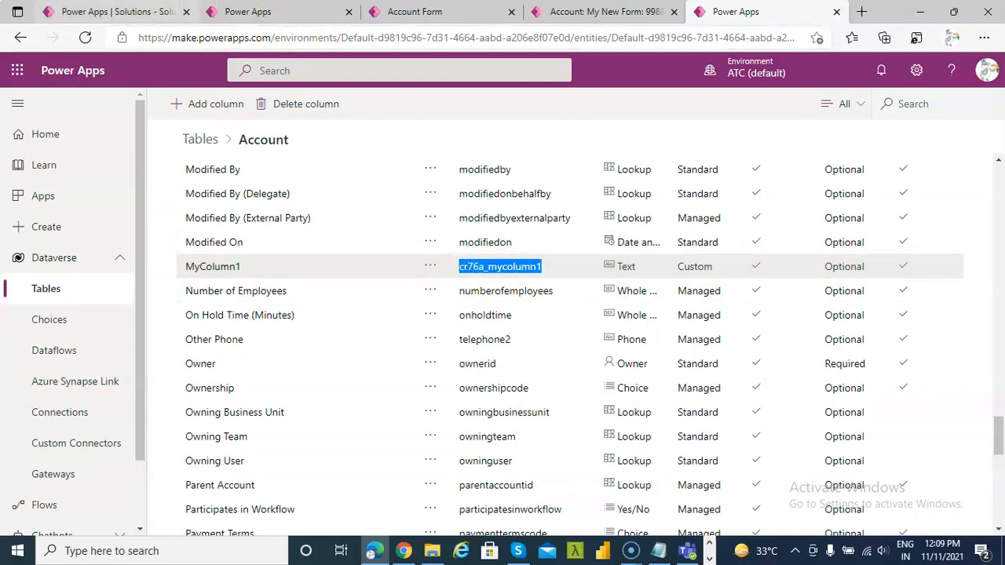
# Step: Return to the solutions list and open the SolutionRetrieveRecord2 solution
pyautogui.click(59, 133)
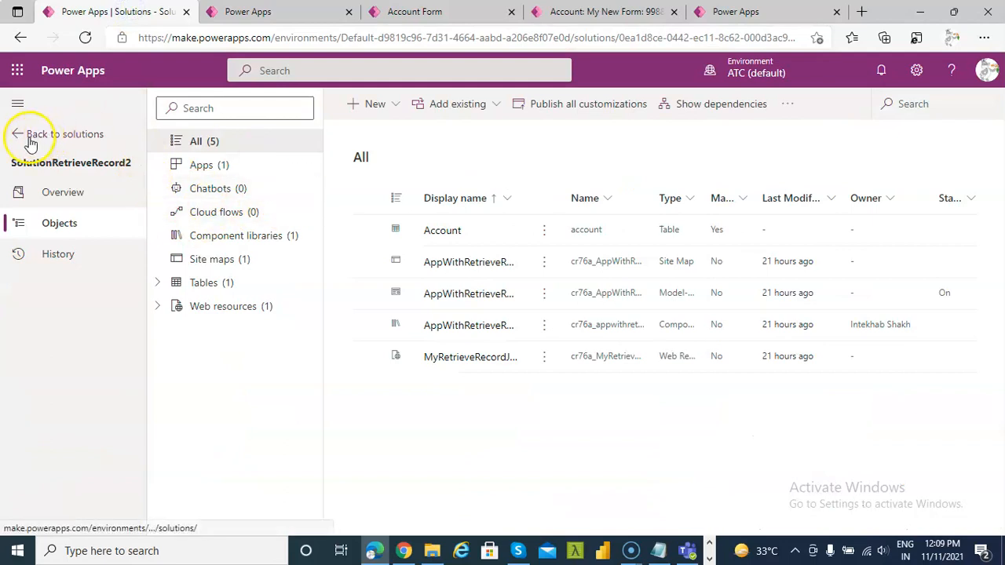
pyautogui.moveTo(426, 153)
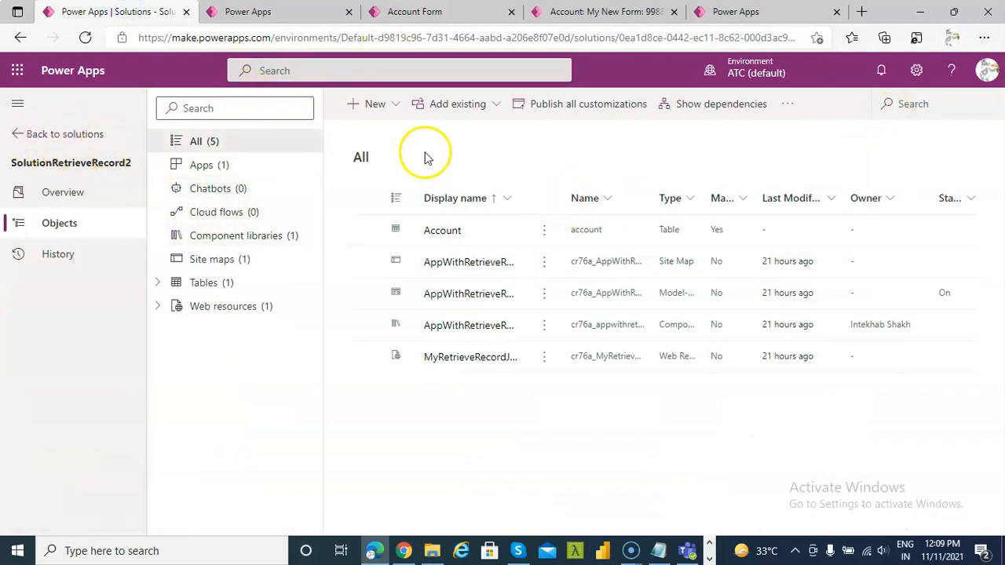
pyautogui.moveTo(253, 11)
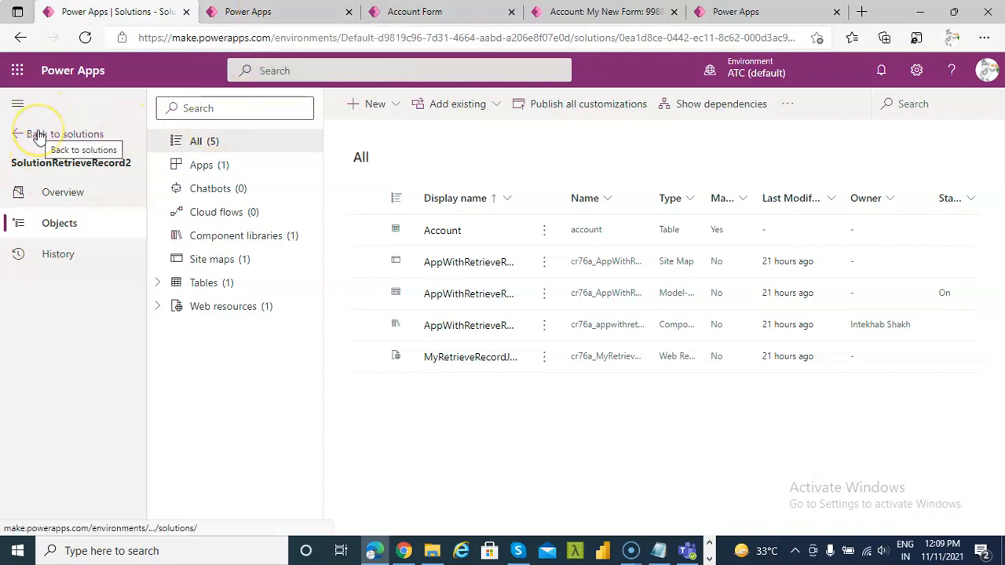
pyautogui.click(37, 135)
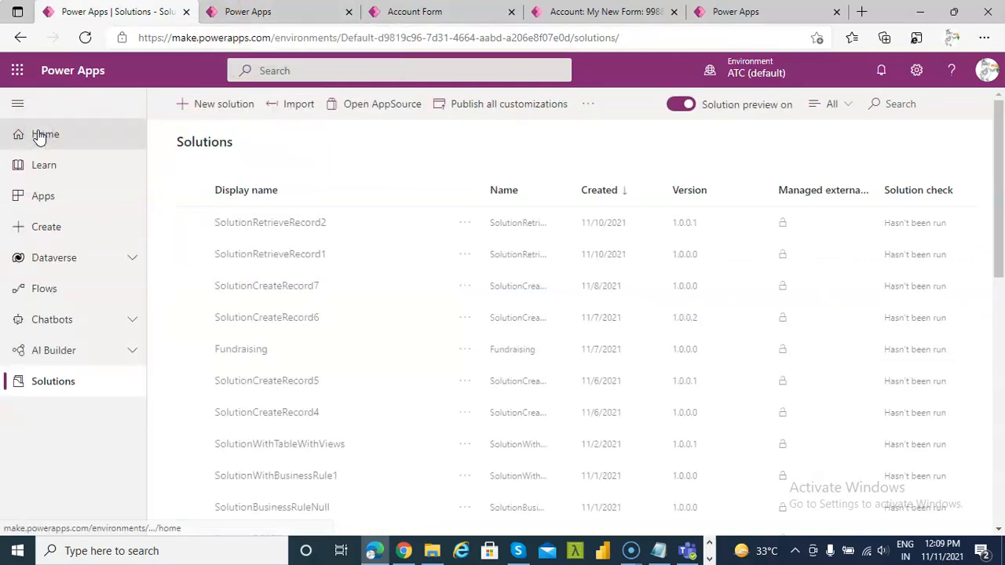
pyautogui.click(270, 223)
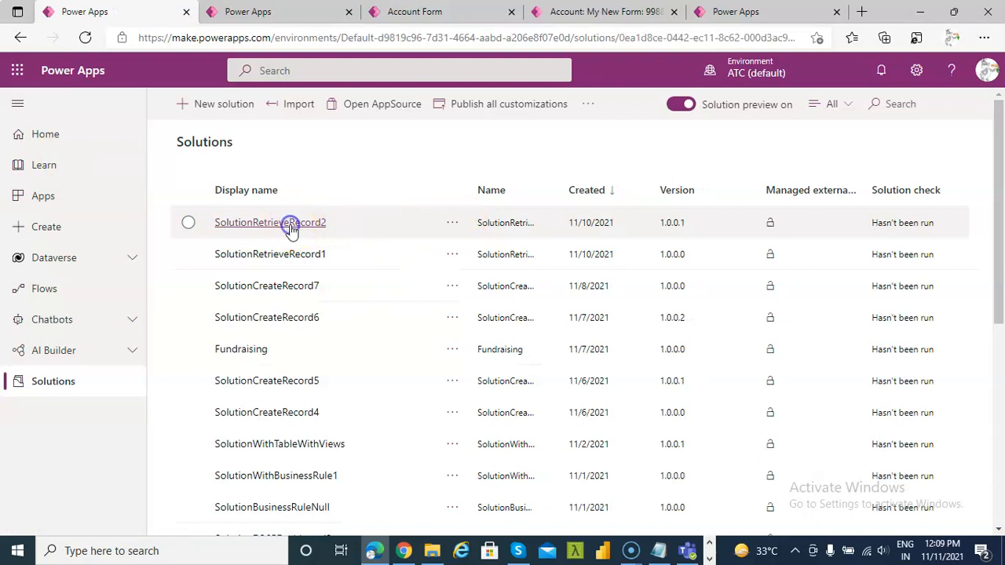
pyautogui.click(270, 223)
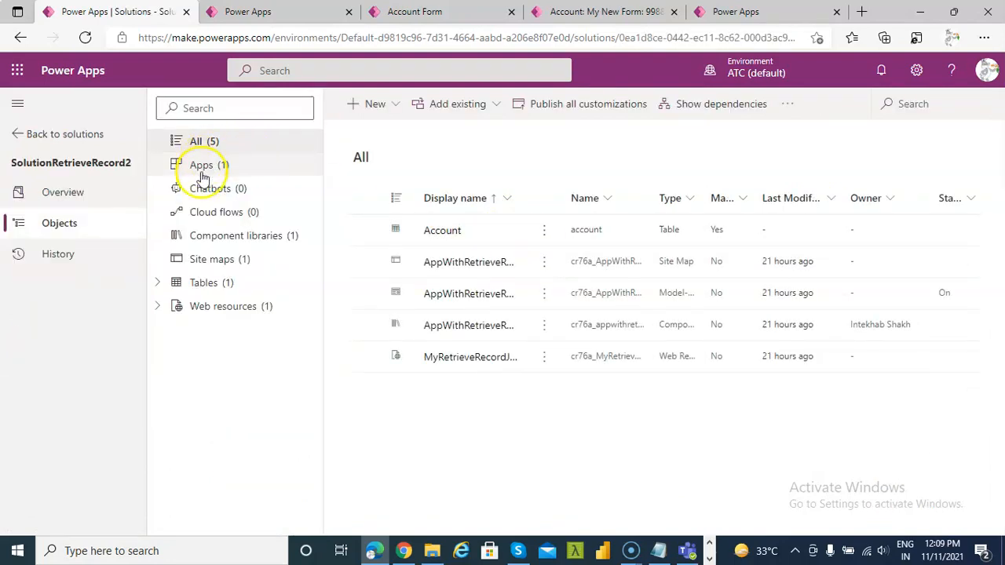
# Step: Filter the solution to Apps and open AppWithRetrieveRecord in the designer
pyautogui.click(201, 165)
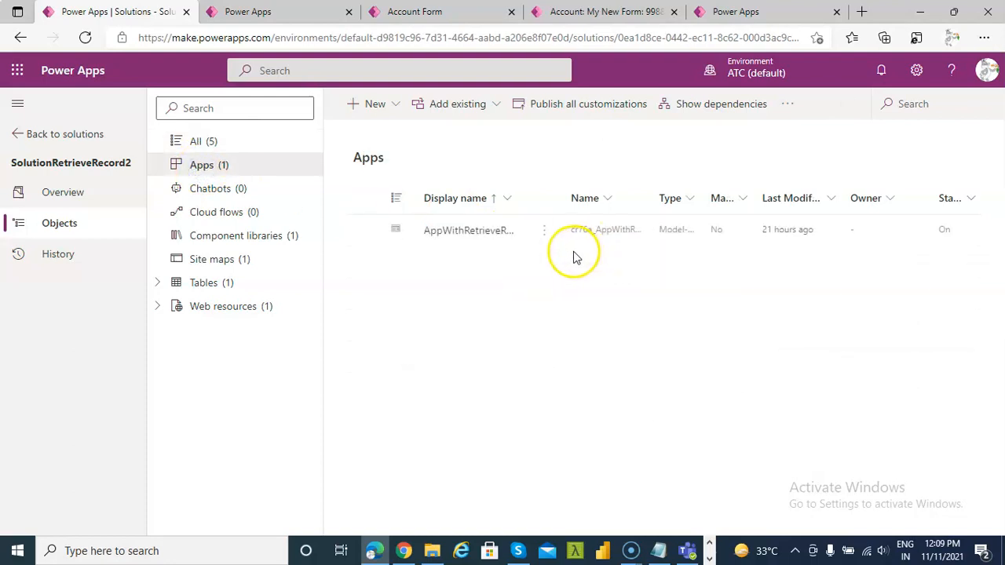
pyautogui.click(544, 229)
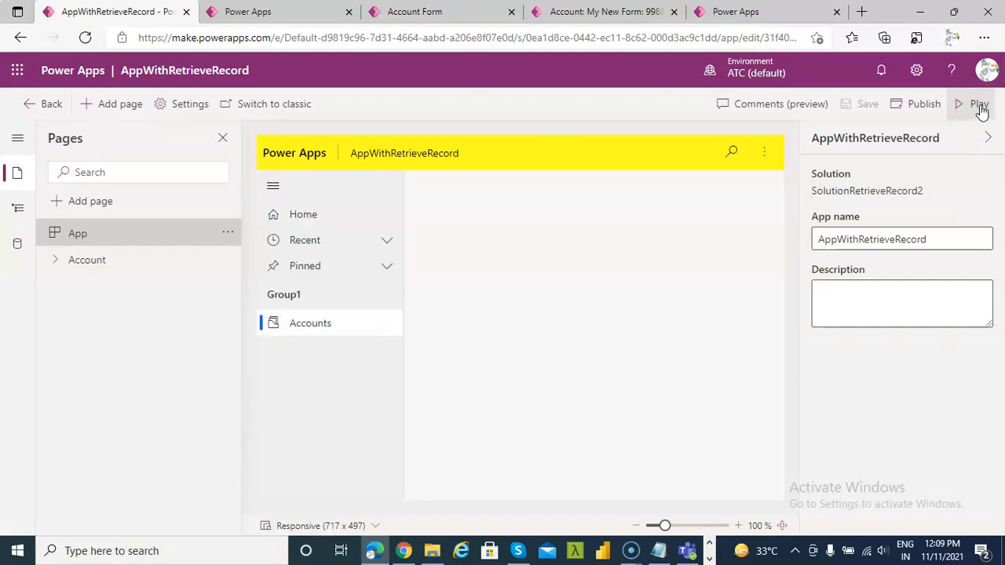
# Step: Play the app, start a new Account record and trigger RetrieveRecord on the form
pyautogui.click(980, 104)
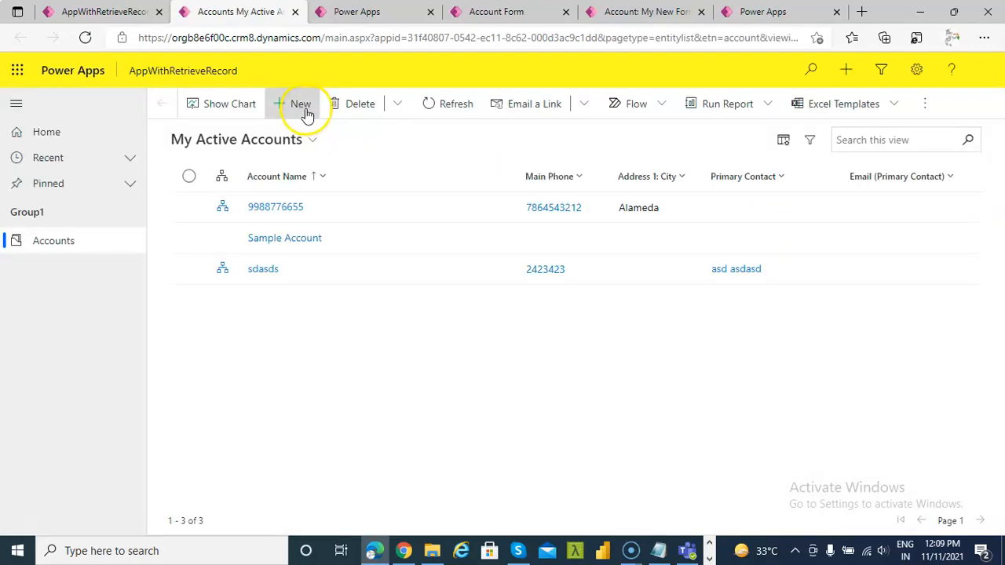
pyautogui.click(300, 104)
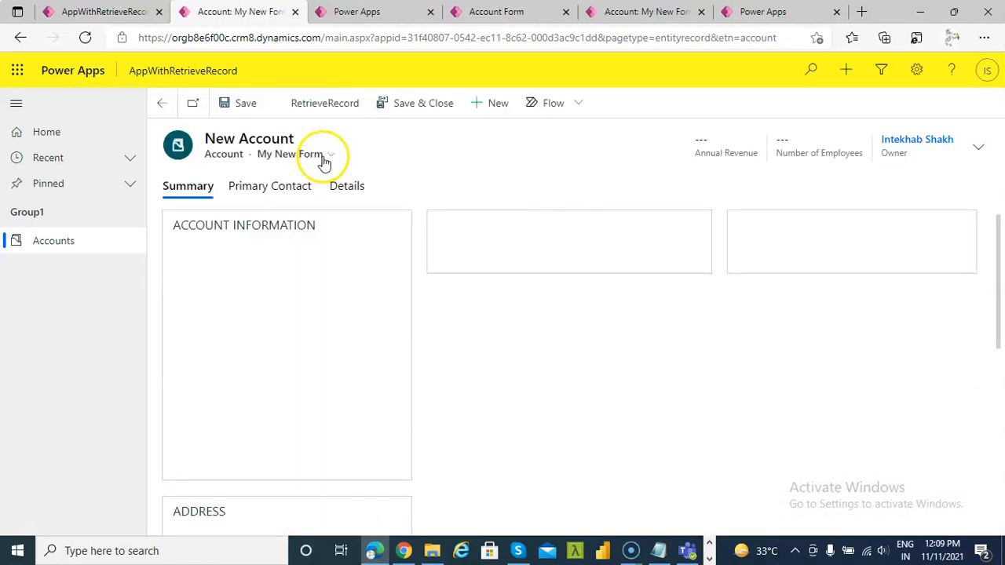
pyautogui.click(323, 104)
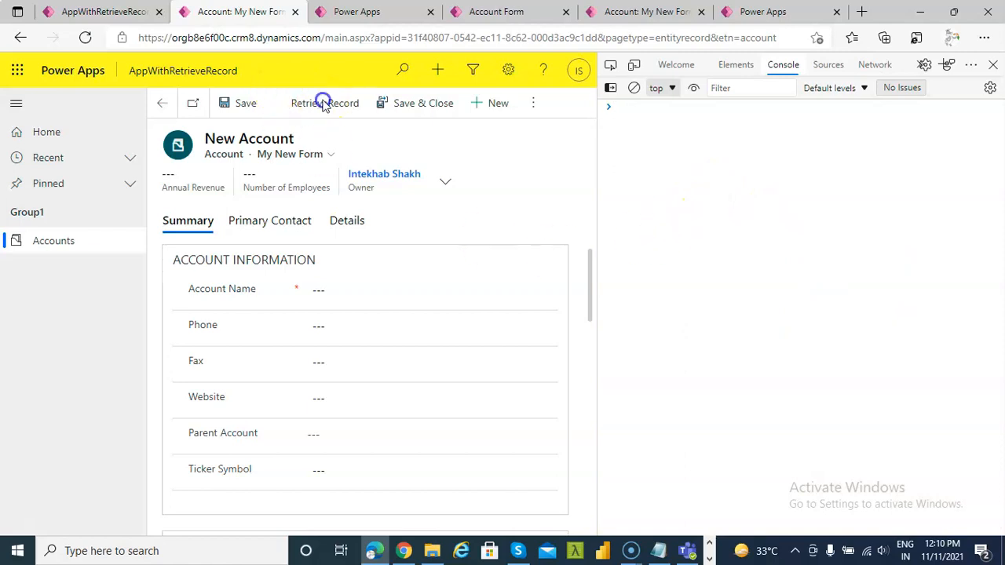
pyautogui.click(324, 104)
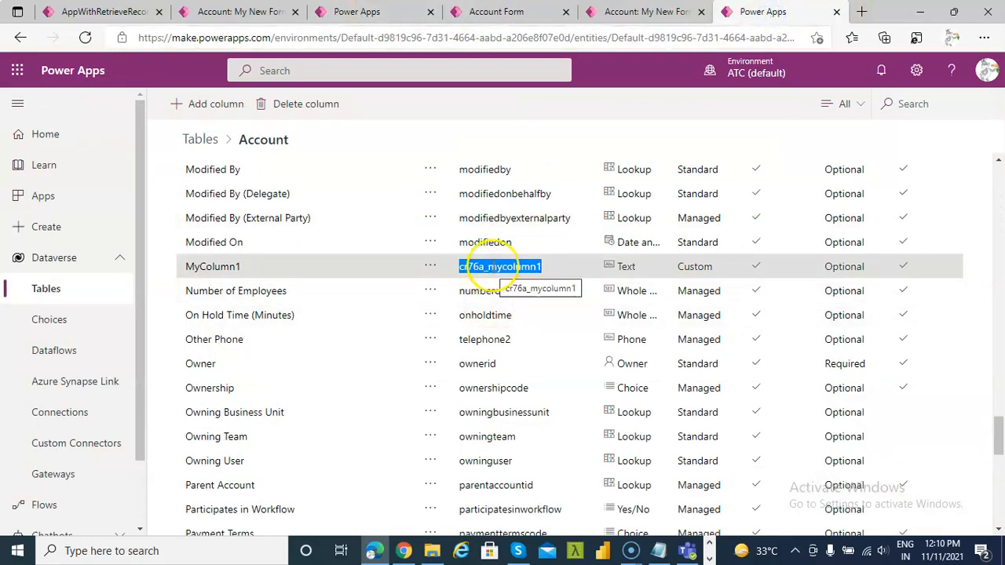
# Step: Return to the app designer and bring up the Account page's options
pyautogui.click(644, 11)
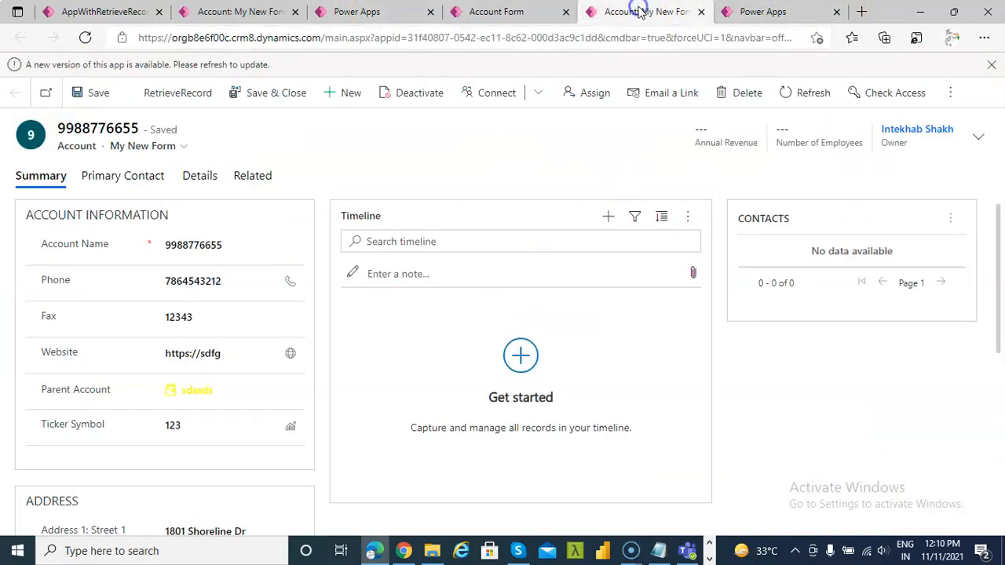
pyautogui.click(355, 11)
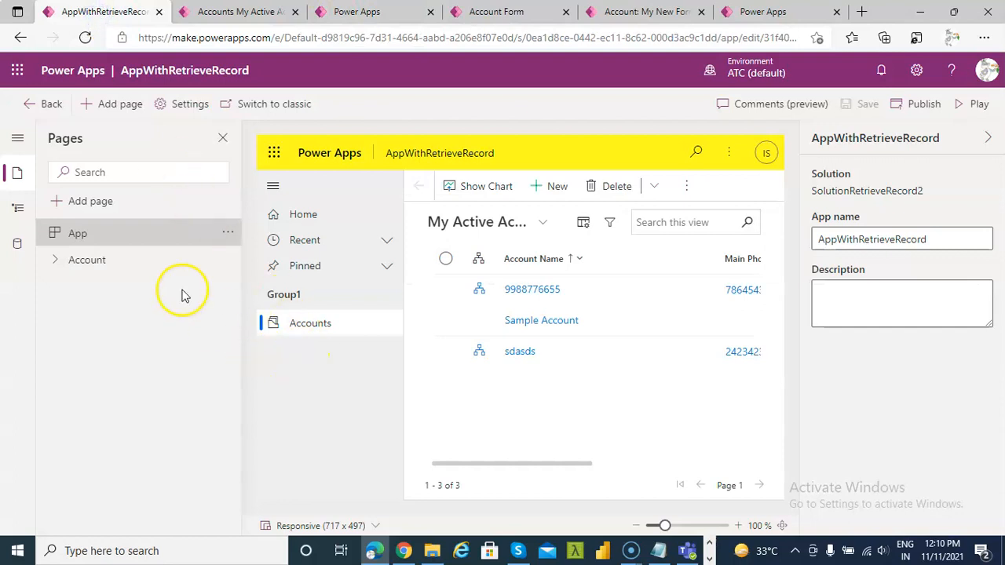
pyautogui.click(227, 261)
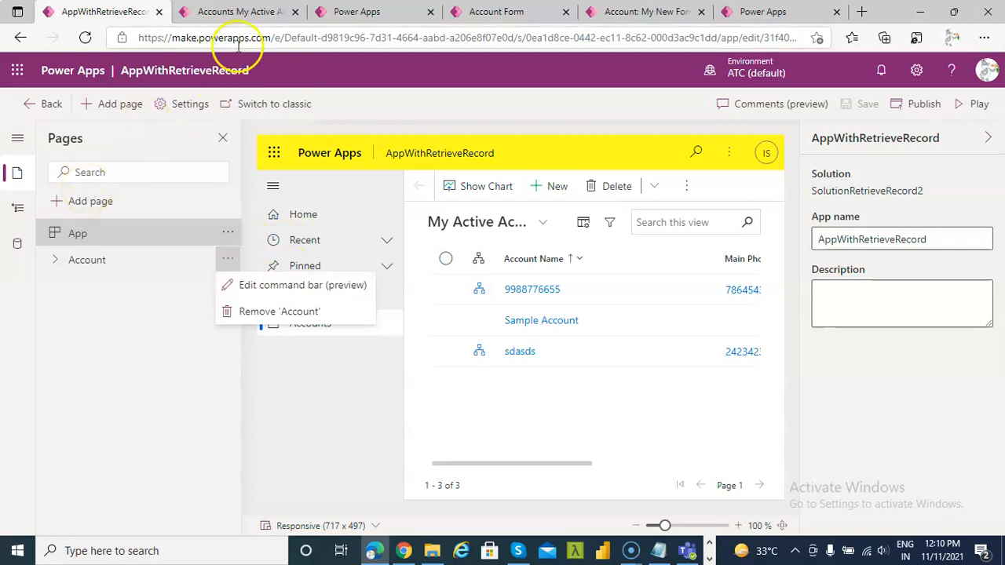
pyautogui.click(235, 11)
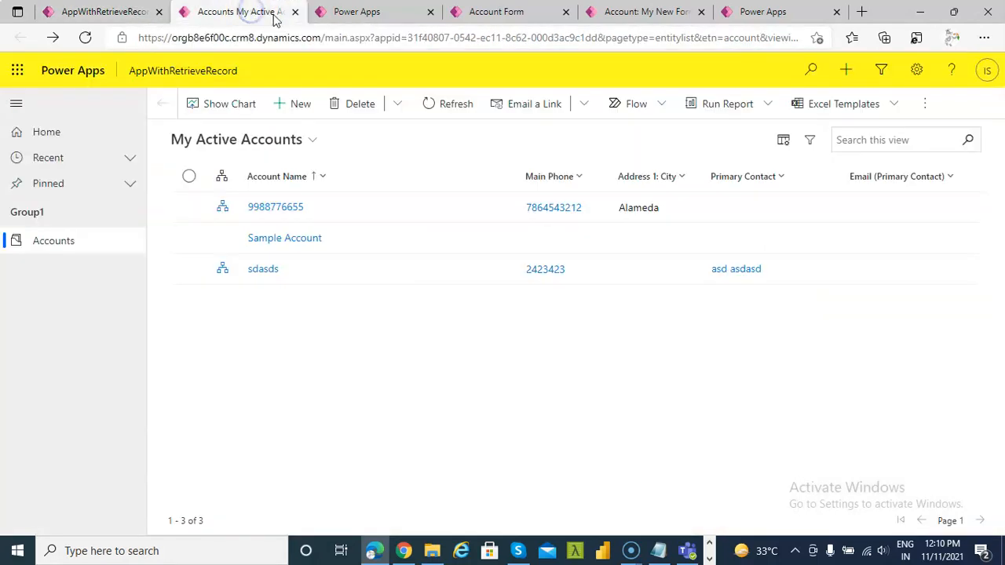
pyautogui.click(644, 11)
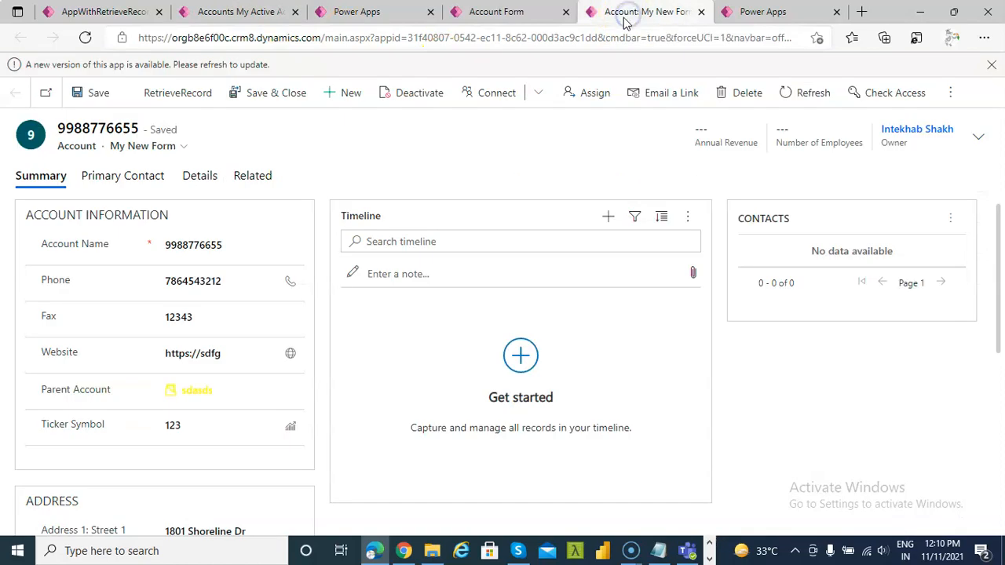
pyautogui.click(510, 11)
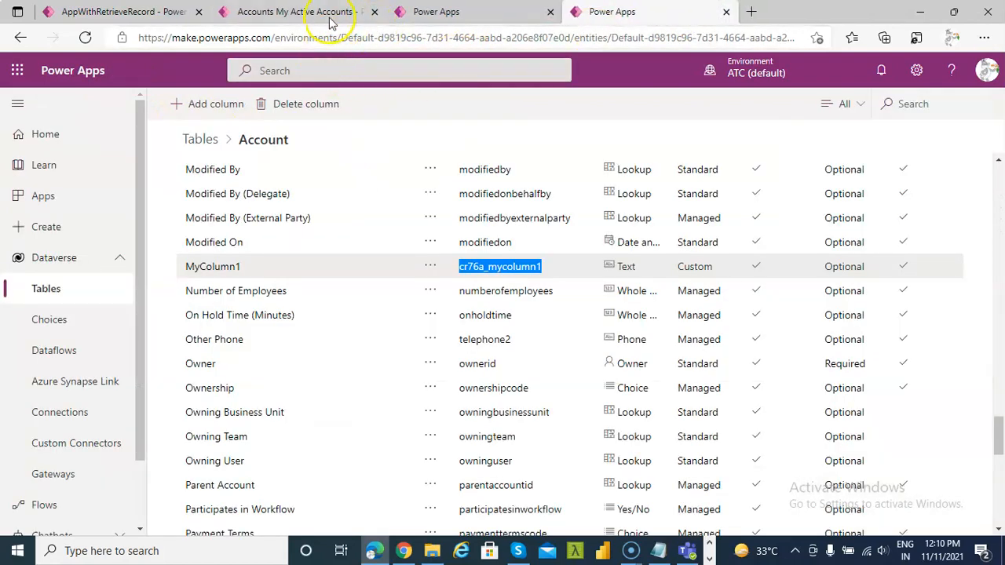
pyautogui.click(295, 11)
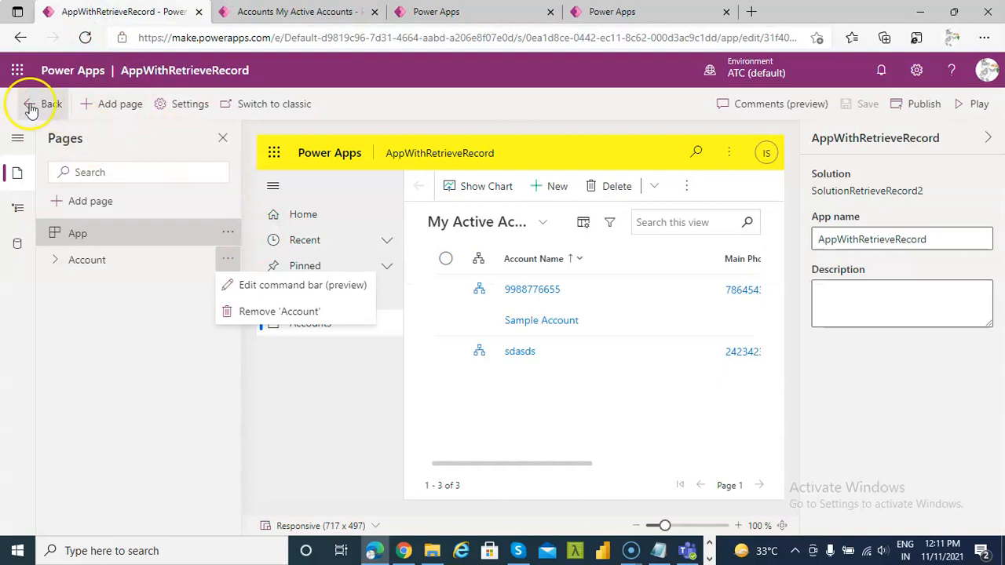
# Step: Go back to the solution, list its web resources and edit MyRetrieveRecordJavaScript2
pyautogui.click(50, 103)
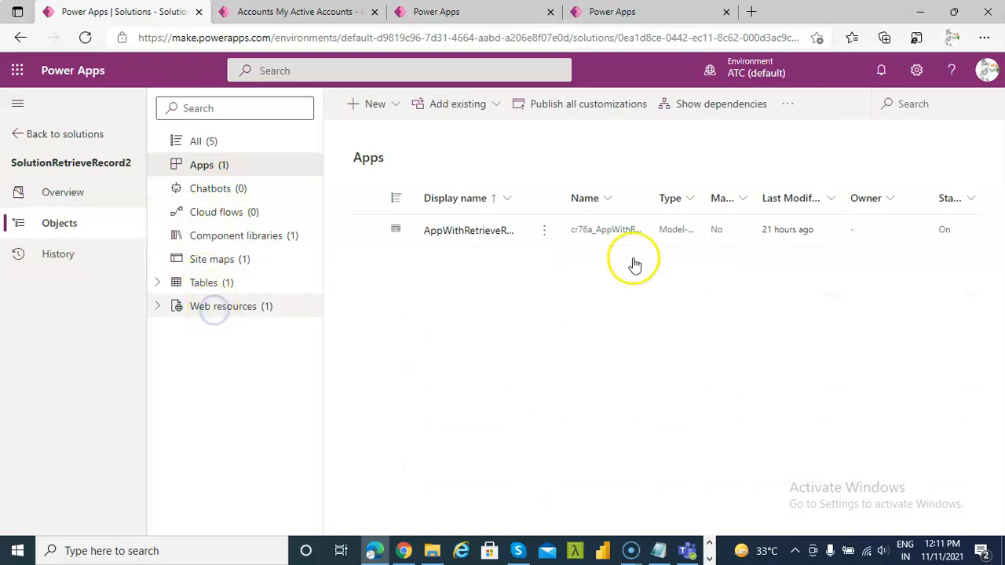
pyautogui.click(223, 306)
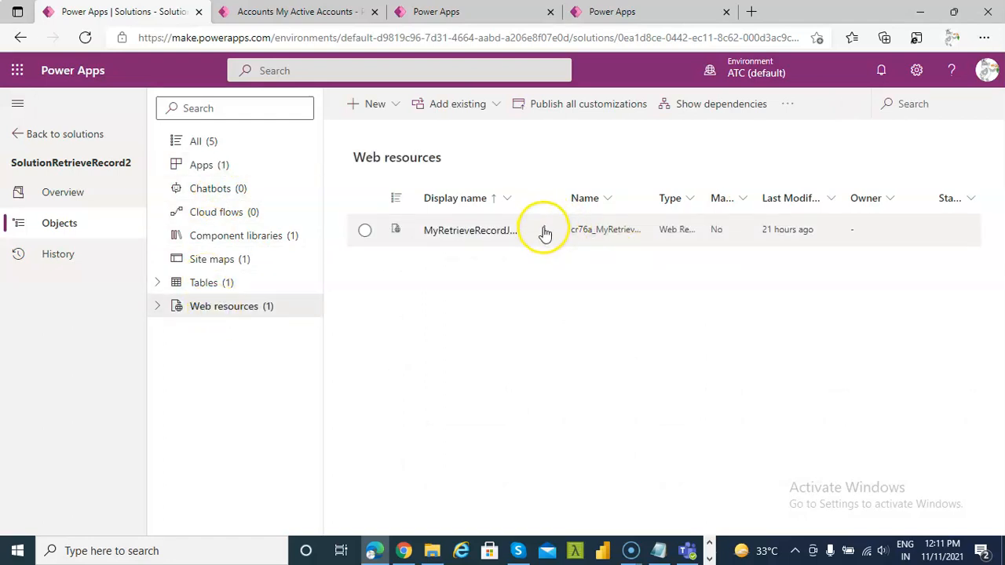
pyautogui.click(543, 229)
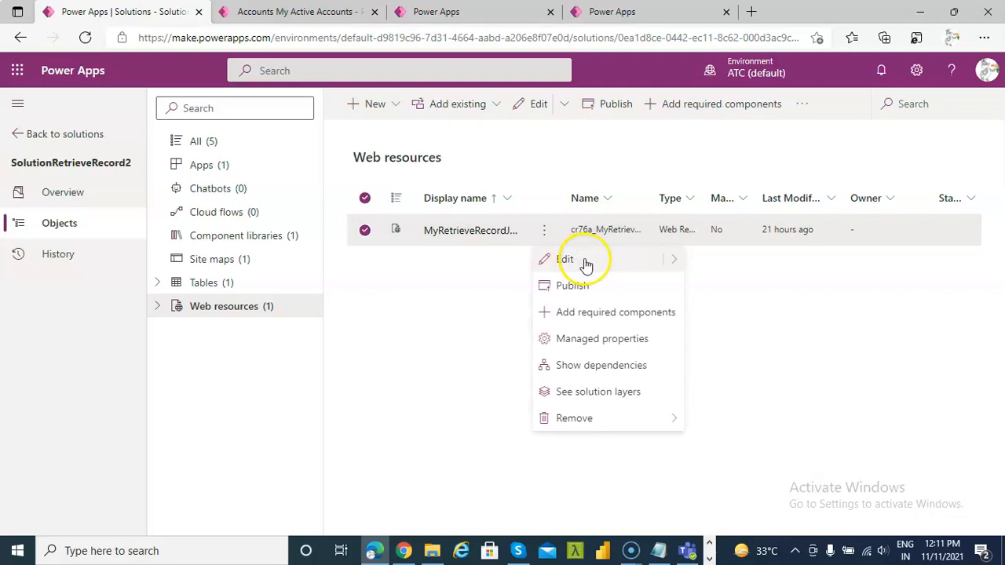
pyautogui.click(565, 260)
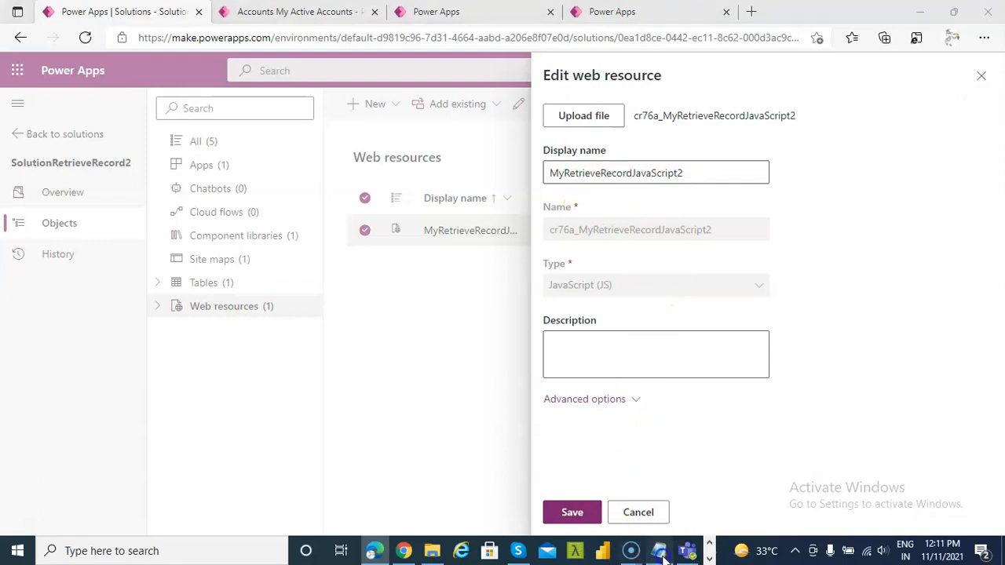
pyautogui.click(658, 549)
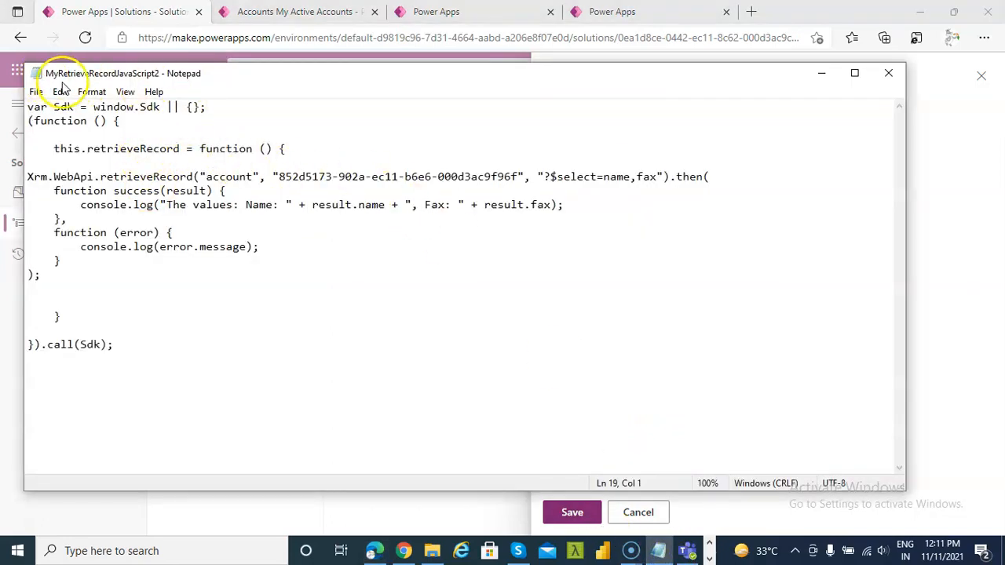
pyautogui.moveTo(607, 176)
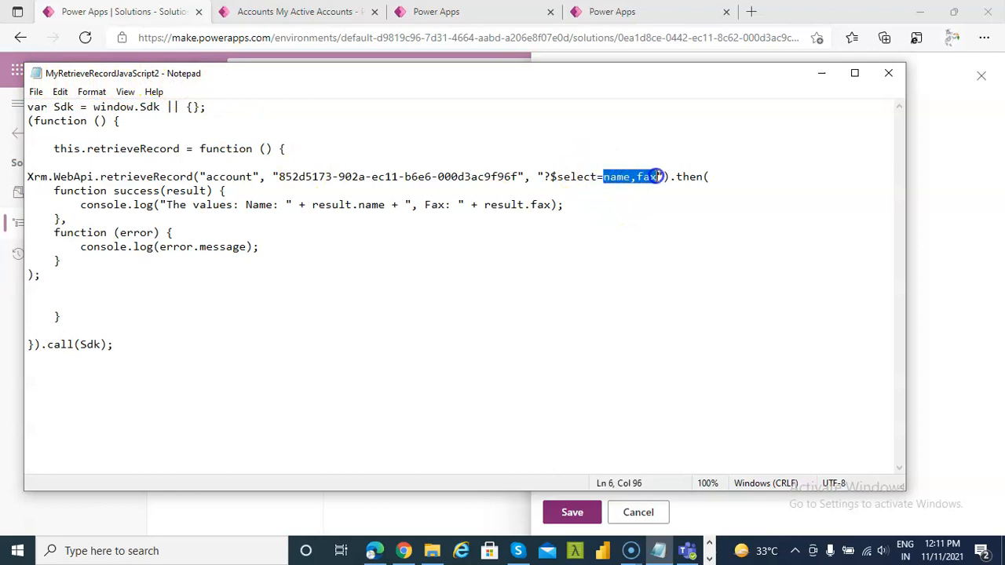
pyautogui.click(518, 204)
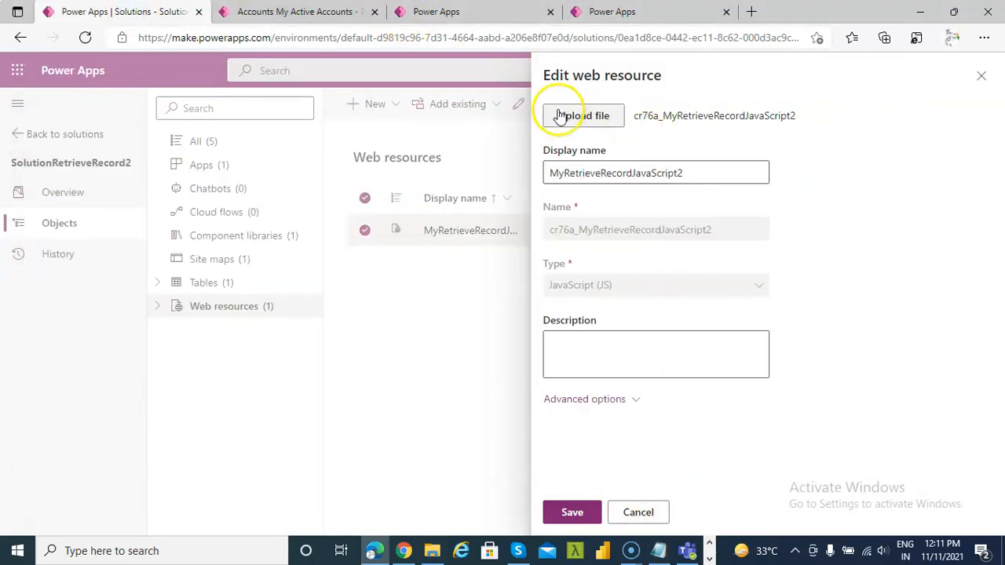
# Step: Upload MyRetrieveRecord.JavaScript2.js into the web resource and save it
pyautogui.click(584, 116)
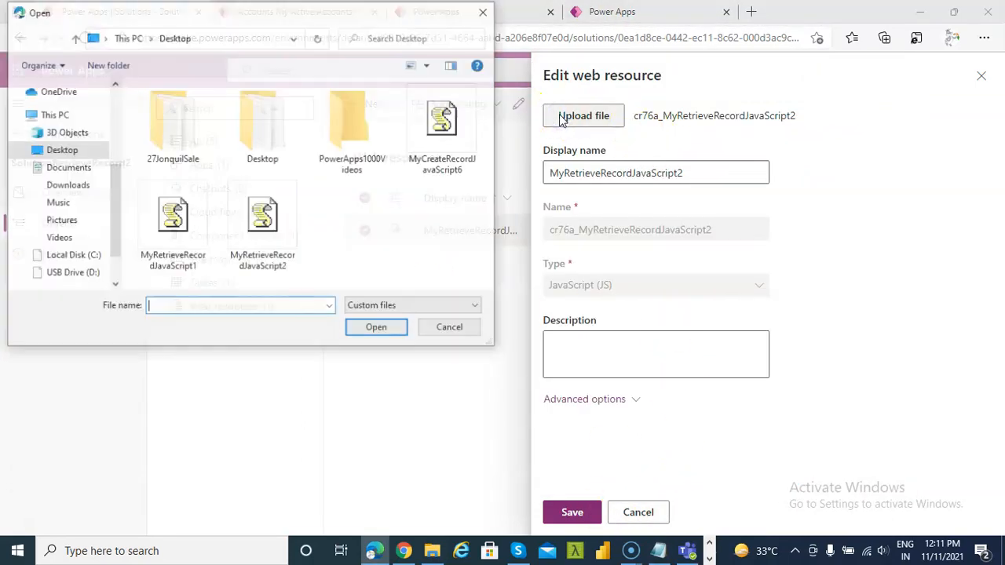
pyautogui.click(376, 327)
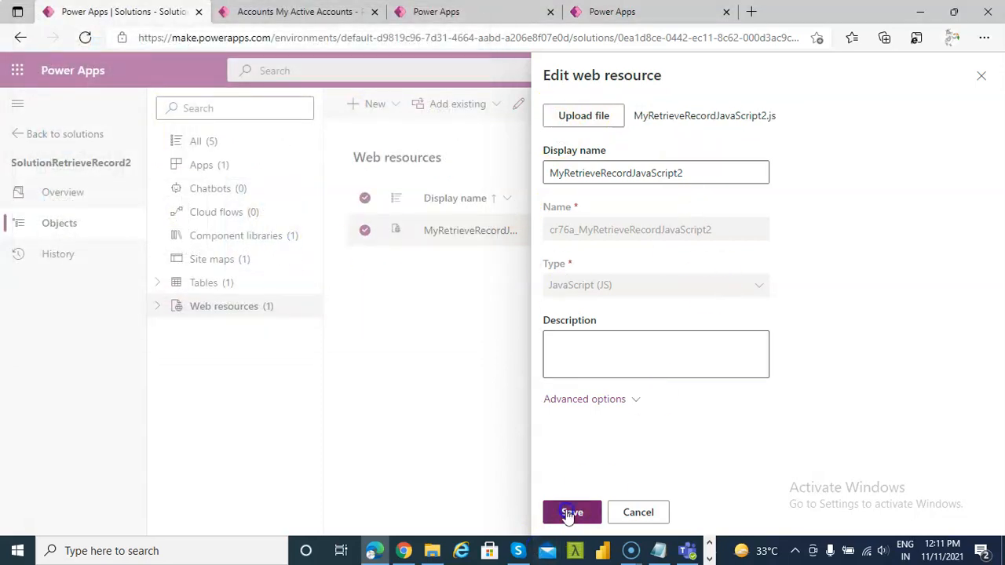
pyautogui.click(572, 512)
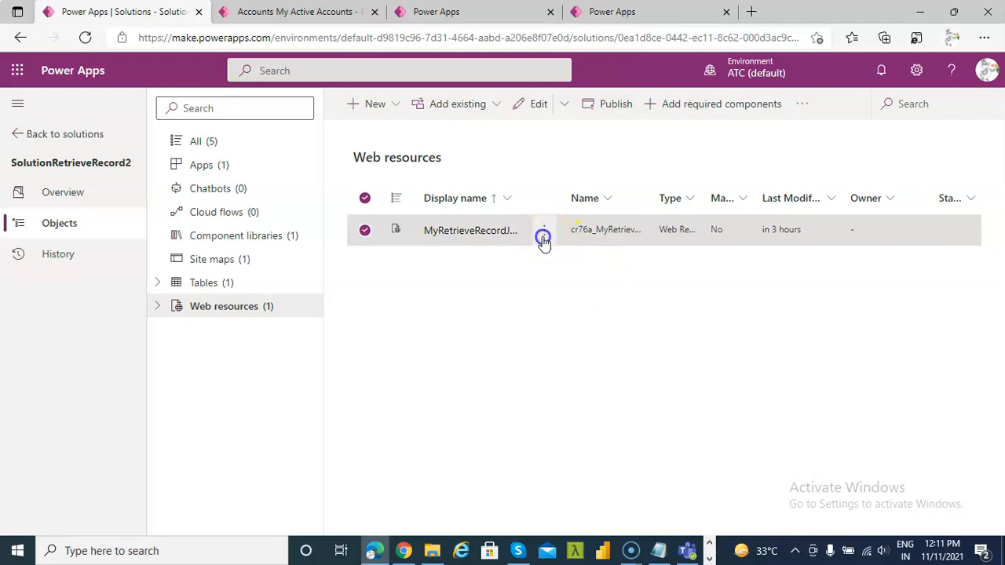
# Step: Reopen the web resource, preview its published URL under Advanced options, and save again
pyautogui.click(544, 229)
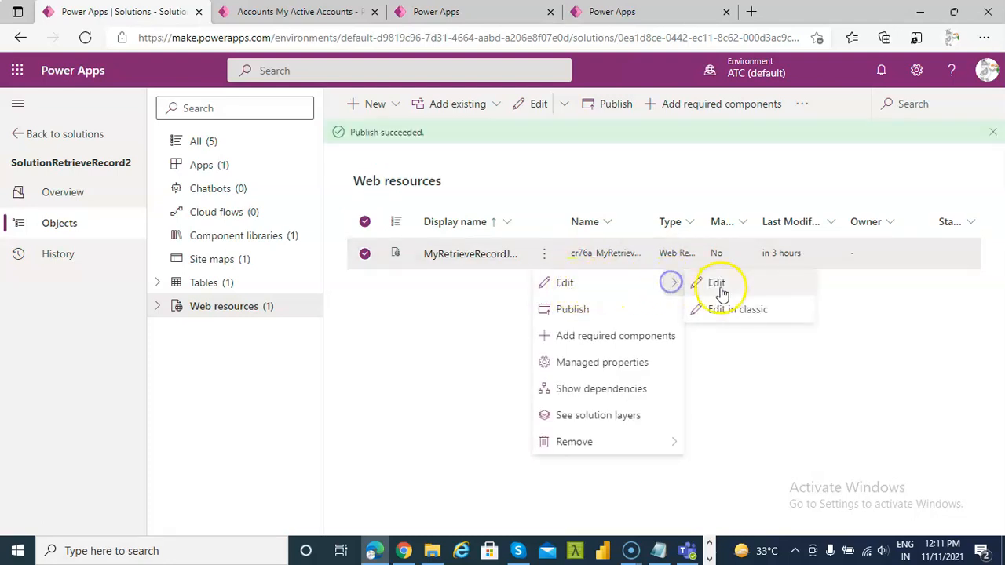
pyautogui.click(716, 283)
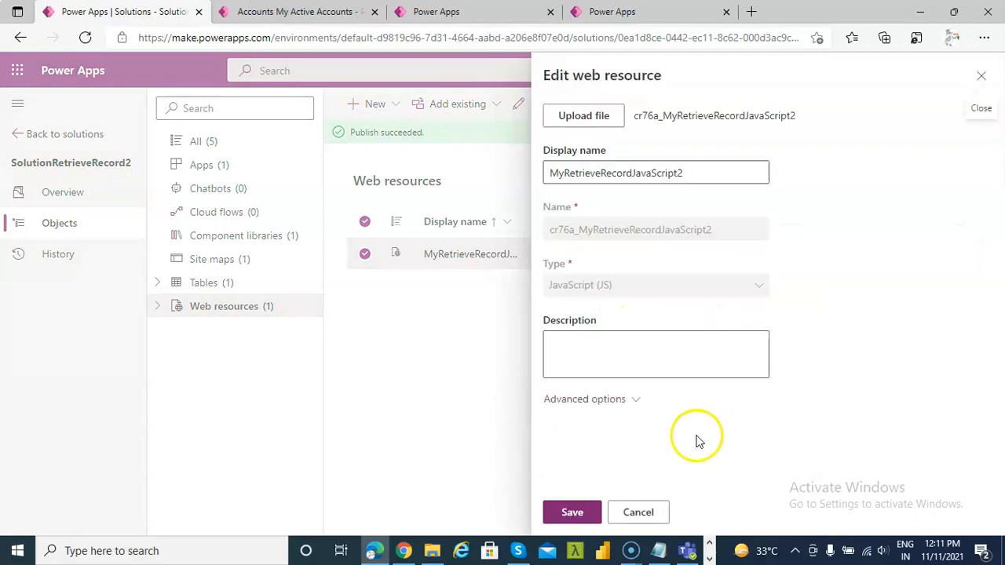
pyautogui.click(584, 399)
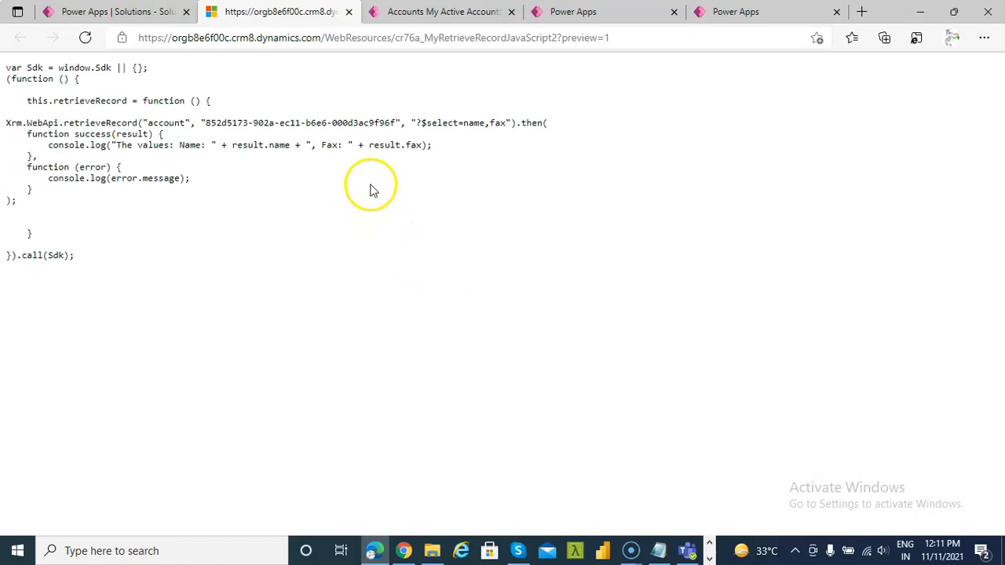
pyautogui.doubleClick(396, 145)
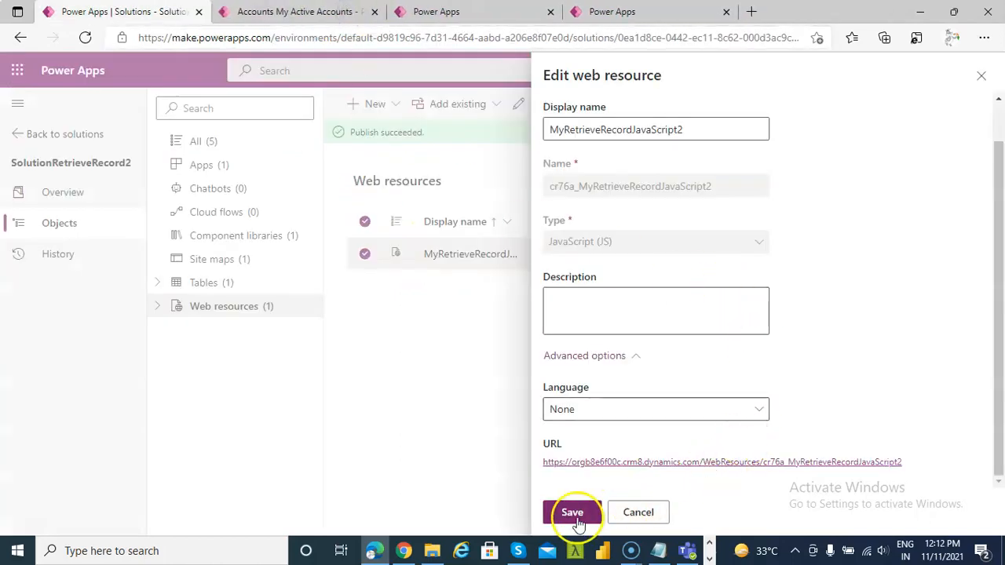
pyautogui.click(571, 512)
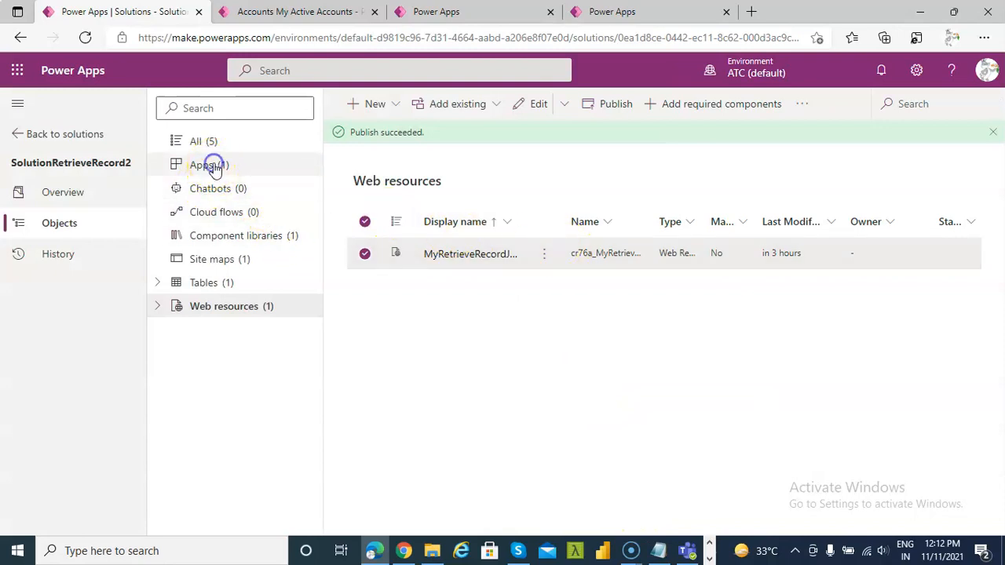
pyautogui.click(298, 11)
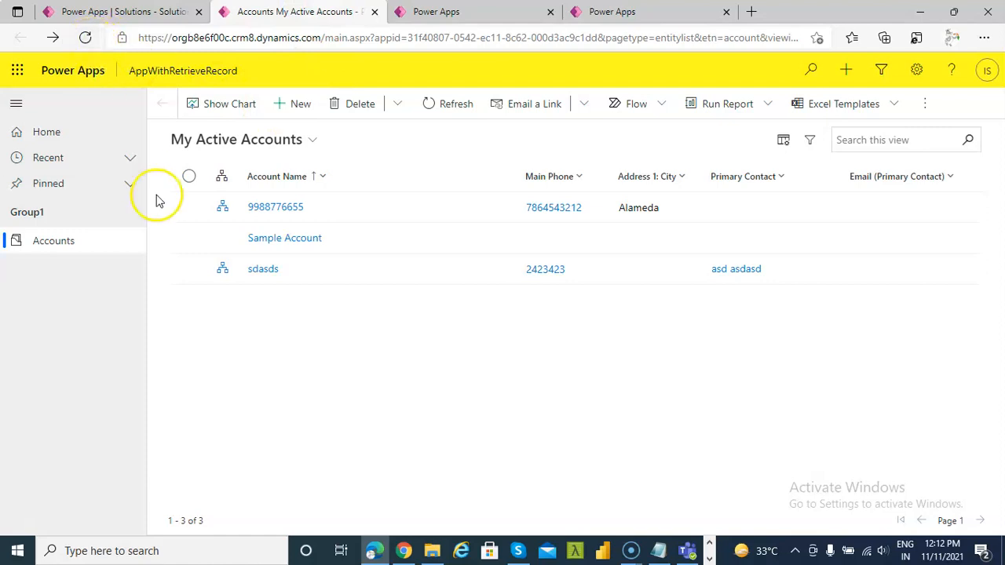
# Step: Open the Accounts list and switch to the new Account form on My New Form
pyautogui.click(53, 240)
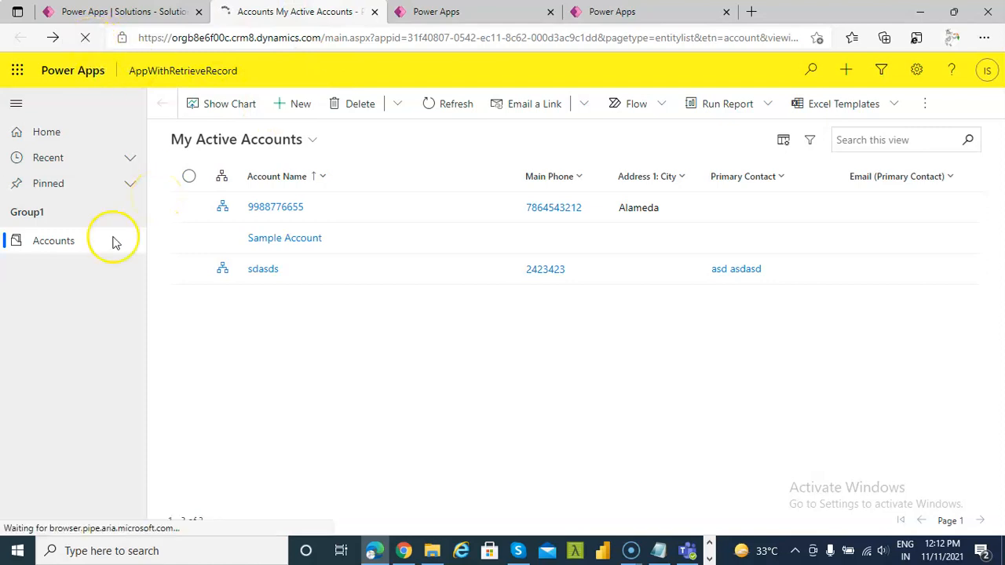
pyautogui.click(436, 11)
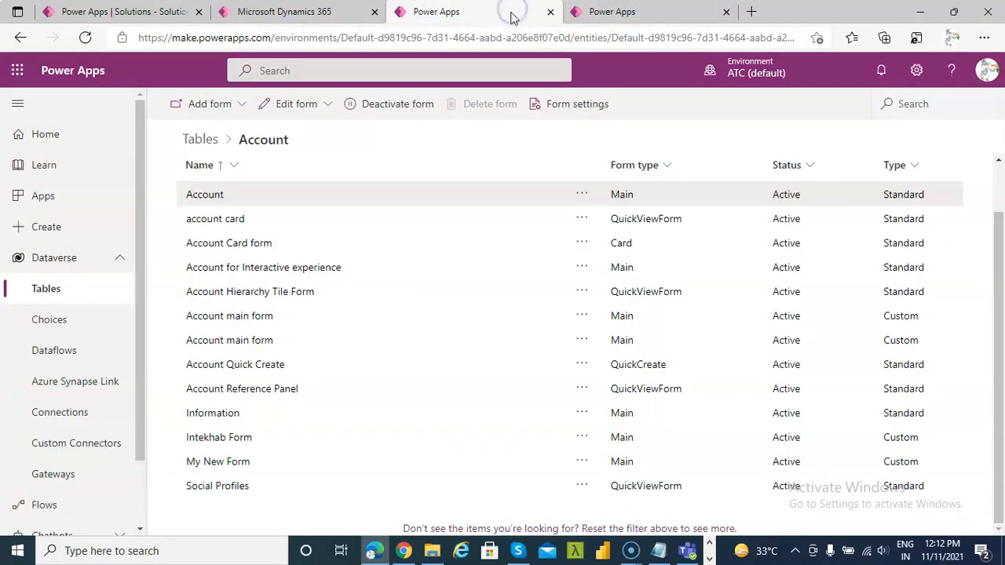
pyautogui.click(297, 11)
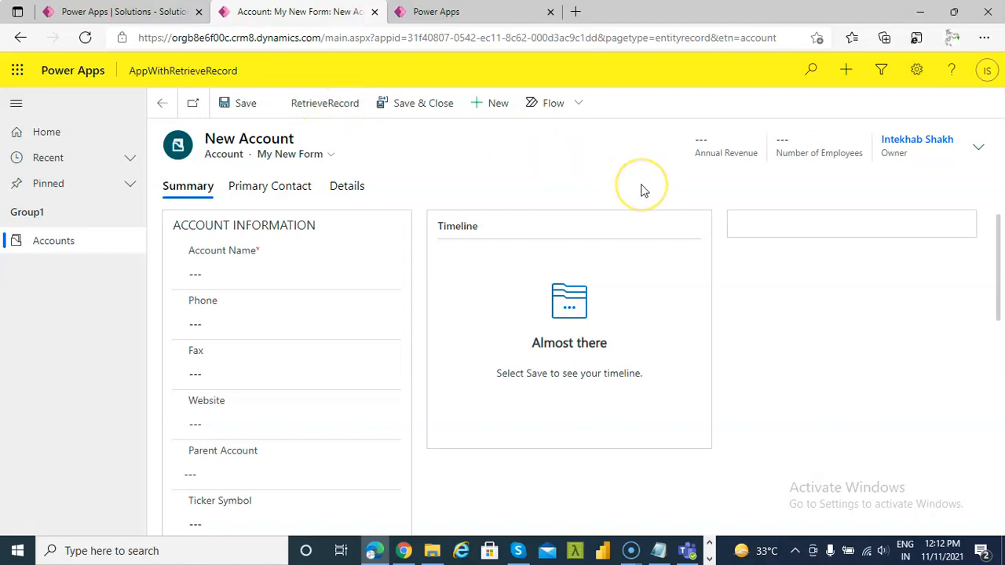
pyautogui.press('f12')
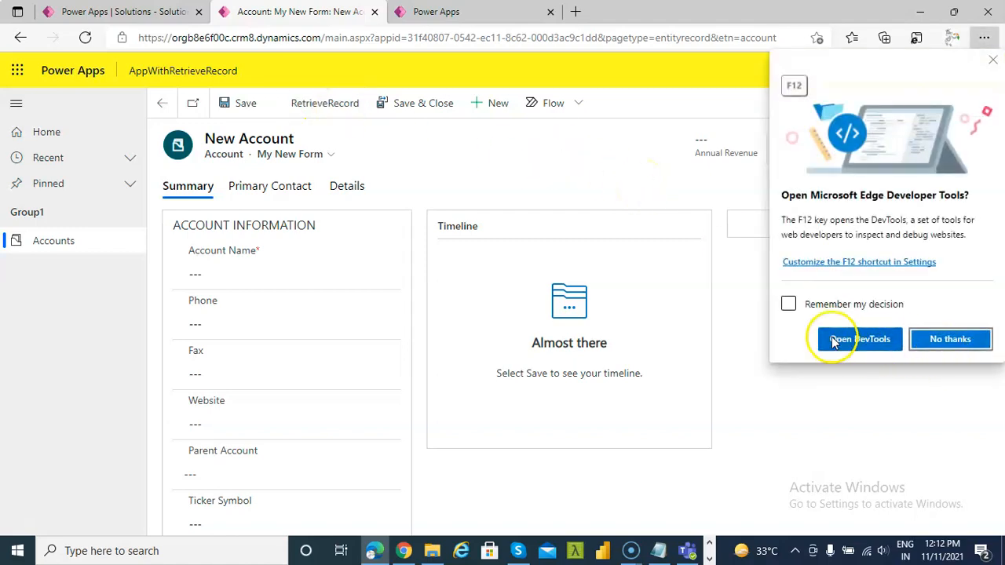
pyautogui.click(859, 339)
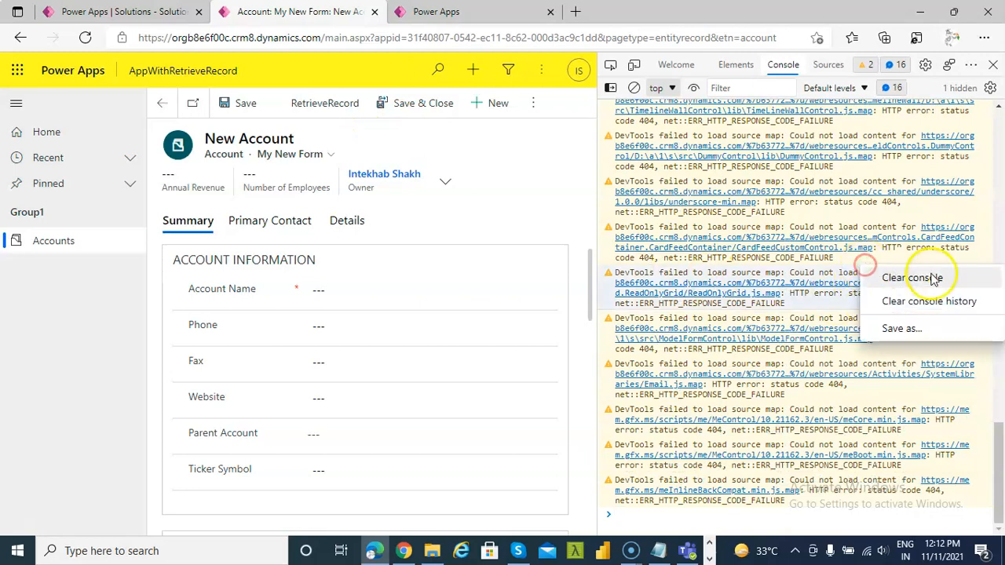
pyautogui.click(913, 276)
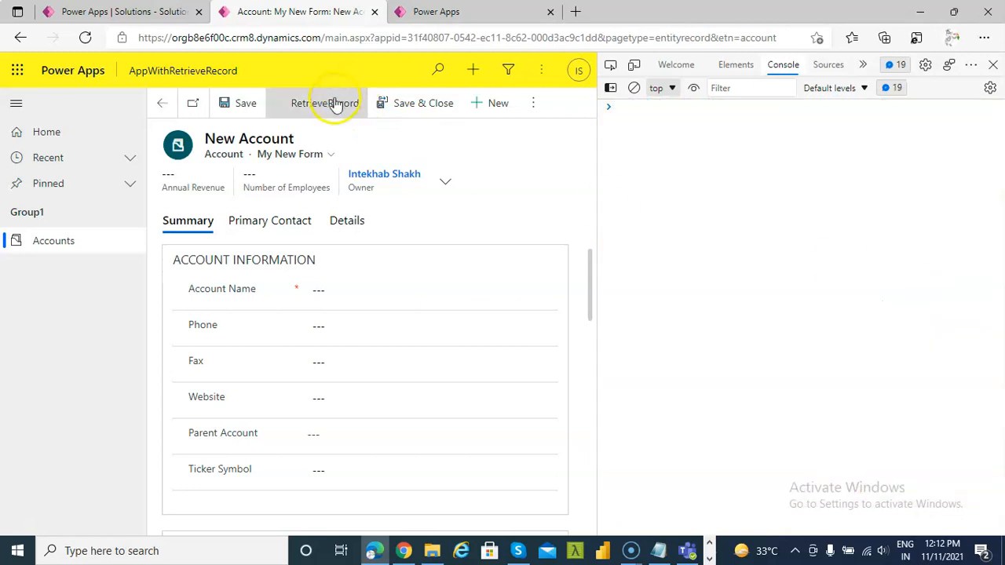
pyautogui.click(324, 104)
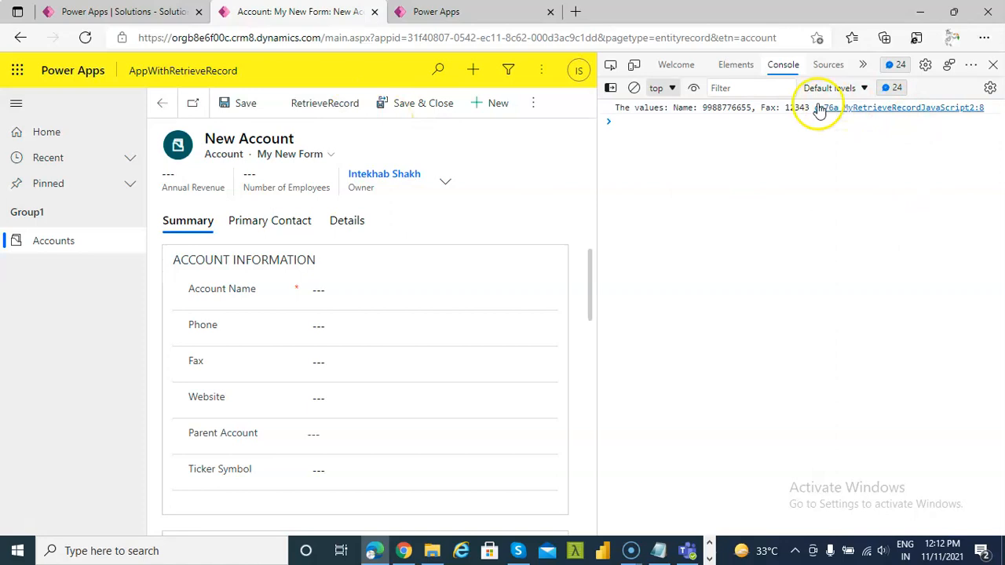
pyautogui.doubleClick(799, 106)
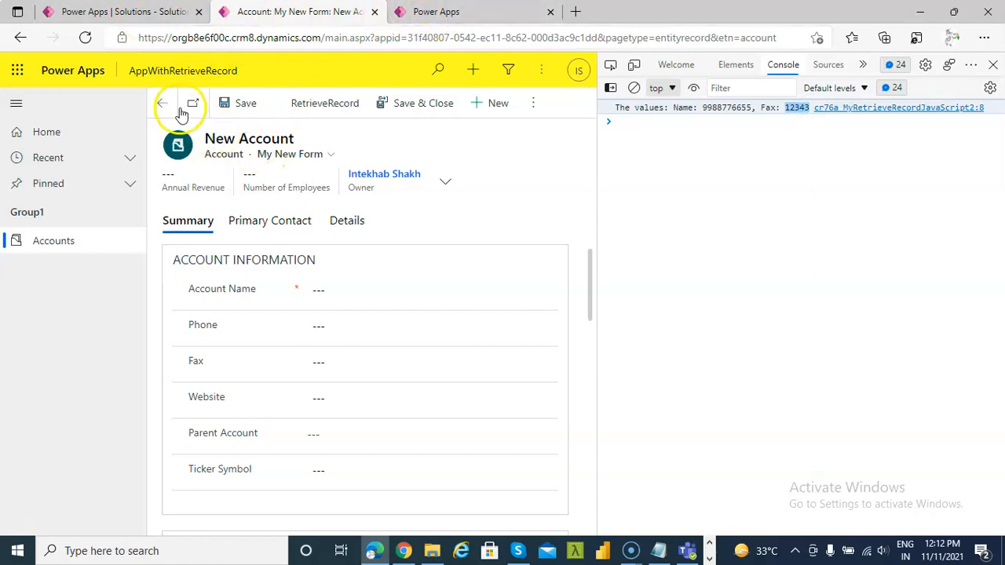
pyautogui.click(164, 103)
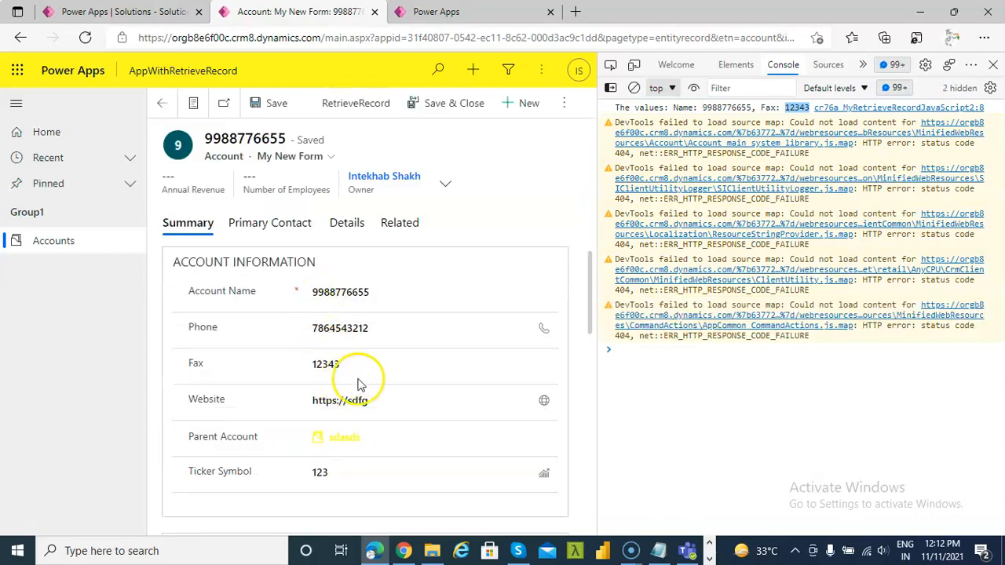
pyautogui.click(326, 365)
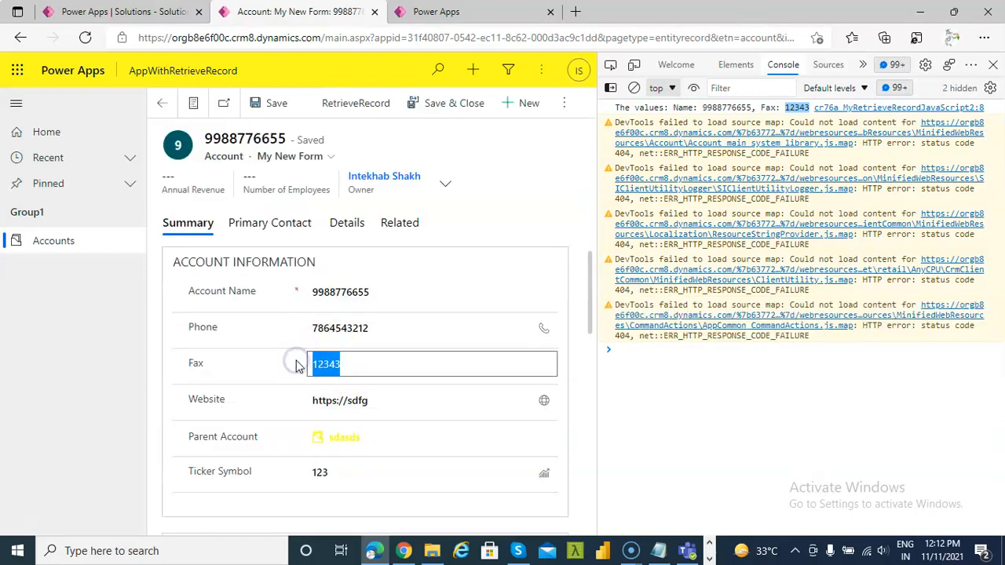
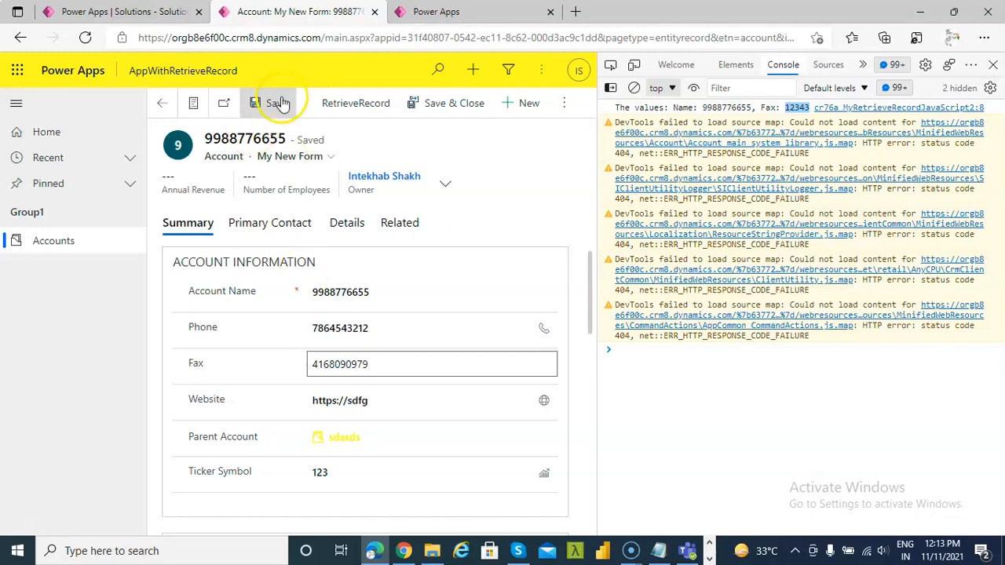
pyautogui.click(276, 103)
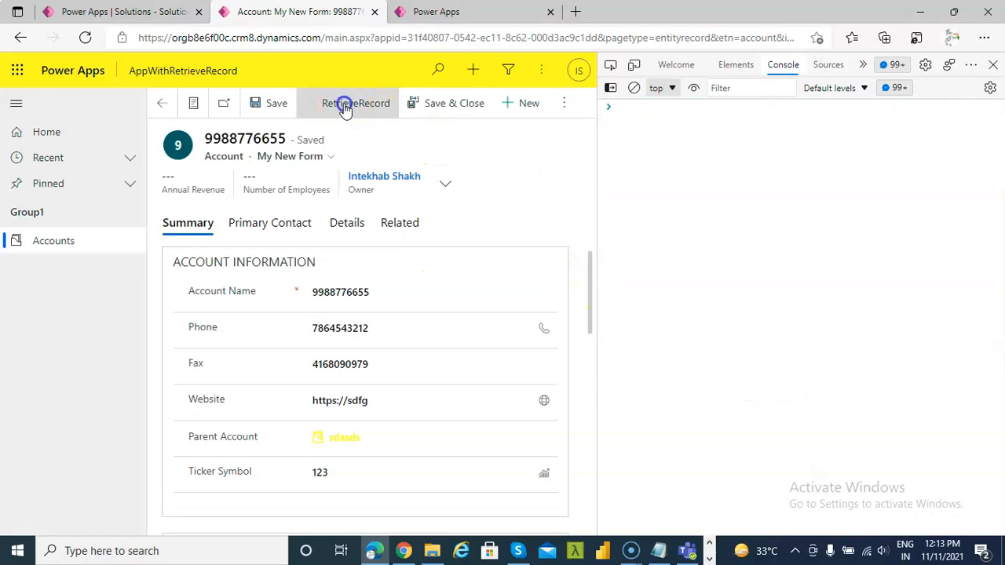
pyautogui.click(355, 104)
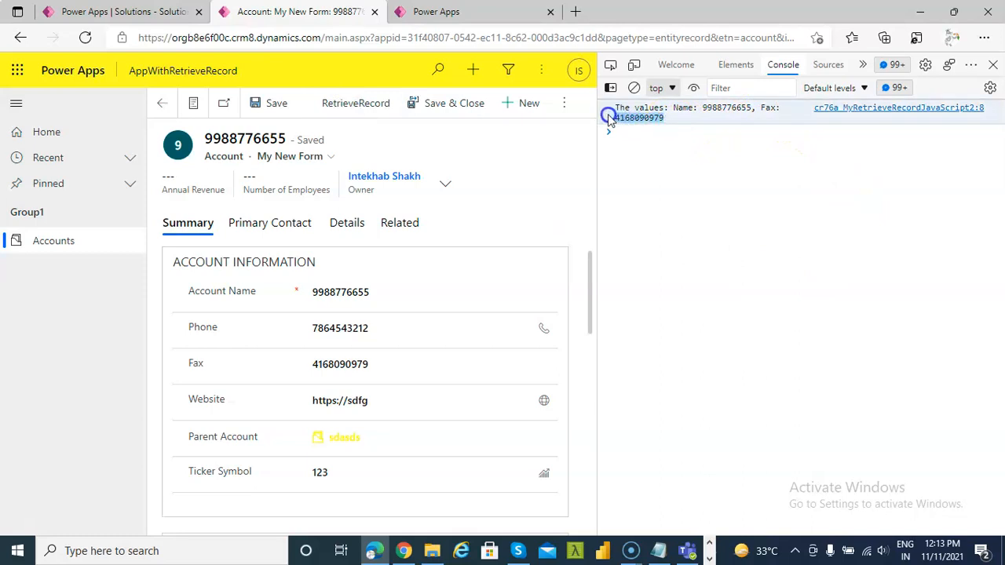
pyautogui.click(339, 364)
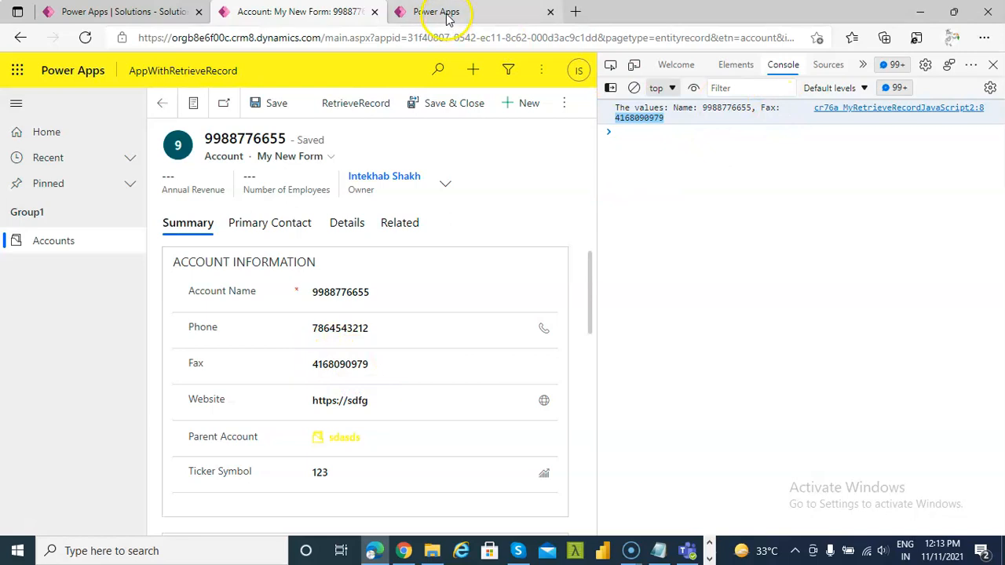
pyautogui.click(439, 12)
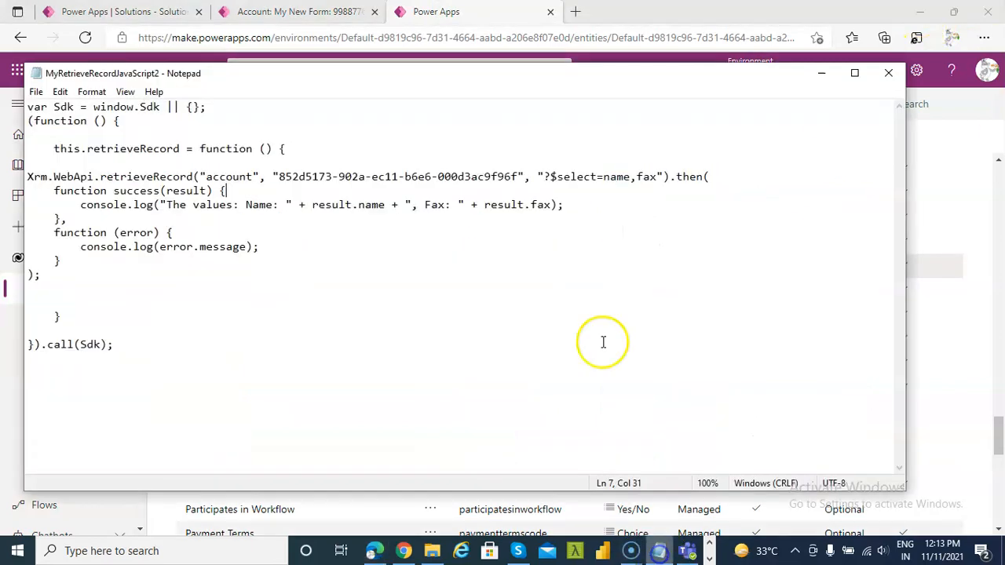
# Step: Replace fax with cr76a_mycolumn1 in the $select list and the logged result property
pyautogui.doubleClick(647, 176)
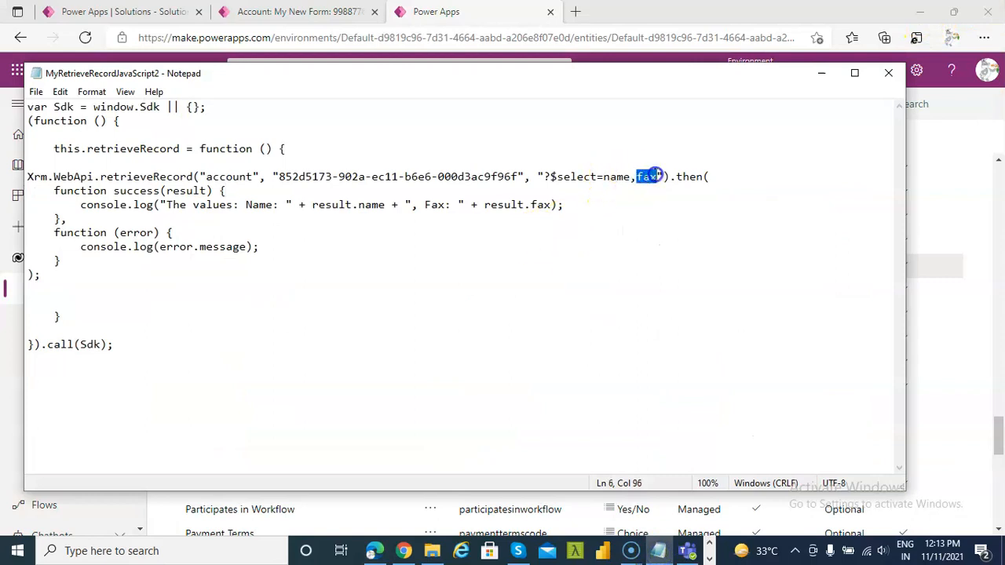
pyautogui.write('cr76a_mycolumn1')
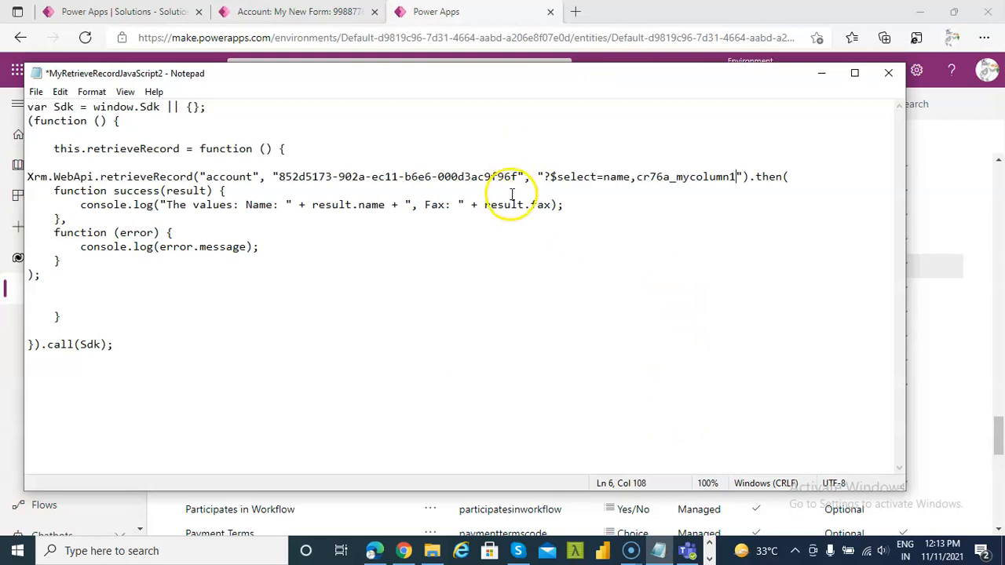
pyautogui.doubleClick(541, 204)
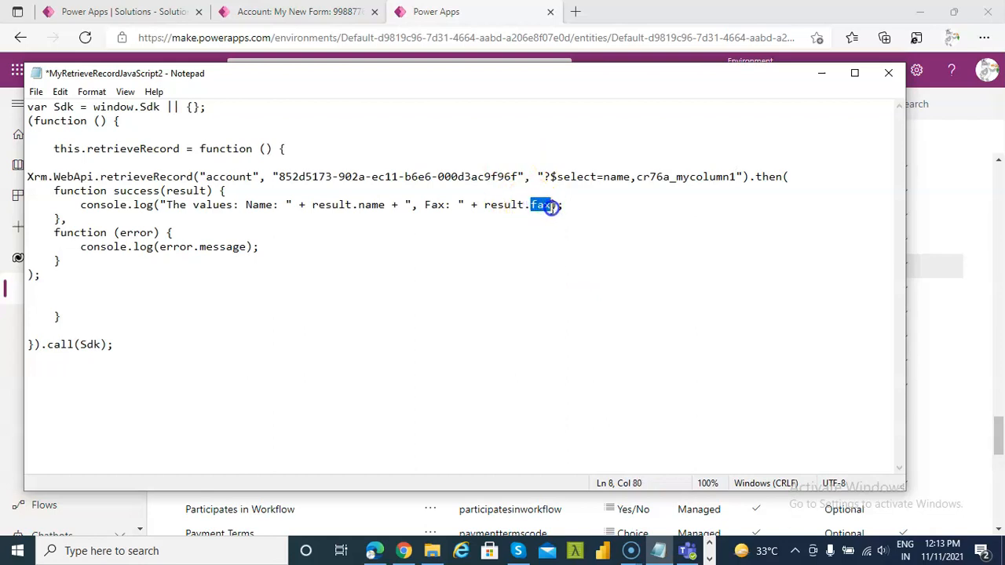
pyautogui.write('cr76a_mycolumn1')
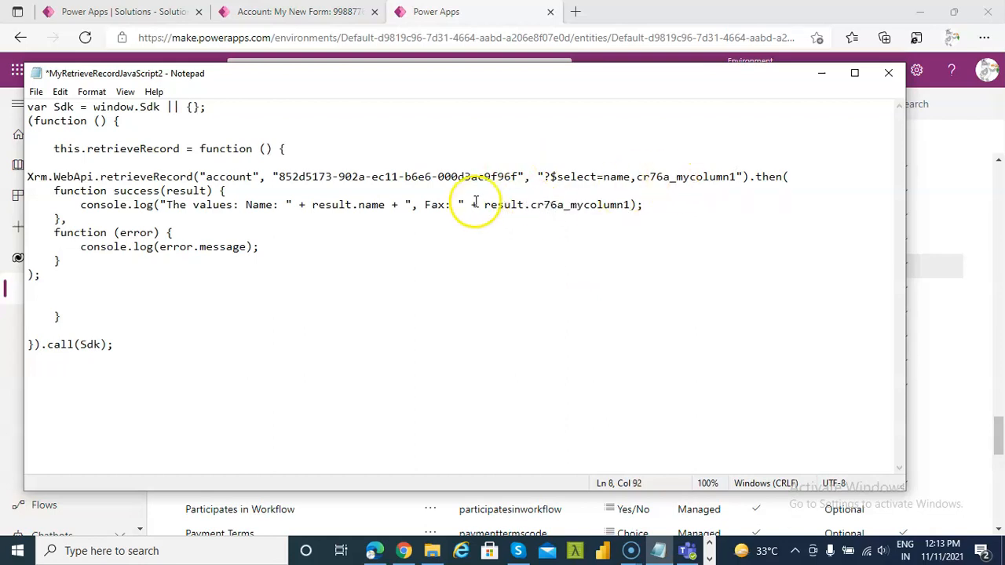
# Step: Rename the log label from Fax to MyColumn1 and close Notepad
pyautogui.doubleClick(434, 204)
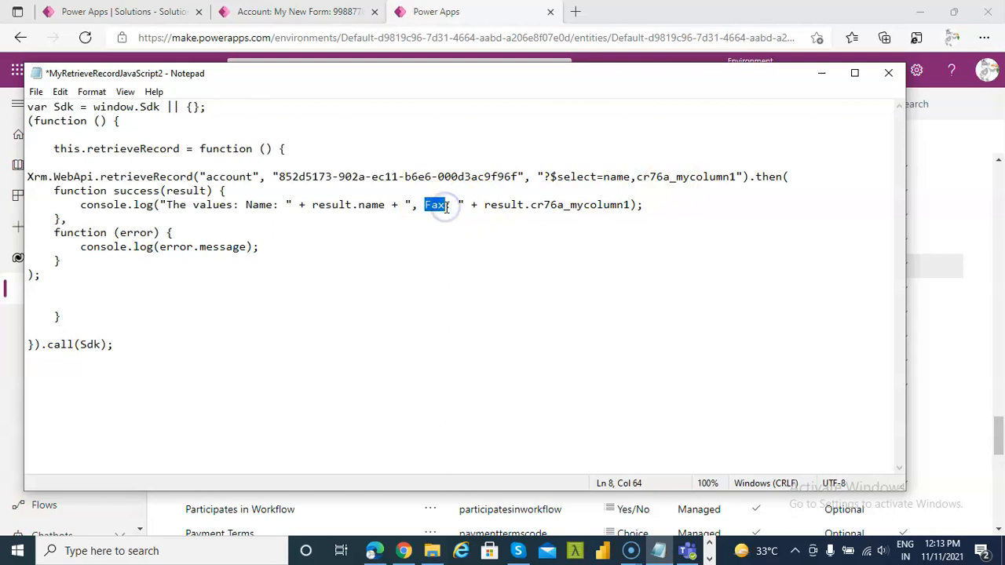
pyautogui.write('MyCOlumn')
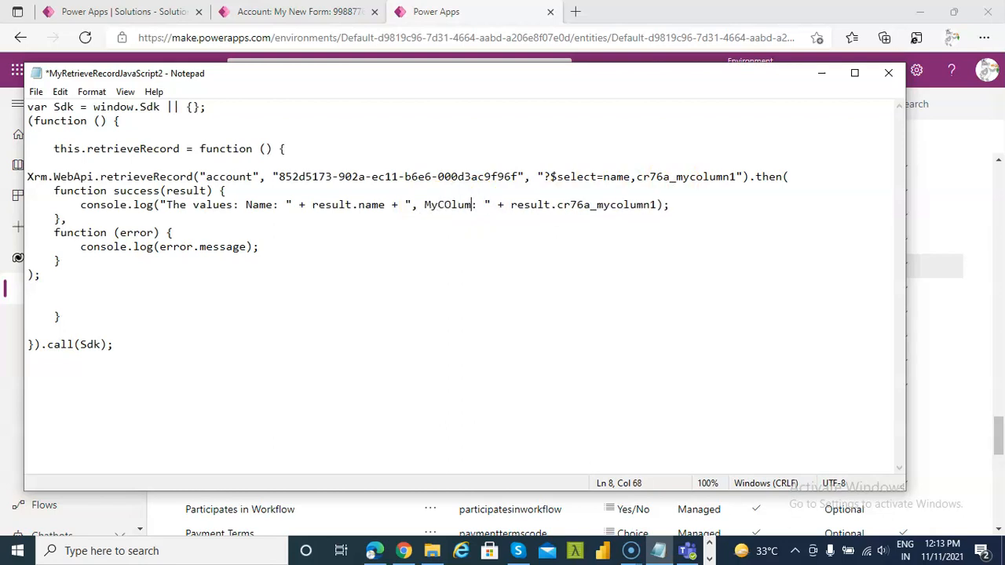
pyautogui.write('n')
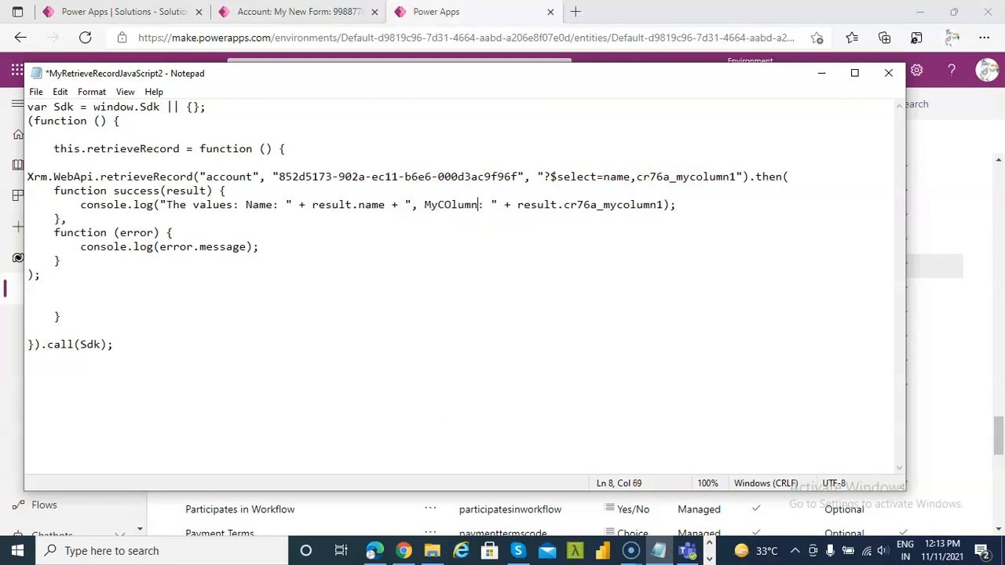
pyautogui.press('Backspace')
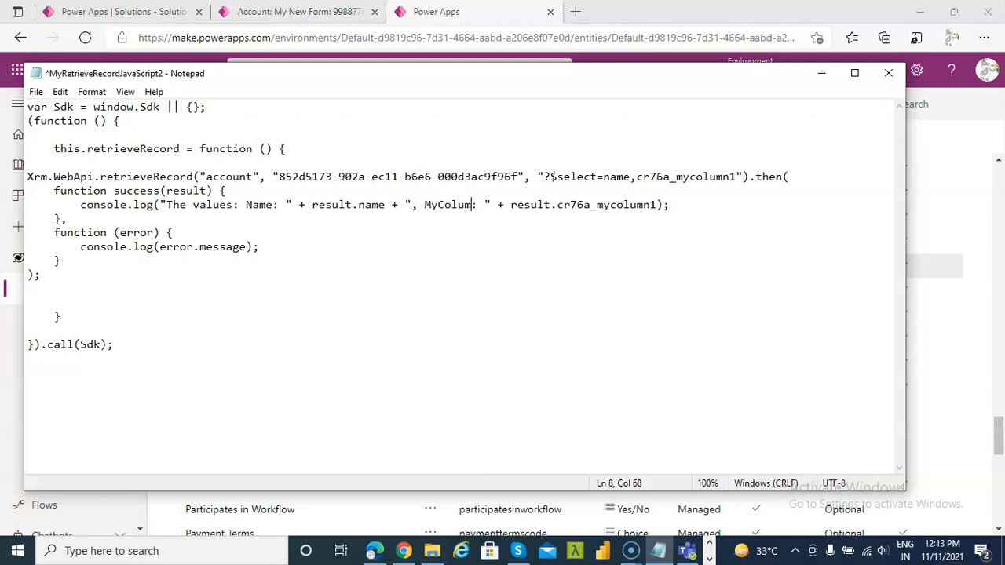
pyautogui.write('n1')
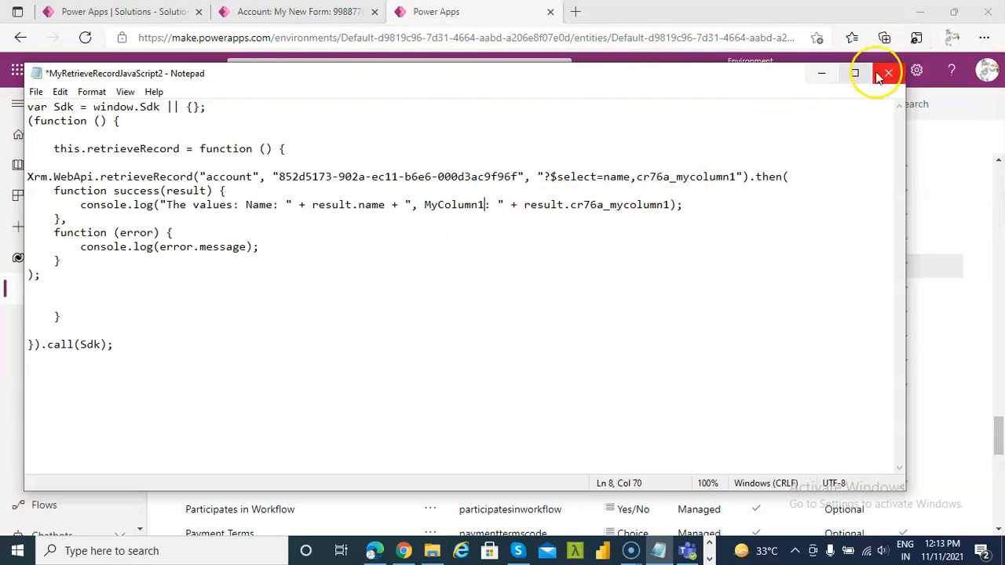
pyautogui.click(889, 72)
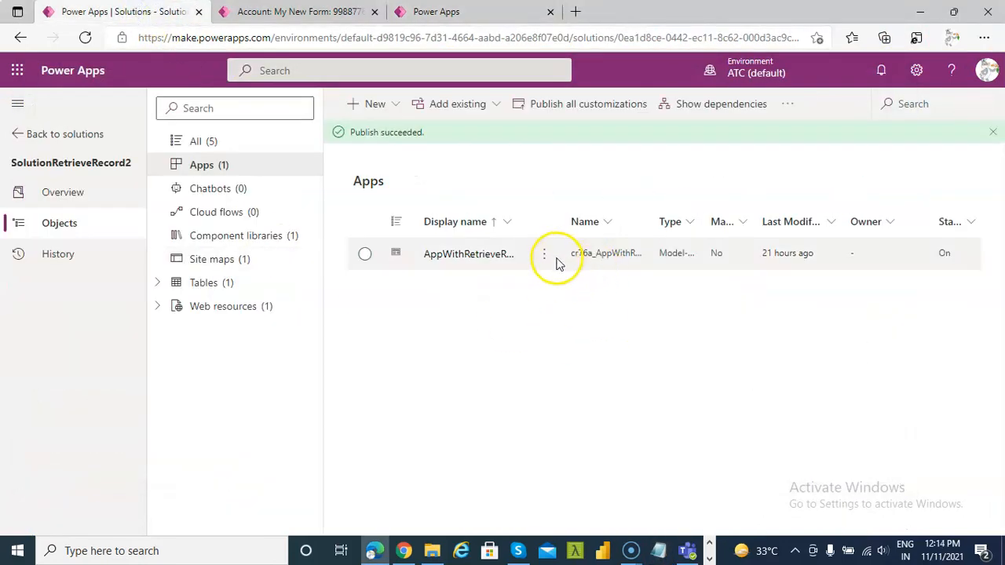
pyautogui.moveTo(545, 253)
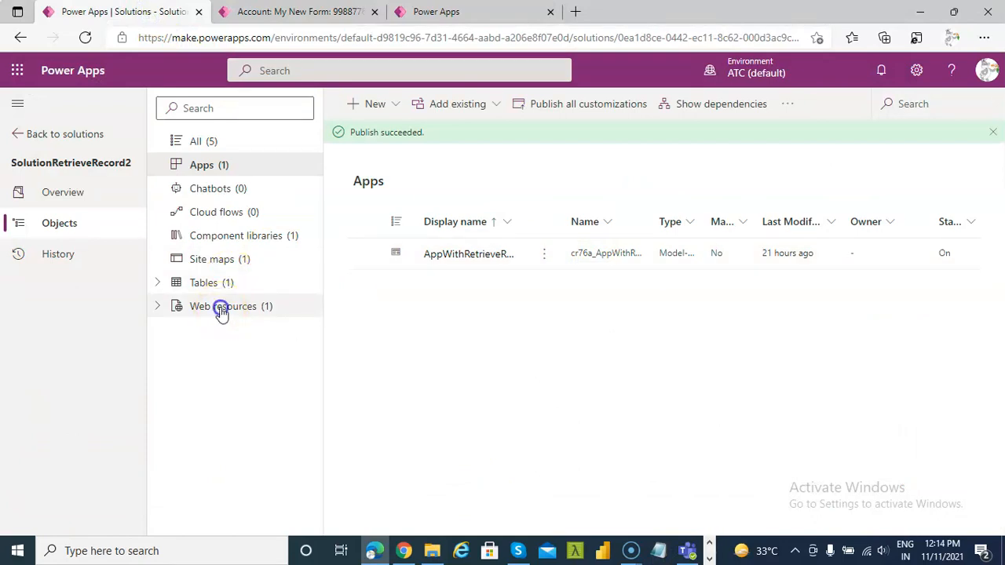
pyautogui.click(223, 305)
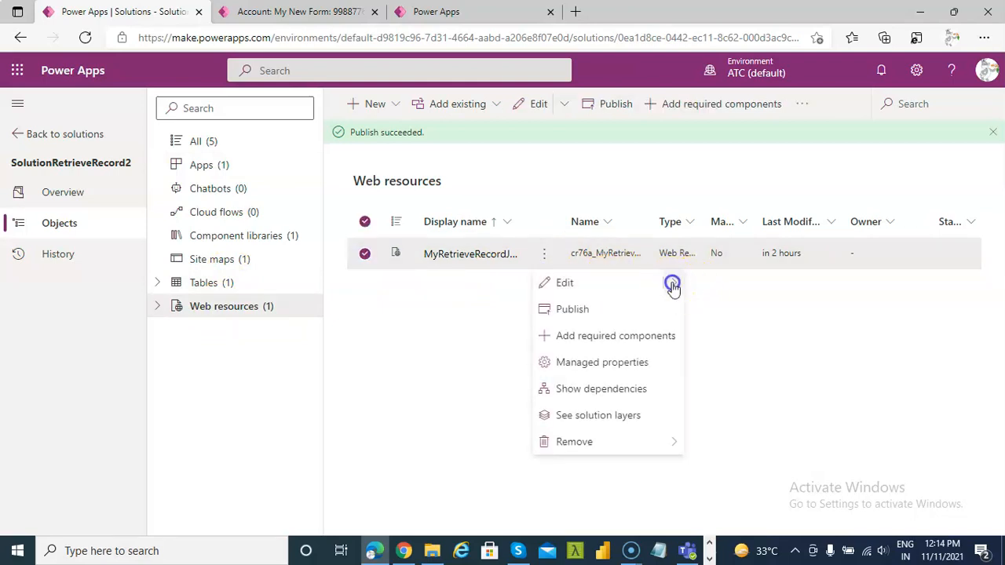
pyautogui.click(566, 283)
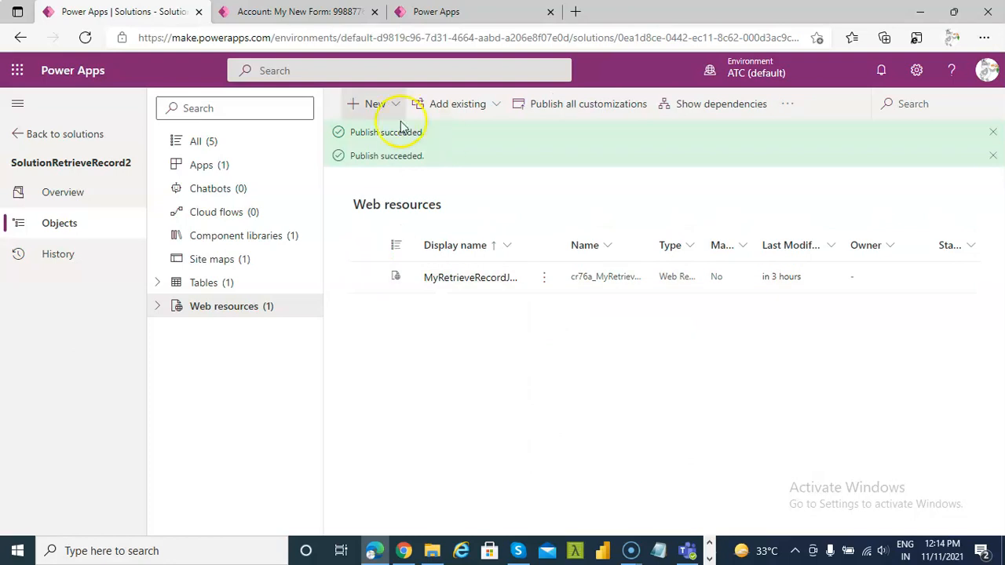
pyautogui.click(298, 11)
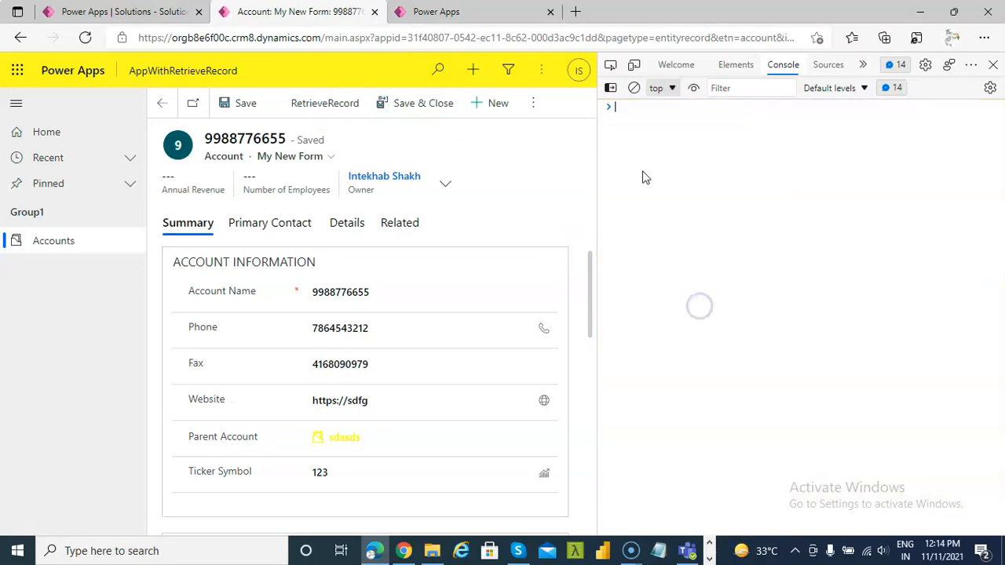
pyautogui.click(324, 104)
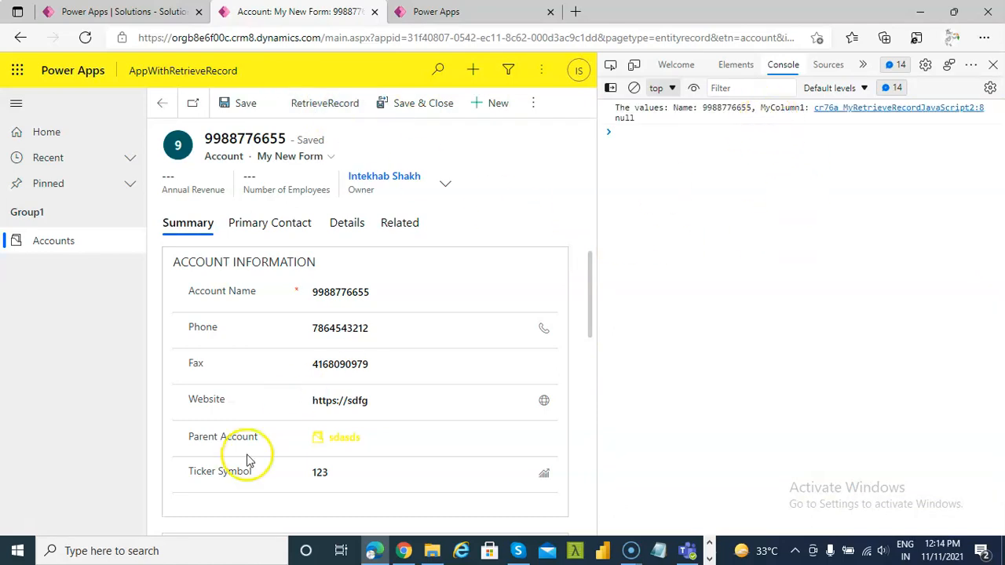
pyautogui.scroll(-3)
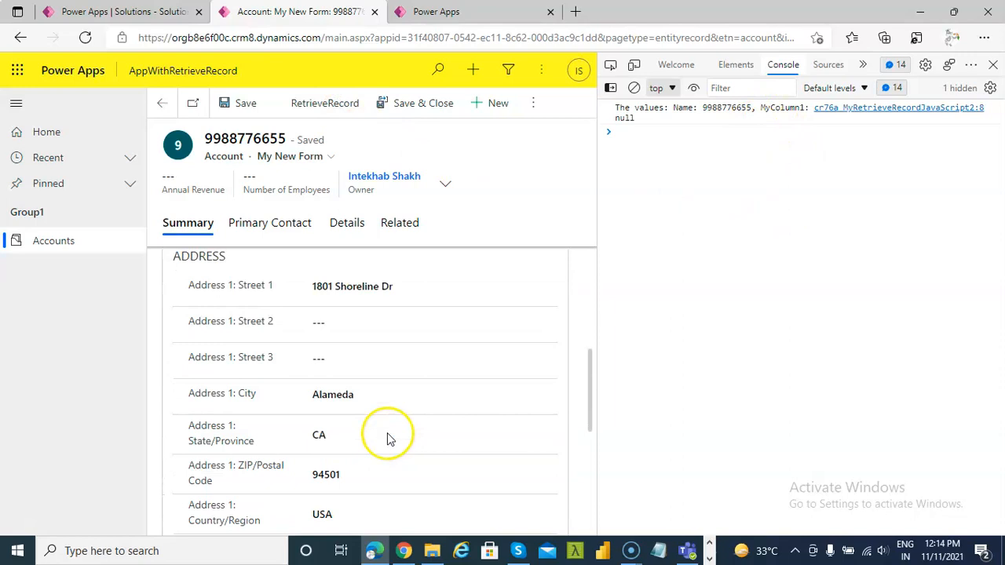
pyautogui.scroll(-3)
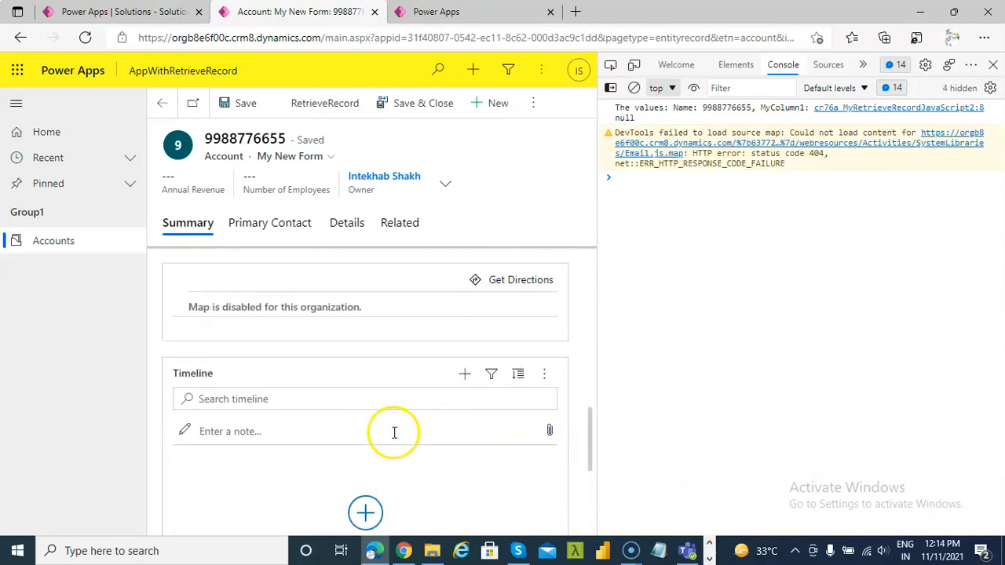
pyautogui.scroll(-3)
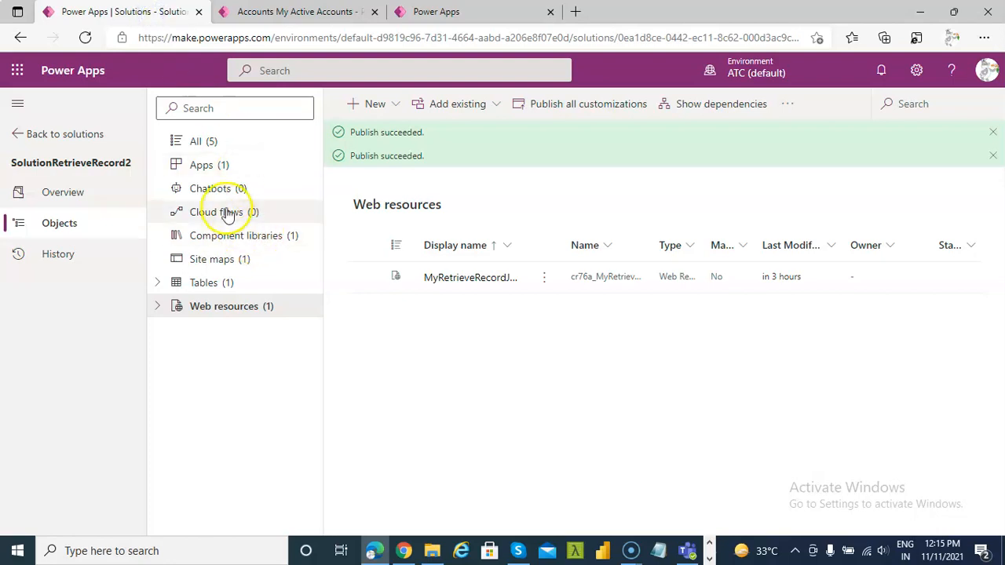
pyautogui.moveTo(209, 165)
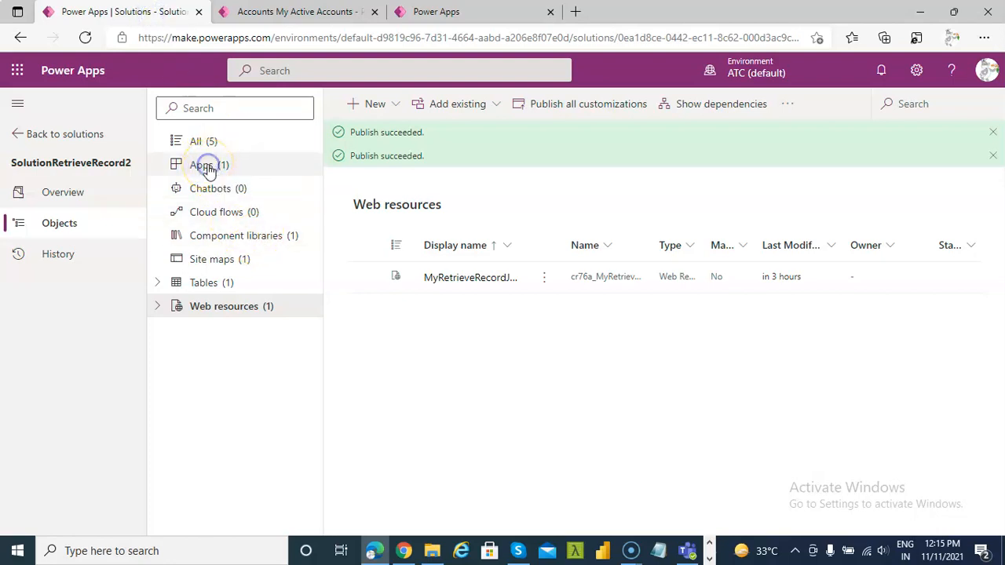
# Step: Edit the AppWithRetrieveRecord app from the solution's Apps list, dismissing the classic App Designer
pyautogui.click(203, 165)
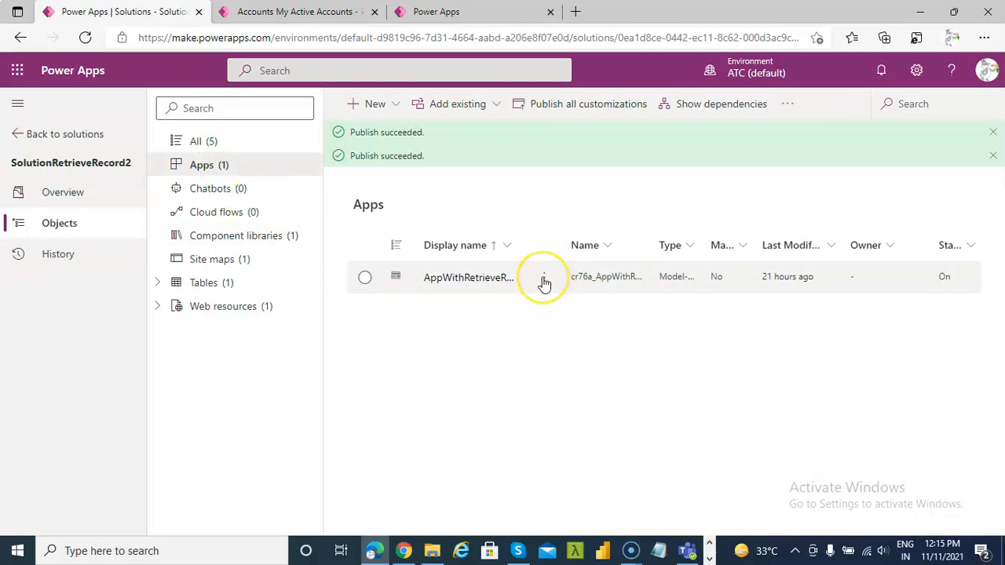
pyautogui.click(543, 277)
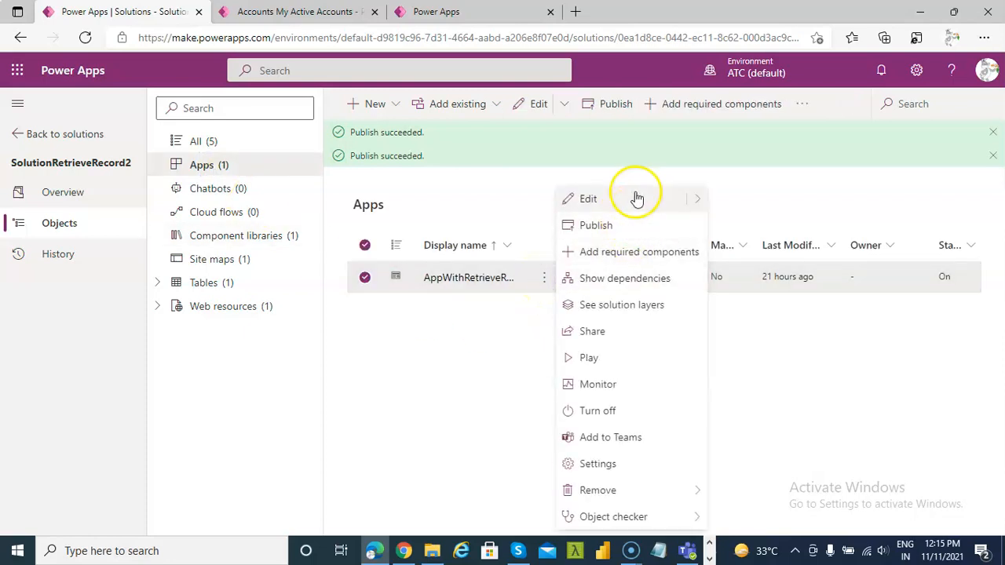
pyautogui.click(587, 198)
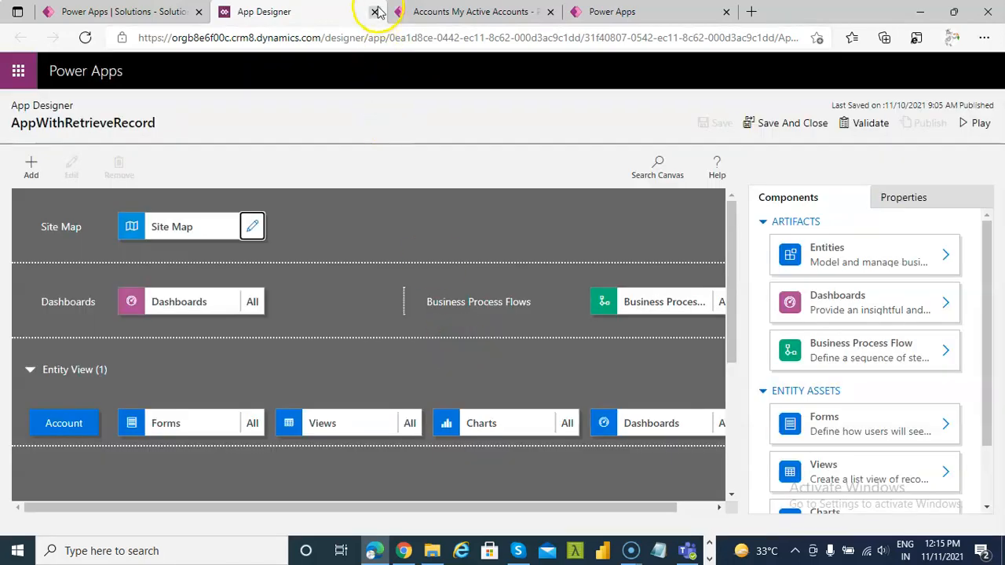
pyautogui.click(377, 11)
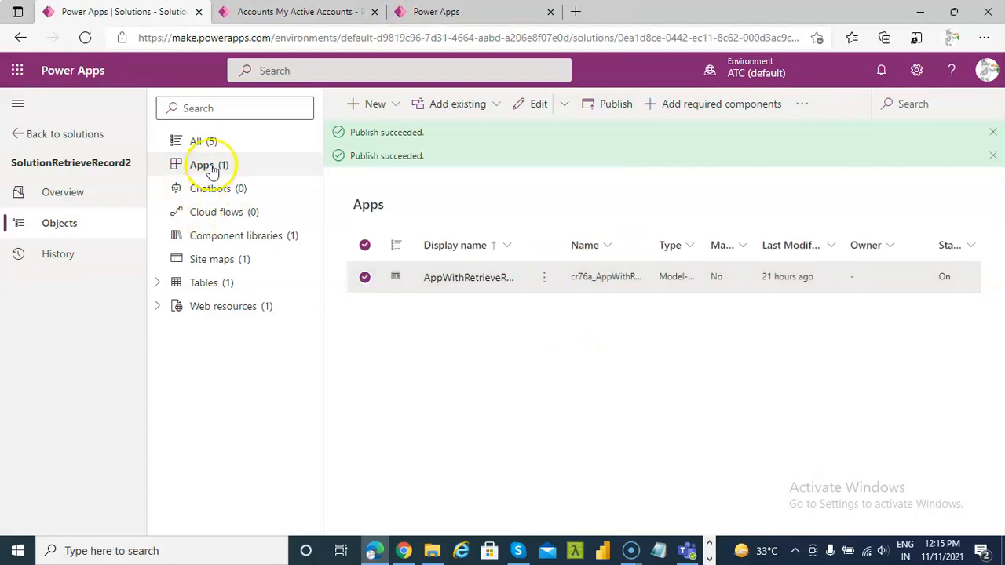
# Step: Edit AppWithRetrieveRecord again so it loads in the newer designer with its Accounts pages
pyautogui.click(543, 276)
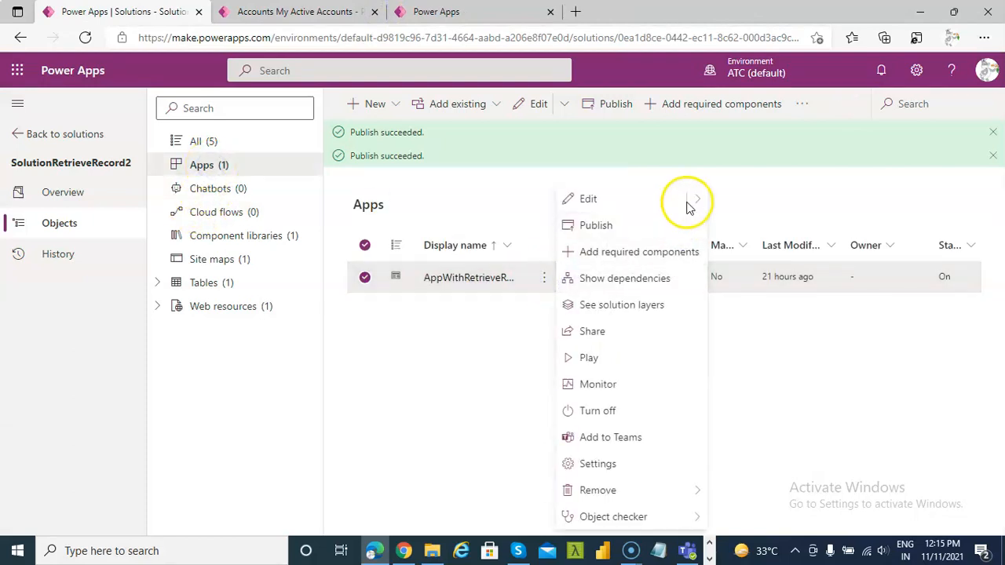
pyautogui.click(587, 198)
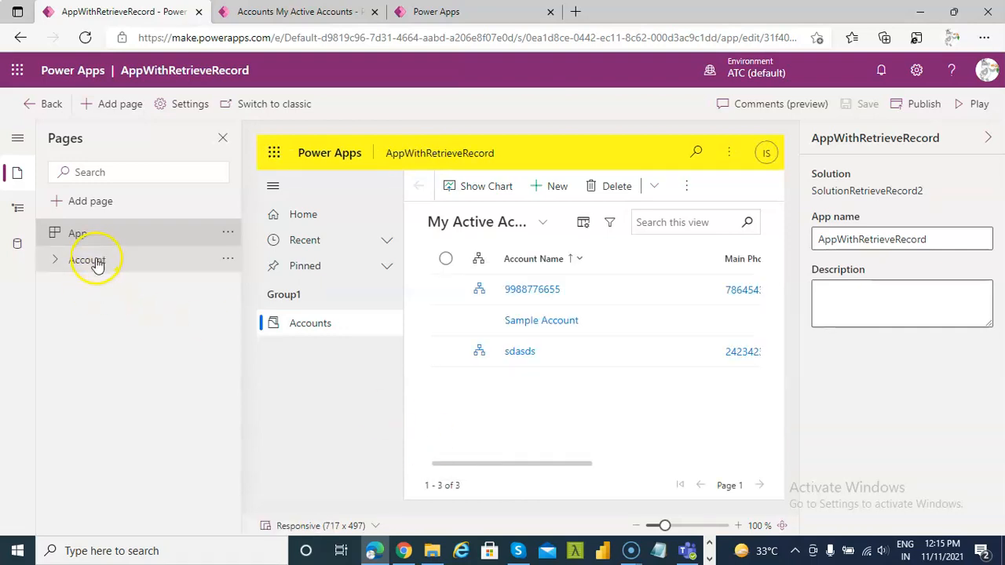
# Step: From the app's Account page, edit the Account table's main Account form in a new designer tab
pyautogui.click(55, 260)
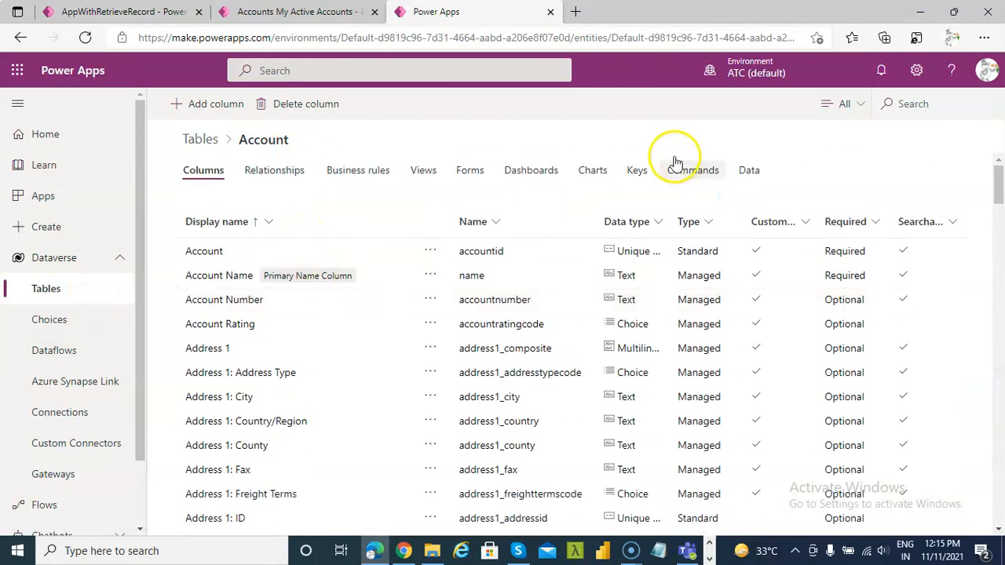
pyautogui.click(470, 170)
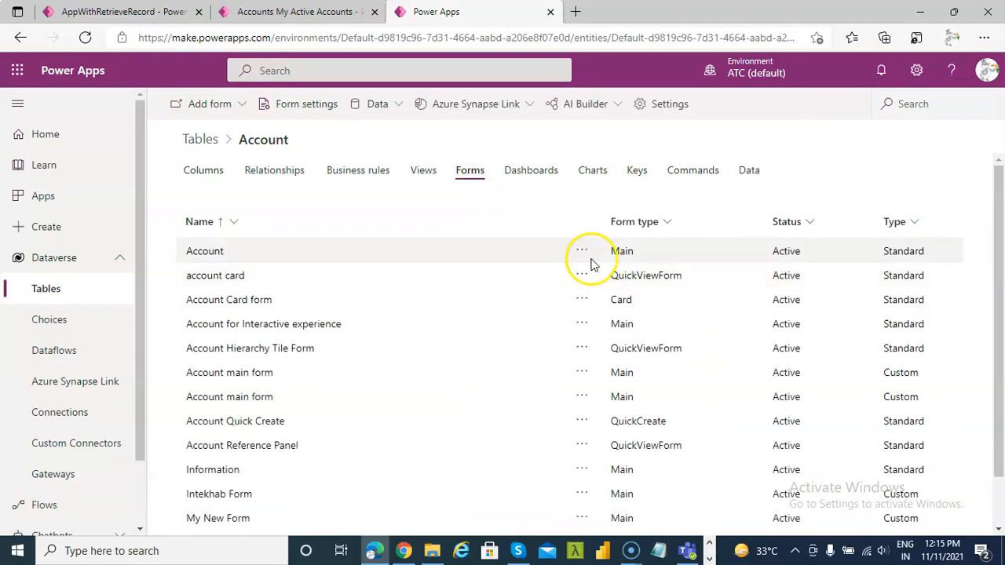
pyautogui.click(581, 251)
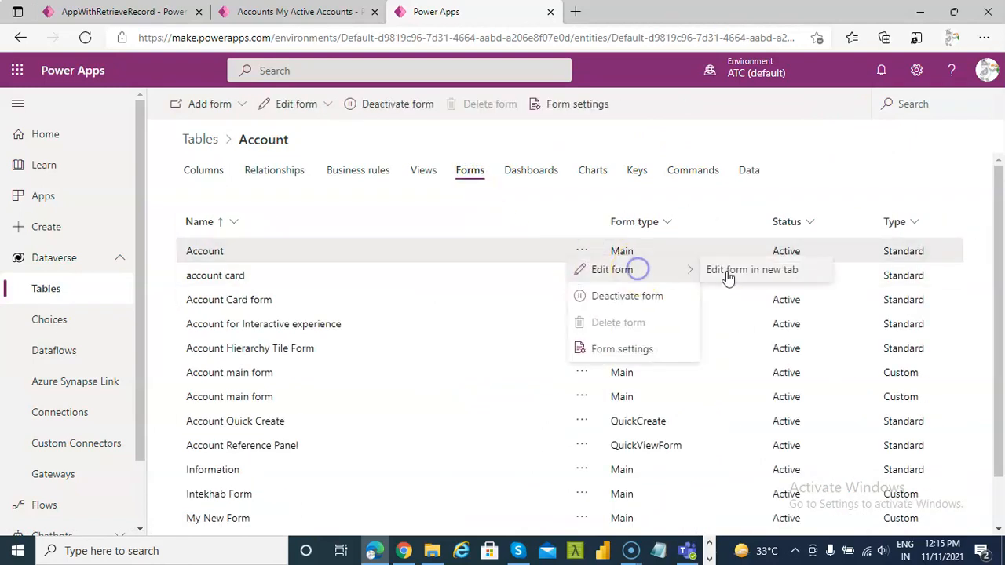
pyautogui.click(751, 270)
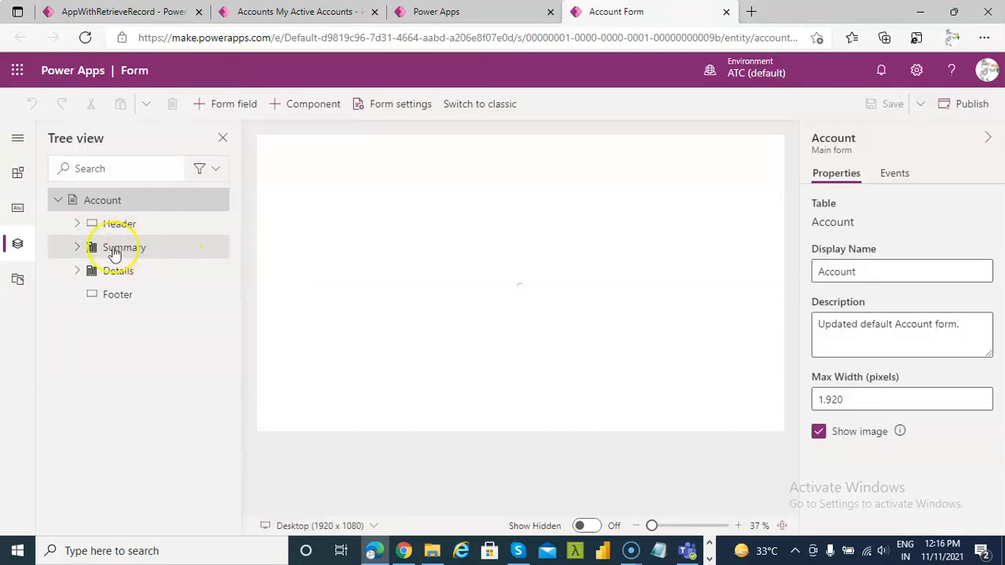
# Step: Check that the form's Summary tab contains MyColumn1, then leave the form designer
pyautogui.click(124, 249)
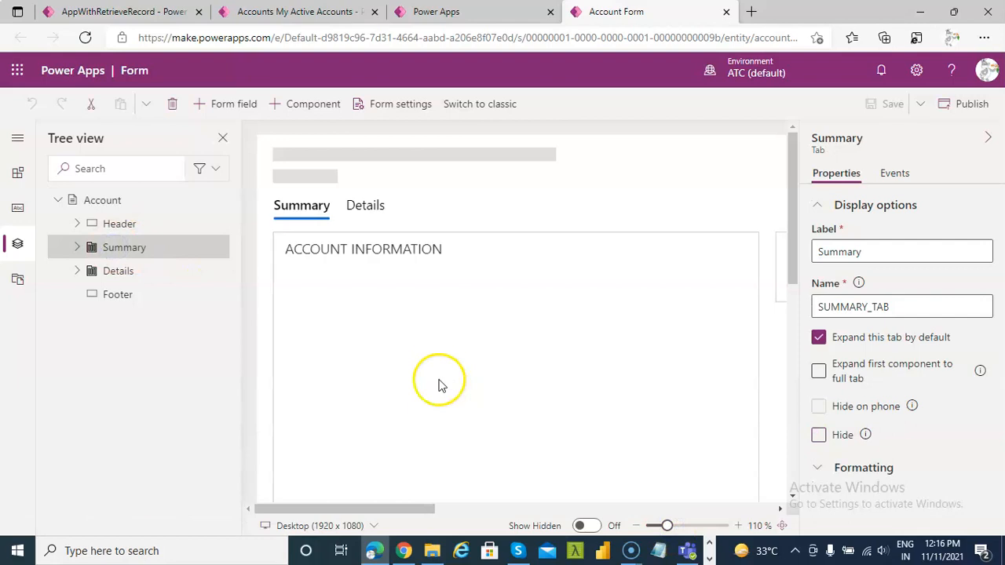
pyautogui.scroll(-3)
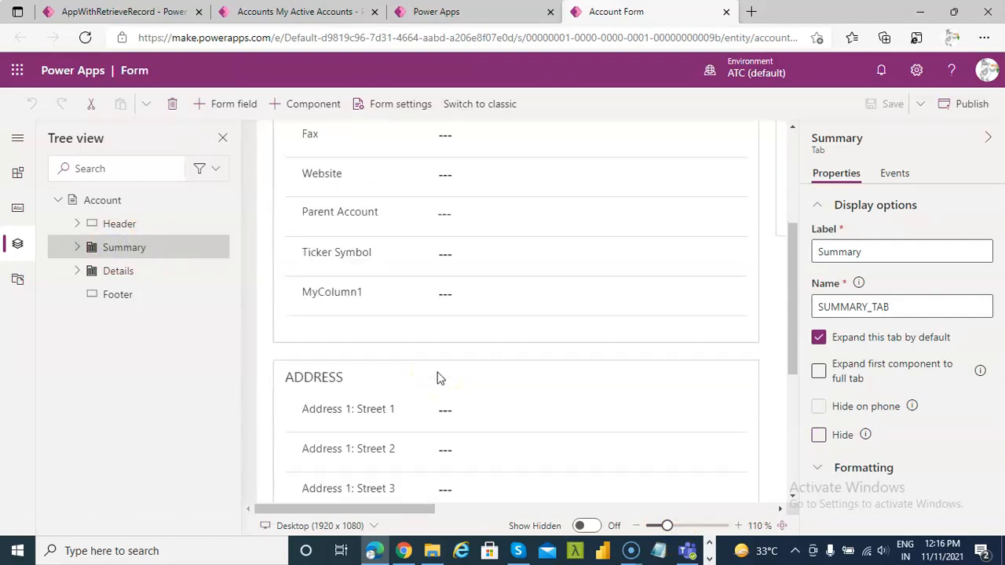
pyautogui.scroll(-3)
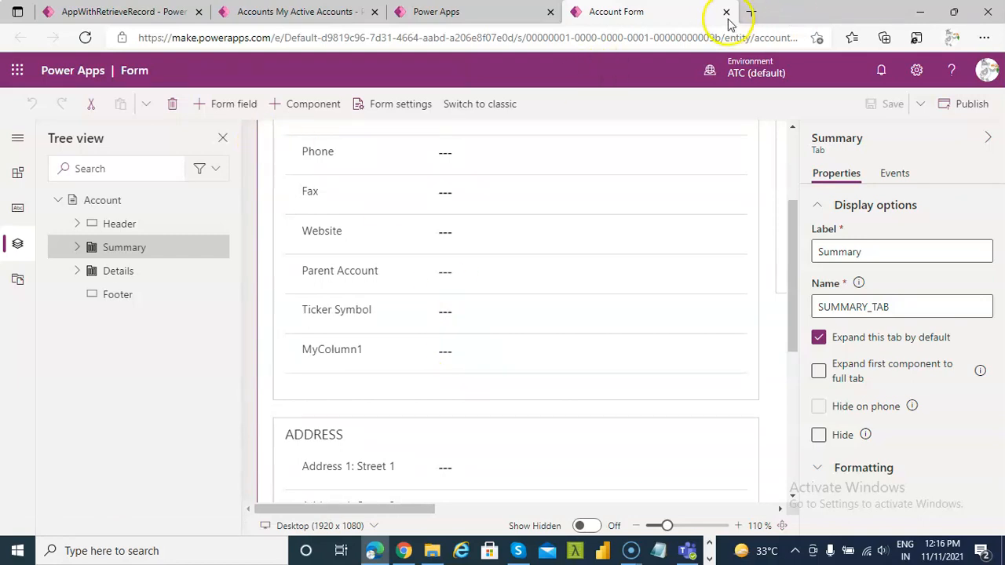
pyautogui.moveTo(726, 12)
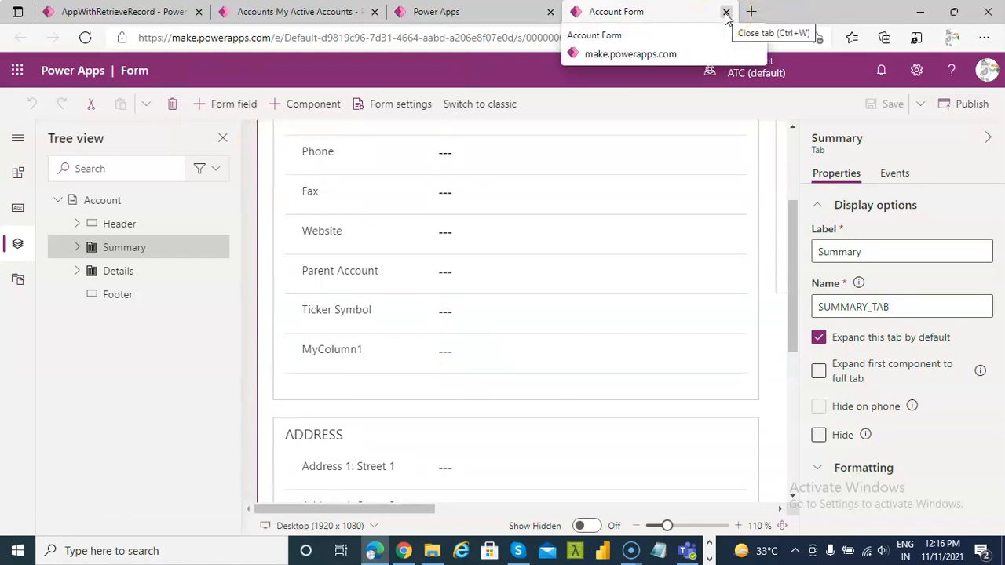
pyautogui.click(726, 14)
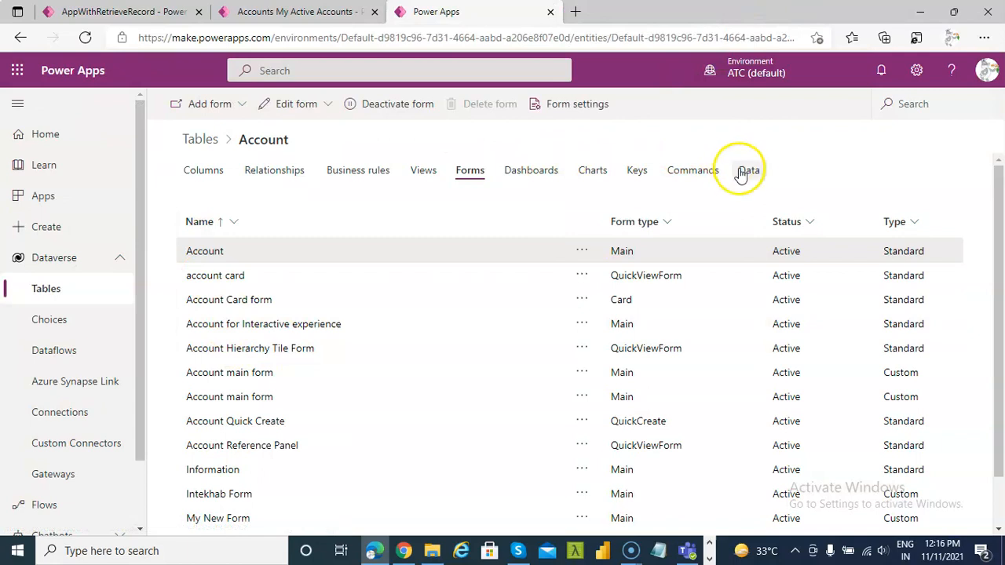
pyautogui.click(747, 170)
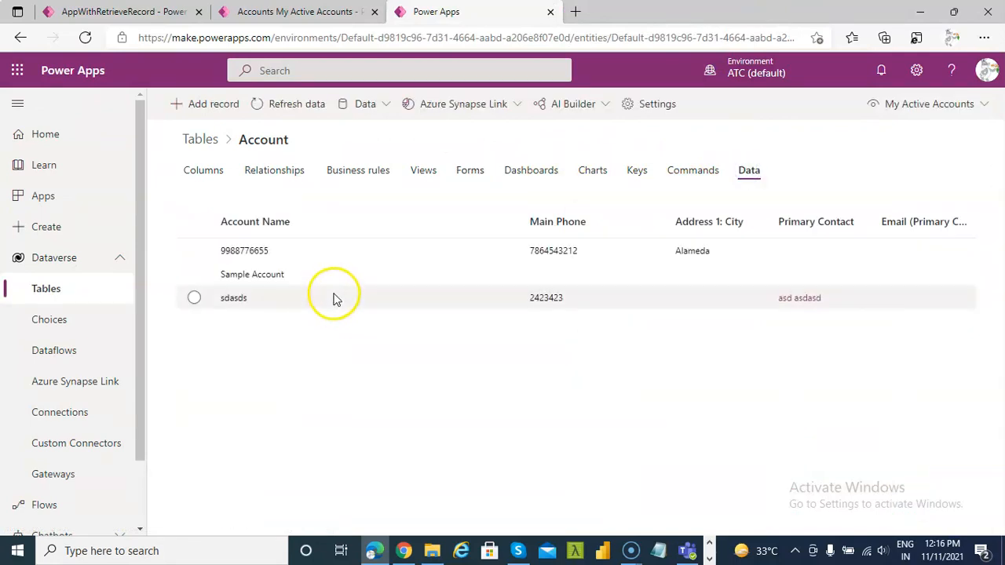
pyautogui.click(195, 251)
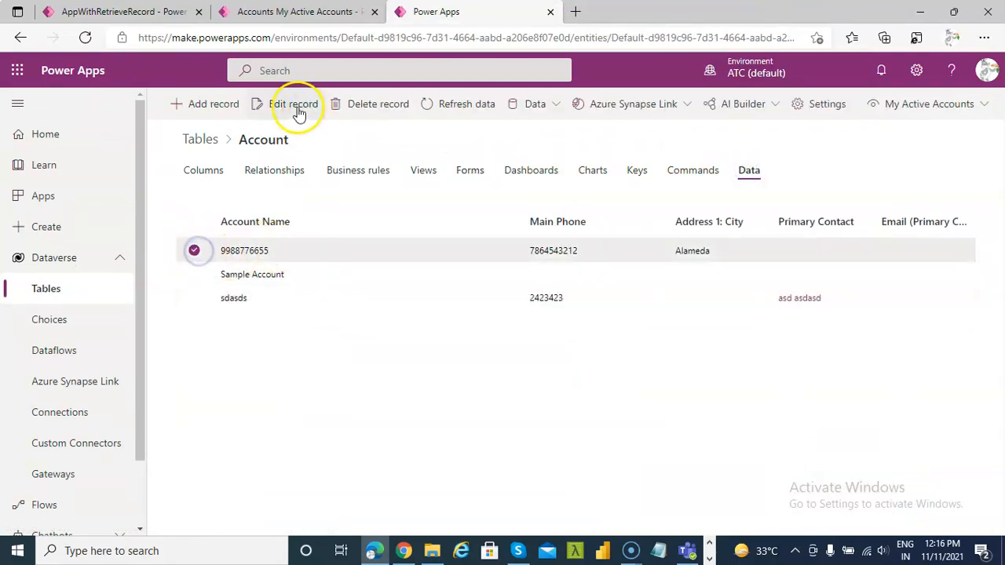
pyautogui.click(293, 104)
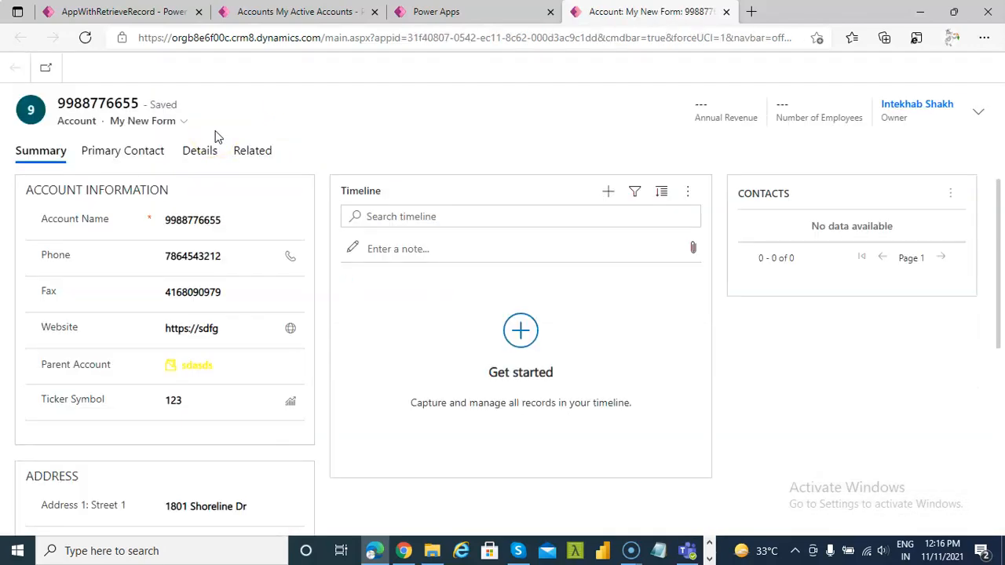
pyautogui.click(186, 120)
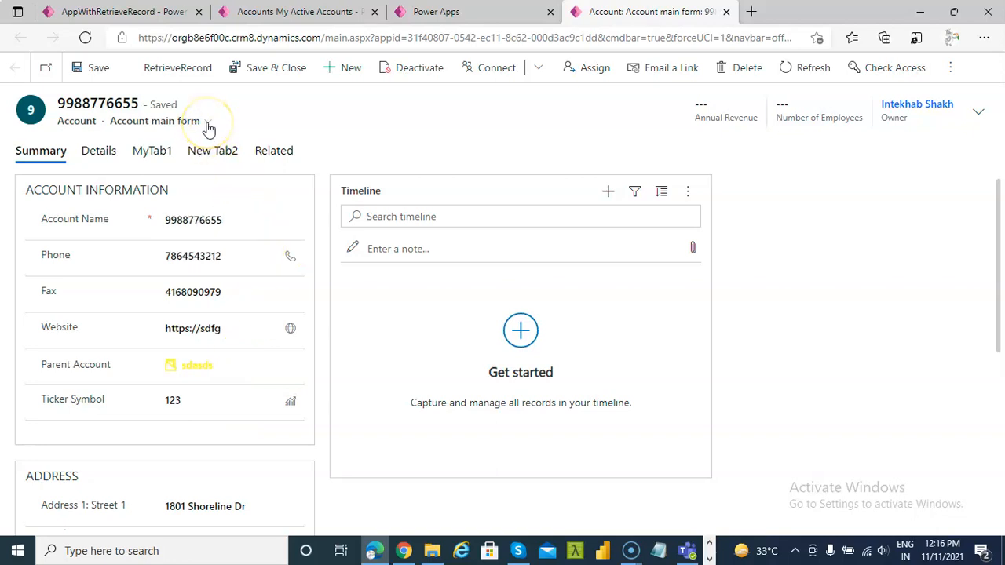
# Step: Enter asdg in MyColumn1, save the record and return to the Account table's data
pyautogui.scroll(-3)
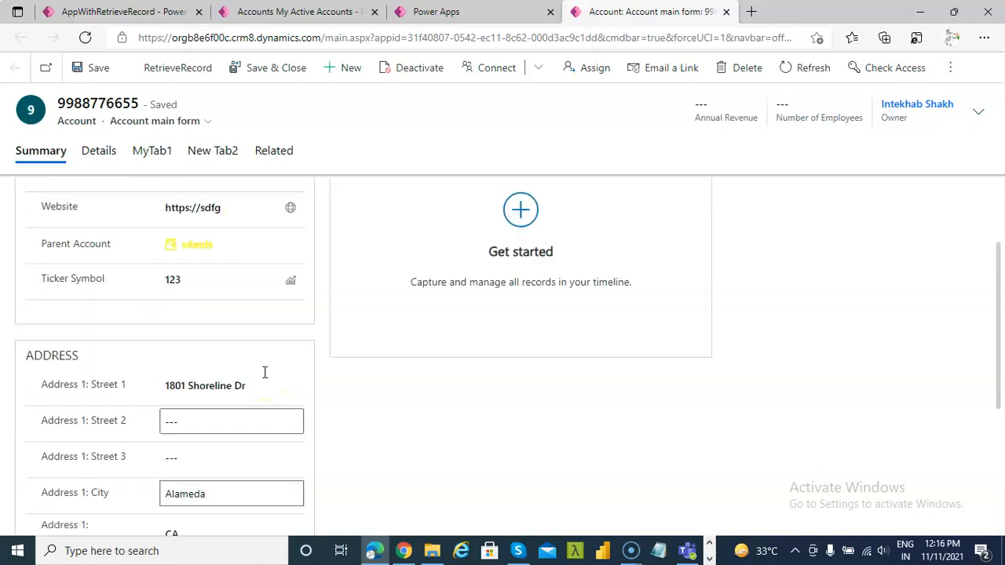
pyautogui.click(207, 119)
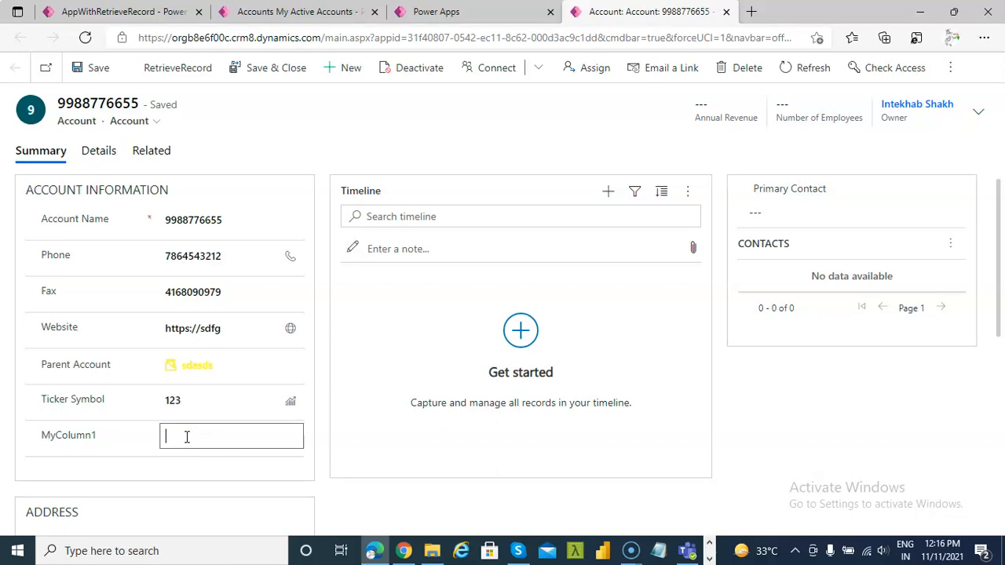
pyautogui.write('asdg')
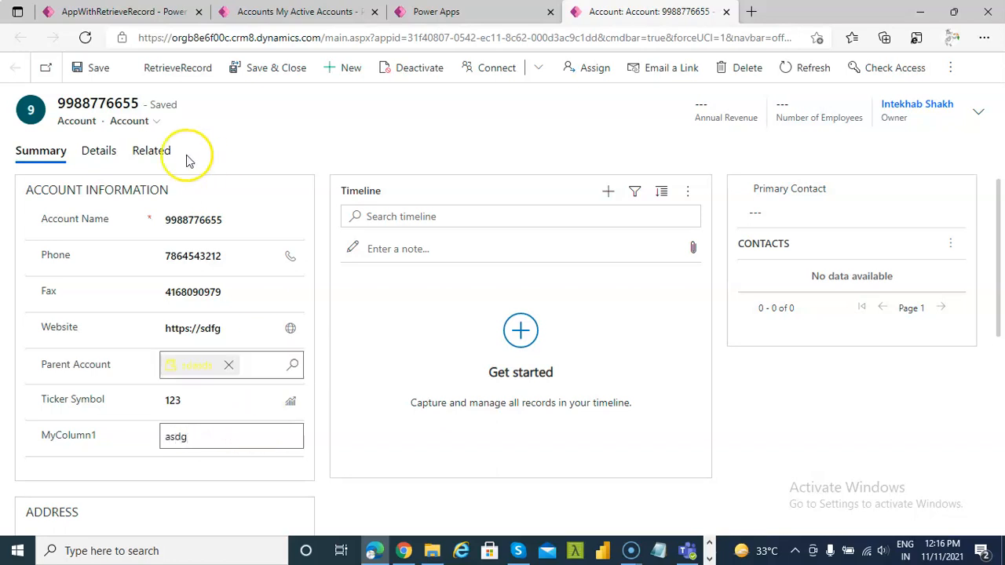
pyautogui.click(91, 68)
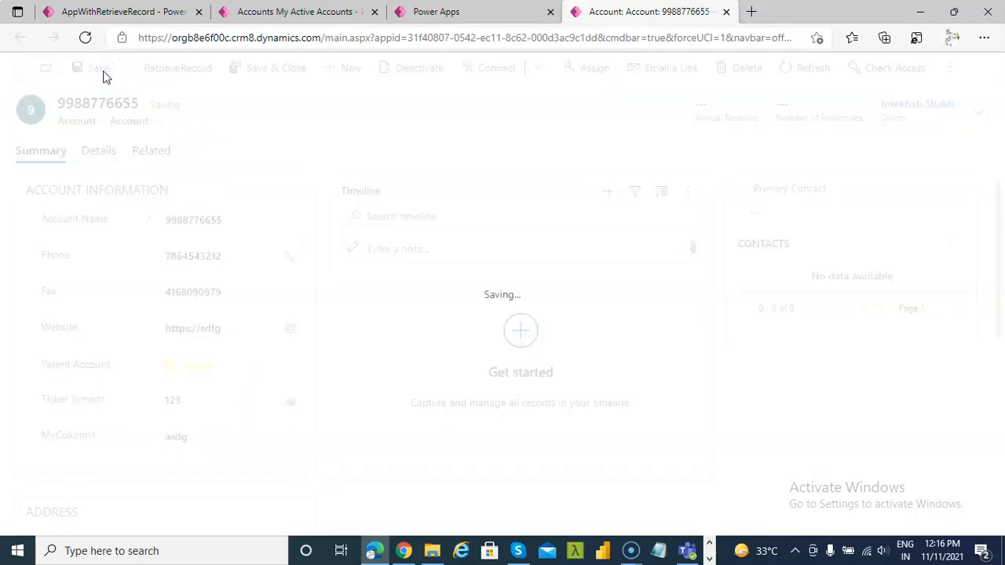
pyautogui.click(437, 13)
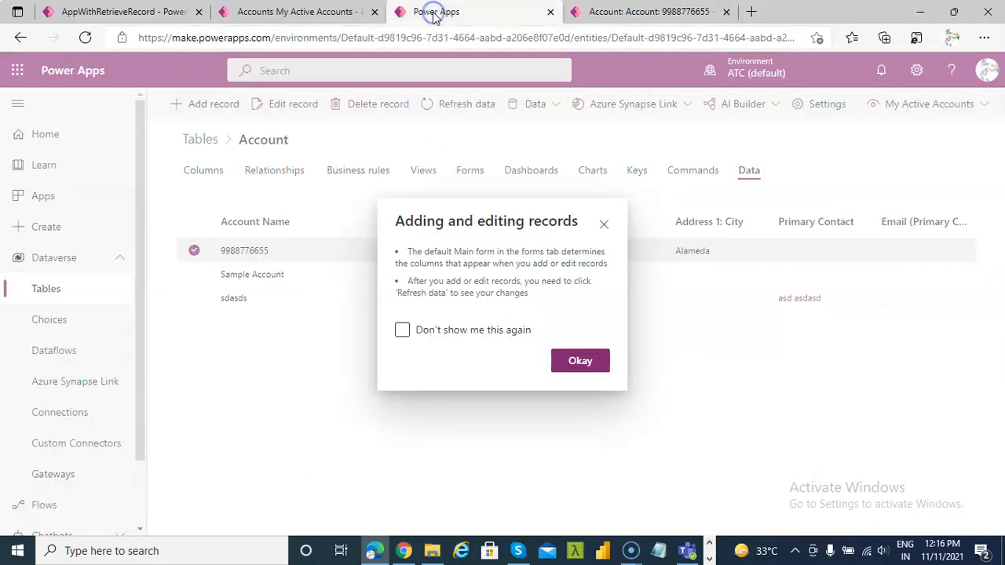
# Step: In the running app, clear the console and retrieve the account's values again, then go to the solution
pyautogui.click(298, 11)
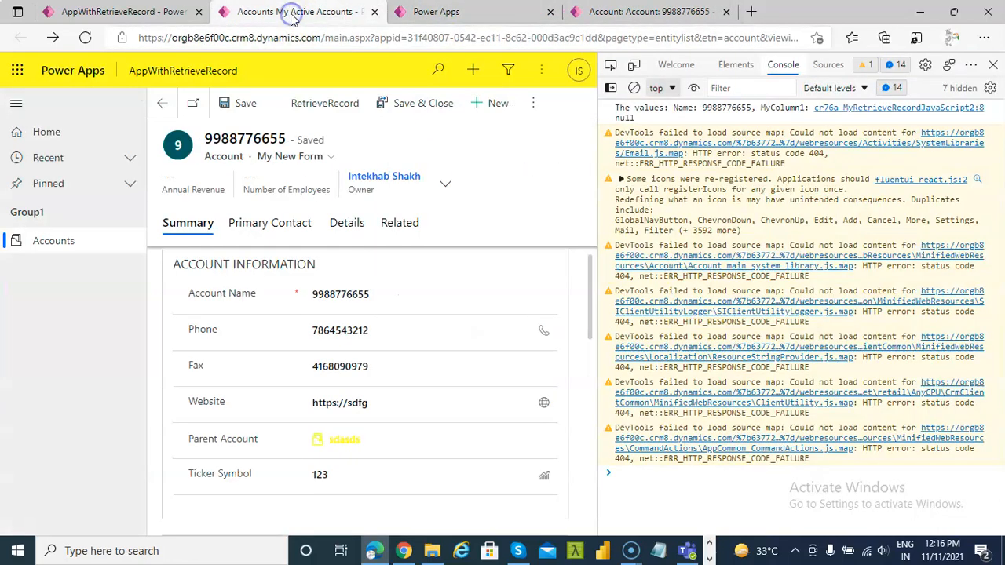
pyautogui.rightClick(785, 189)
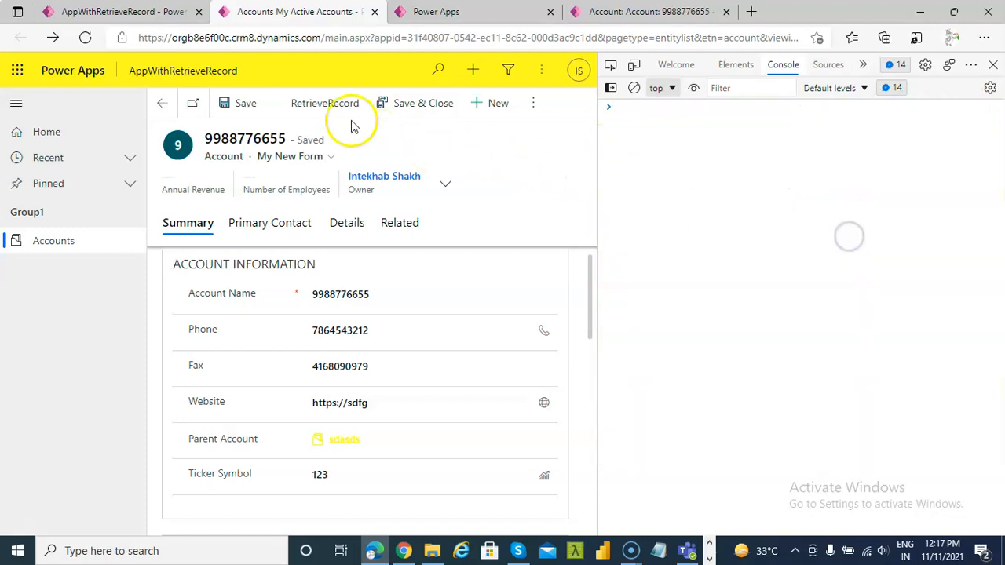
pyautogui.click(326, 104)
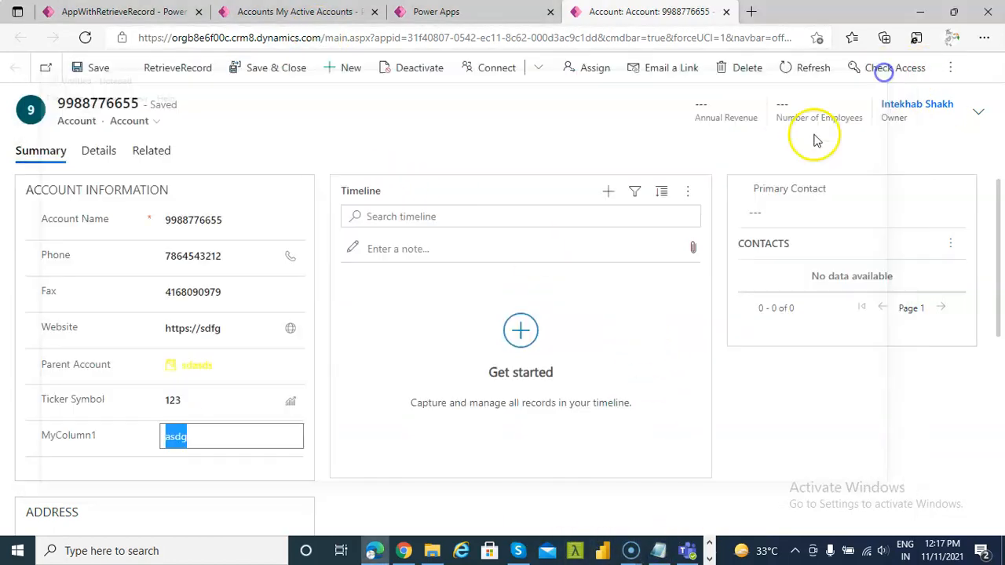
pyautogui.click(299, 13)
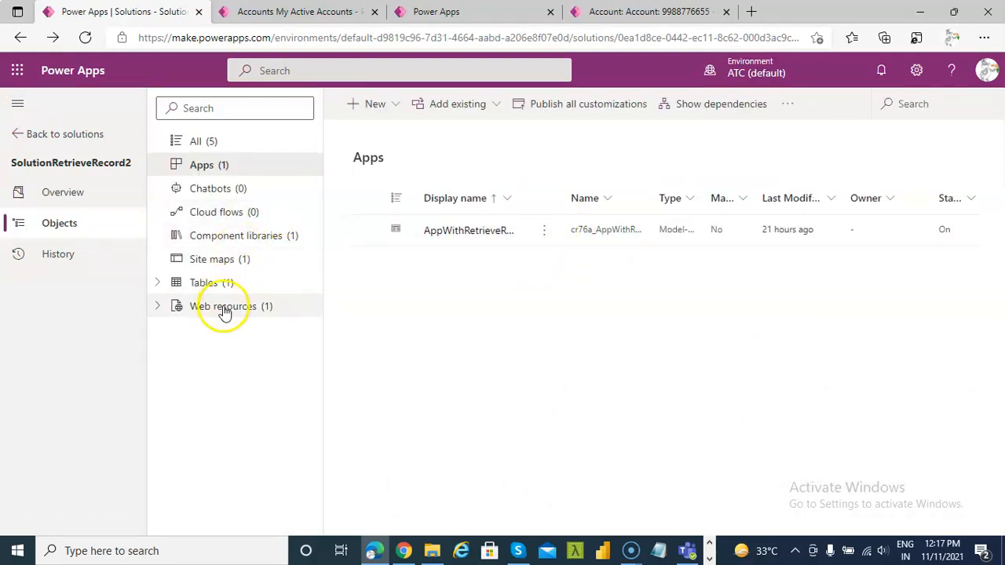
# Step: Filter the solution's web resources to Code and edit MyRetrieveRecordJavaScript2
pyautogui.click(226, 306)
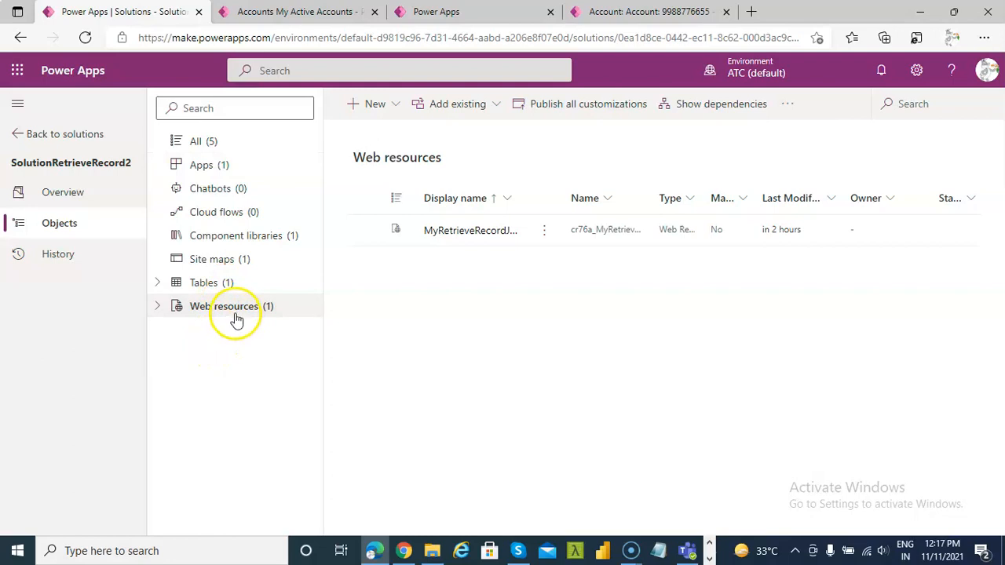
pyautogui.click(231, 306)
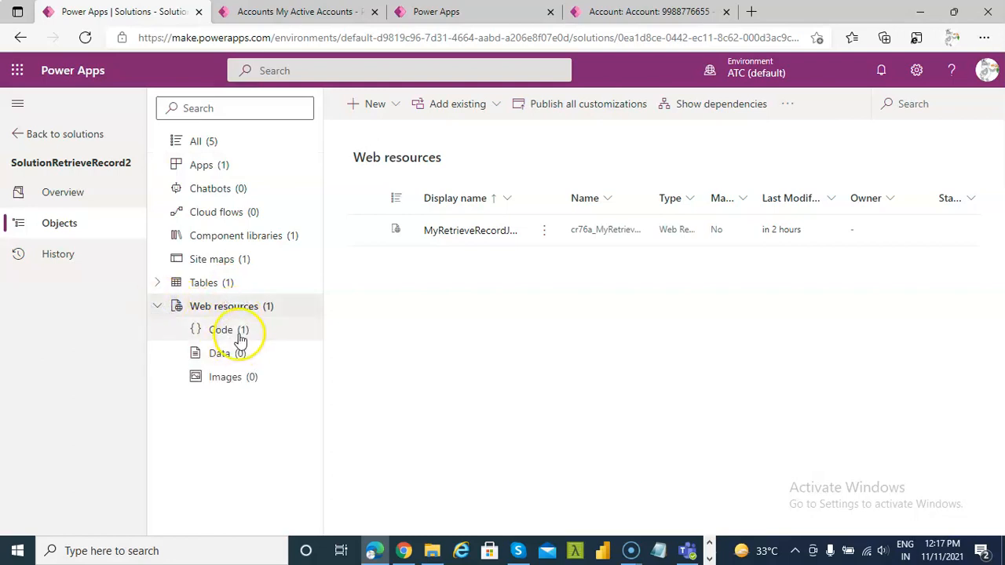
pyautogui.click(223, 330)
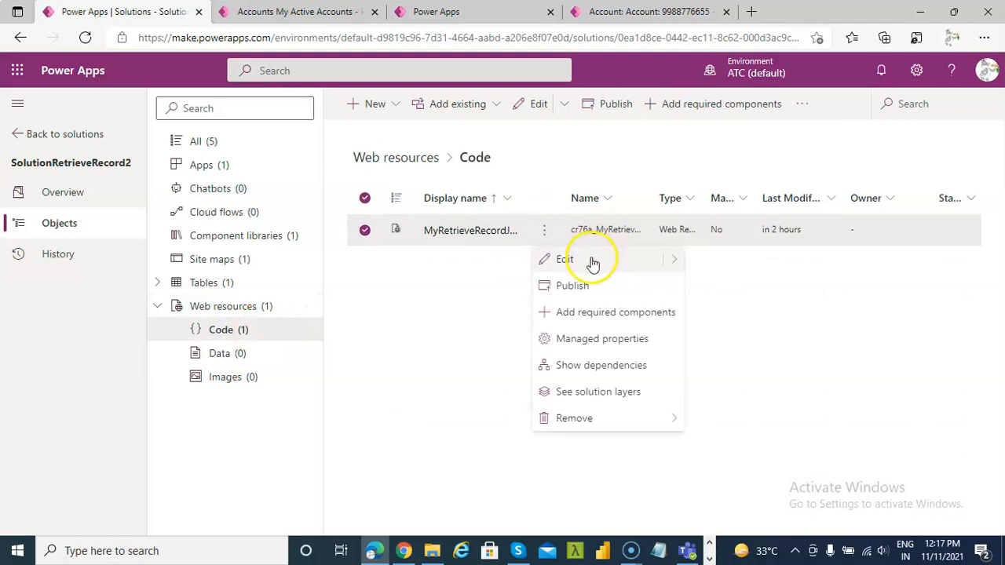
pyautogui.click(565, 259)
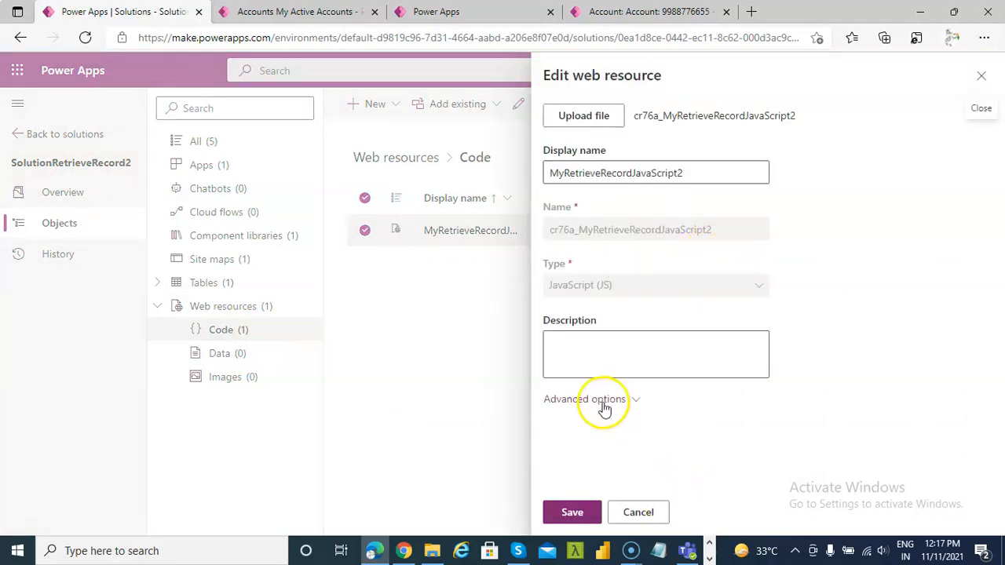
# Step: Preview the script, highlight cr76a_mycolumn1 in its select query, and return to the Account table
pyautogui.click(584, 399)
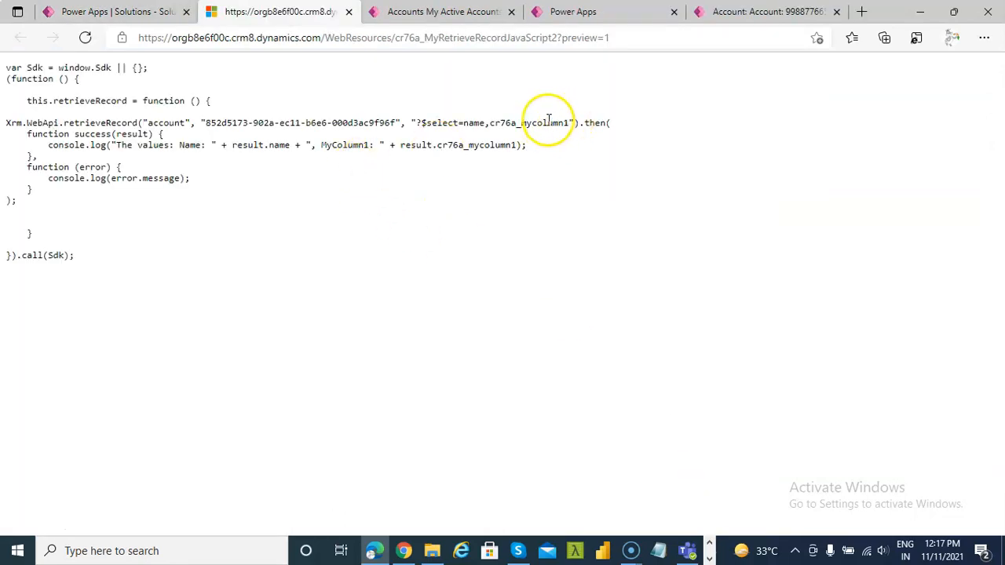
pyautogui.doubleClick(527, 123)
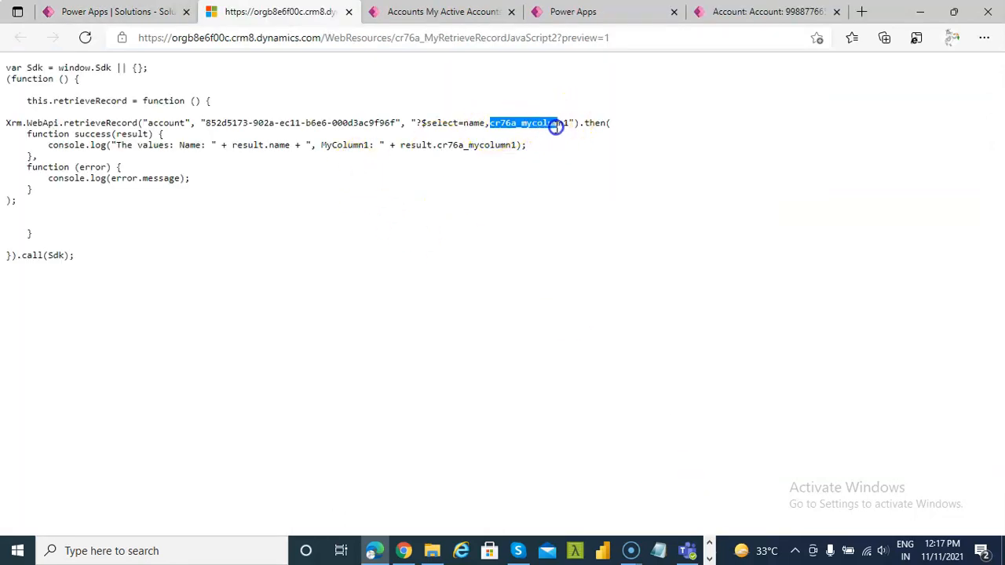
pyautogui.click(113, 11)
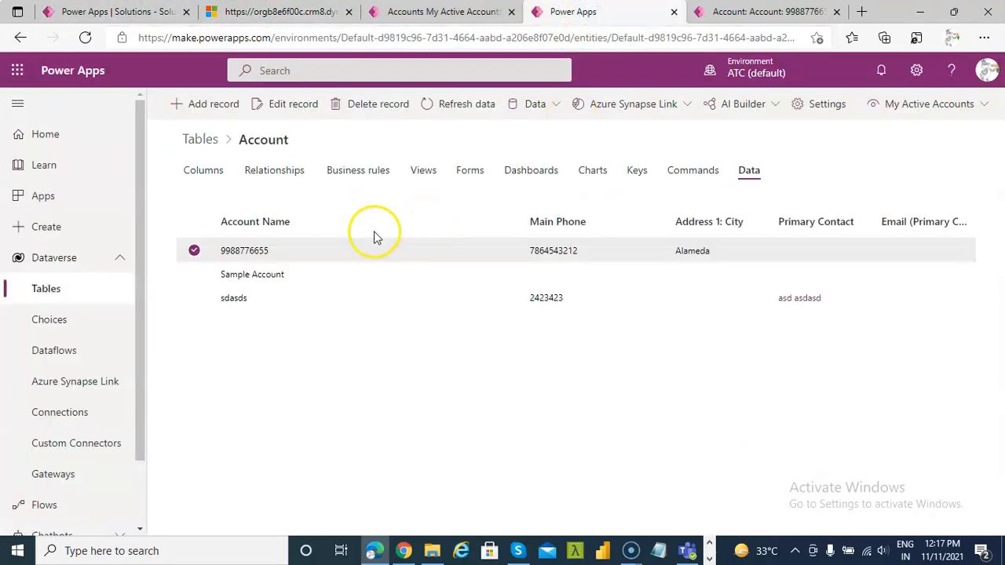
# Step: List the Account table's columns and select the MyColumn1 row
pyautogui.click(204, 170)
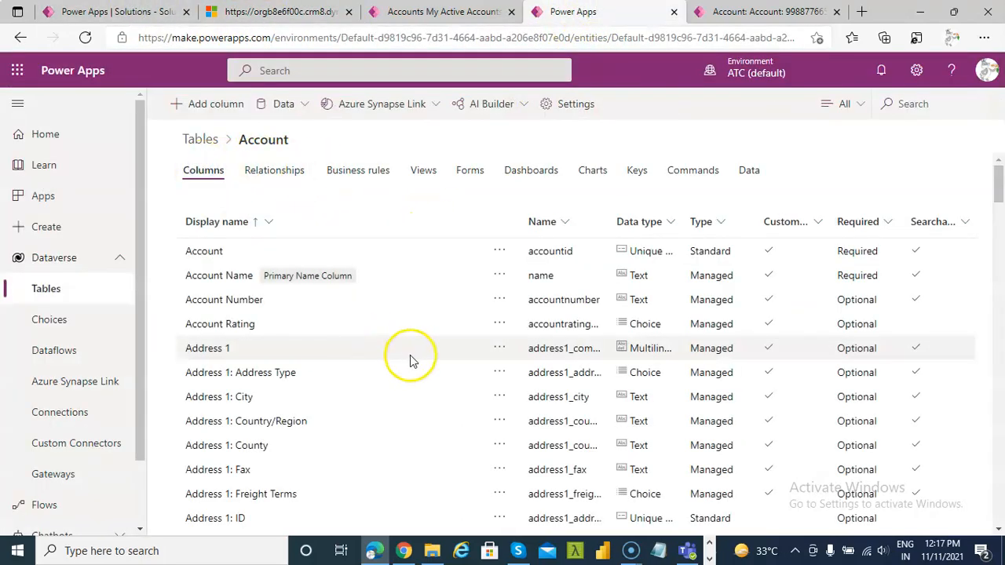
pyautogui.scroll(-3)
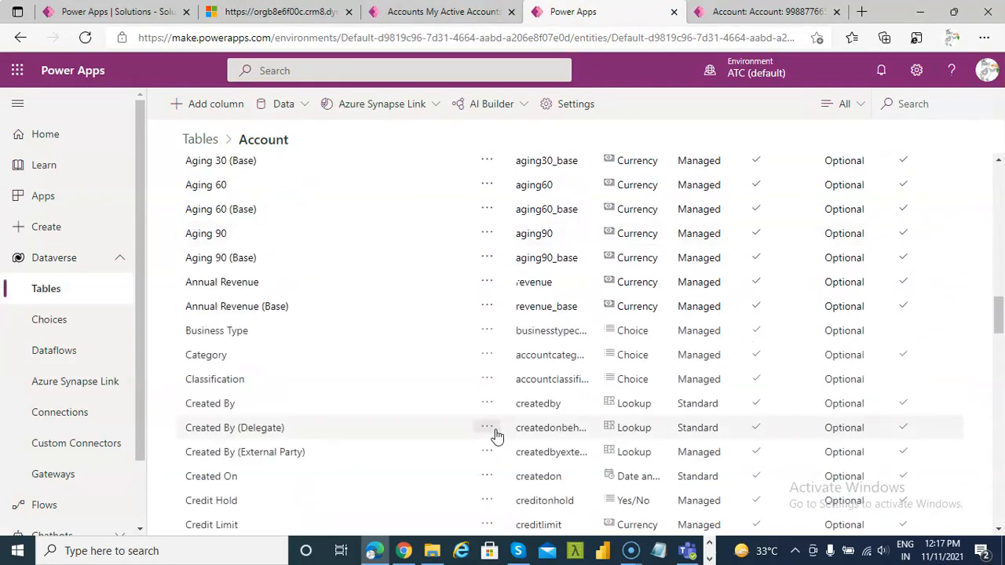
pyautogui.scroll(-3)
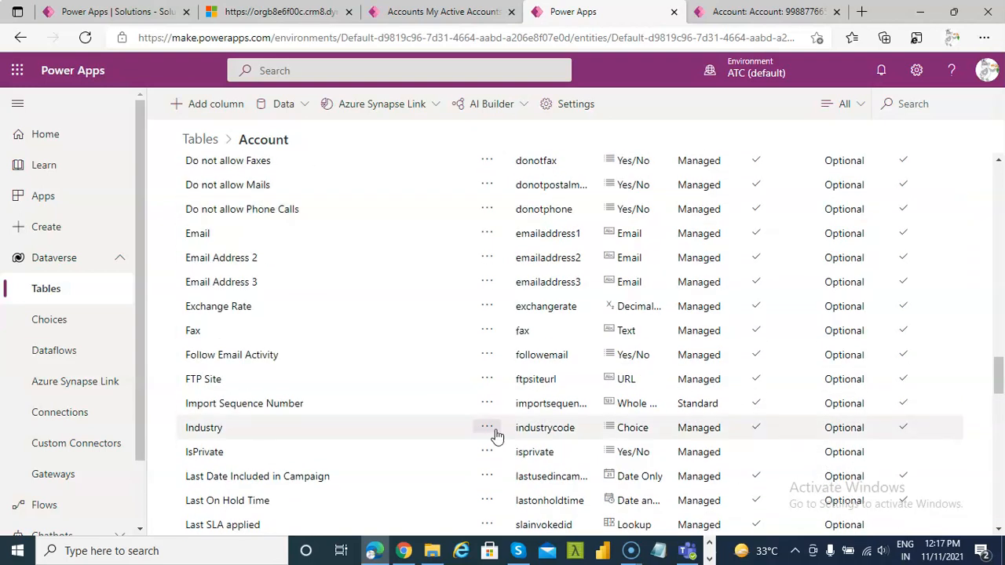
pyautogui.scroll(-3)
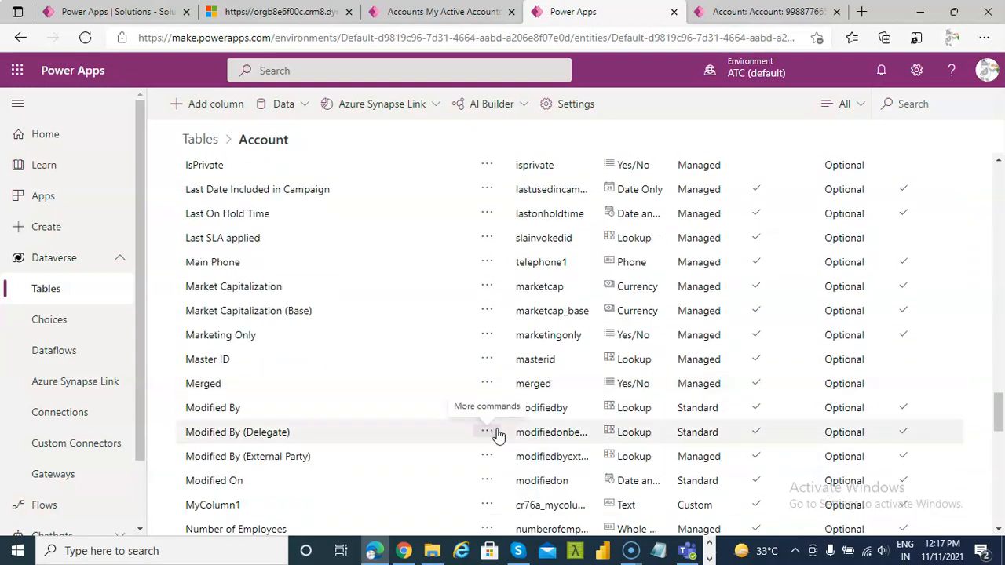
pyautogui.scroll(-3)
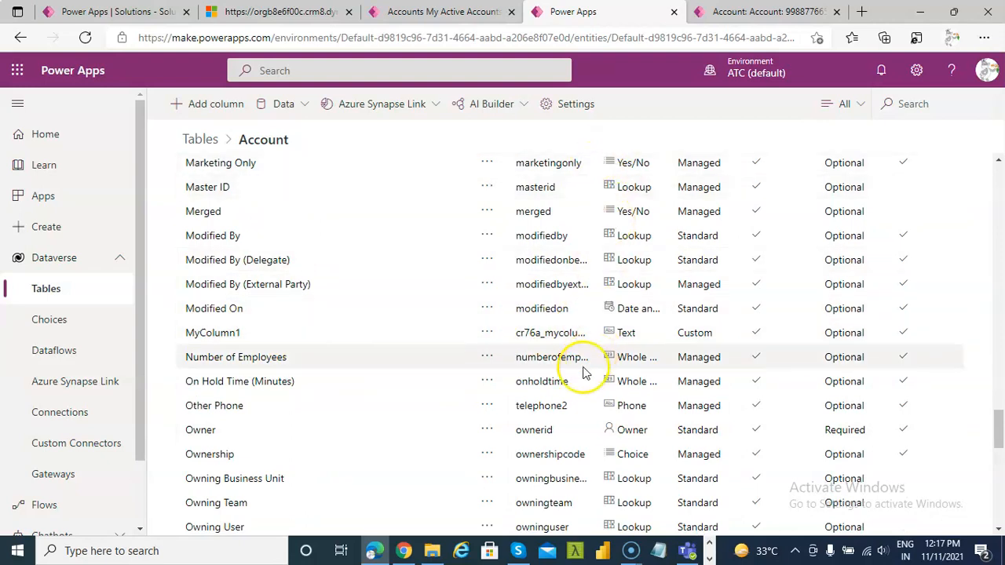
pyautogui.moveTo(154, 343)
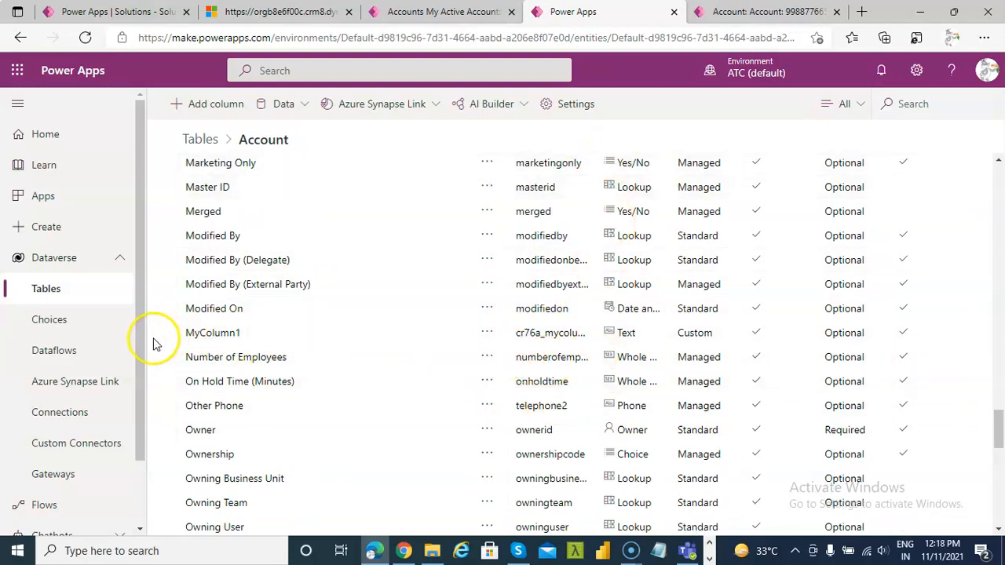
pyautogui.click(214, 333)
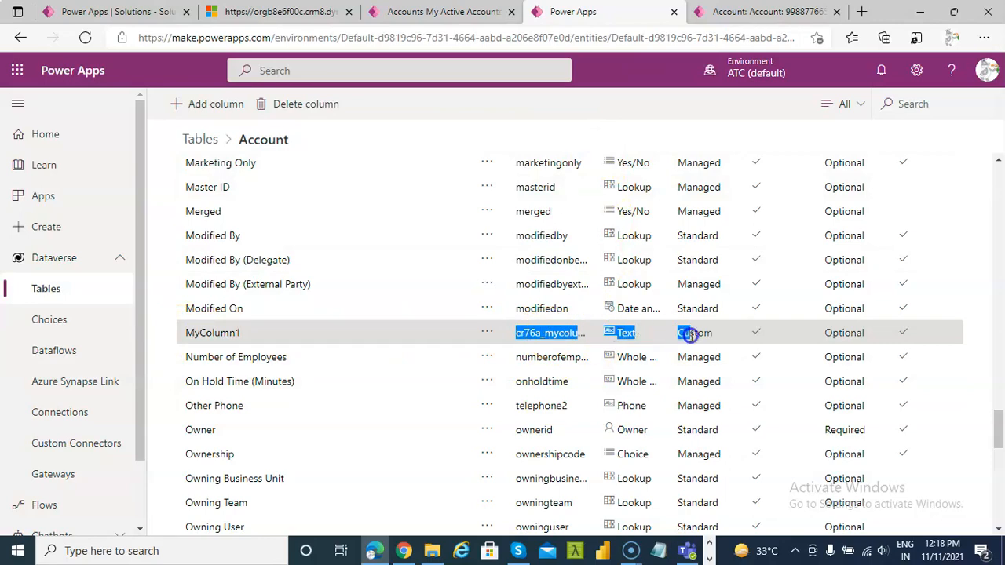
# Step: Read MyColumn1's logical name cr76a_mycolumn1, then return to the web resource code
pyautogui.scroll(3)
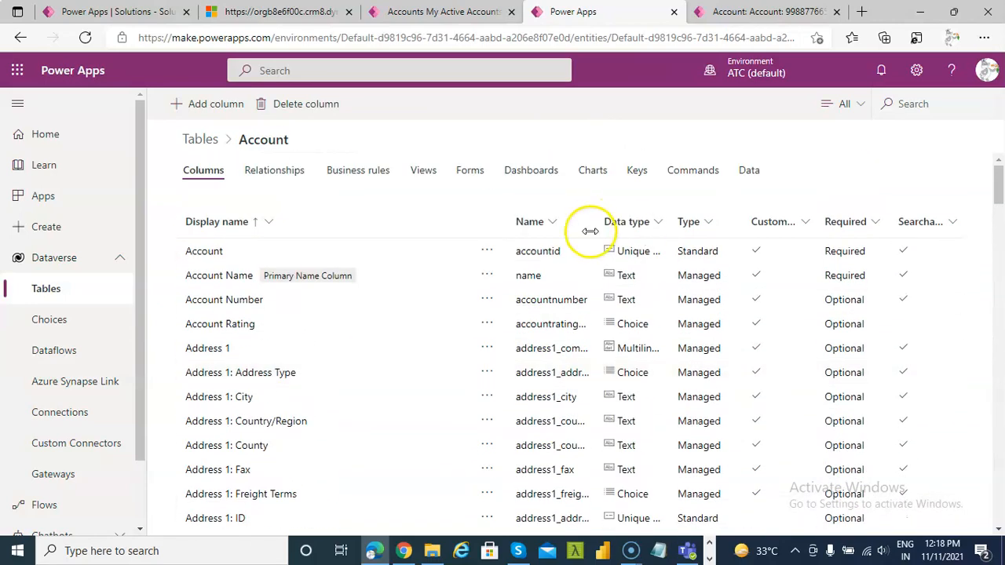
pyautogui.scroll(-3)
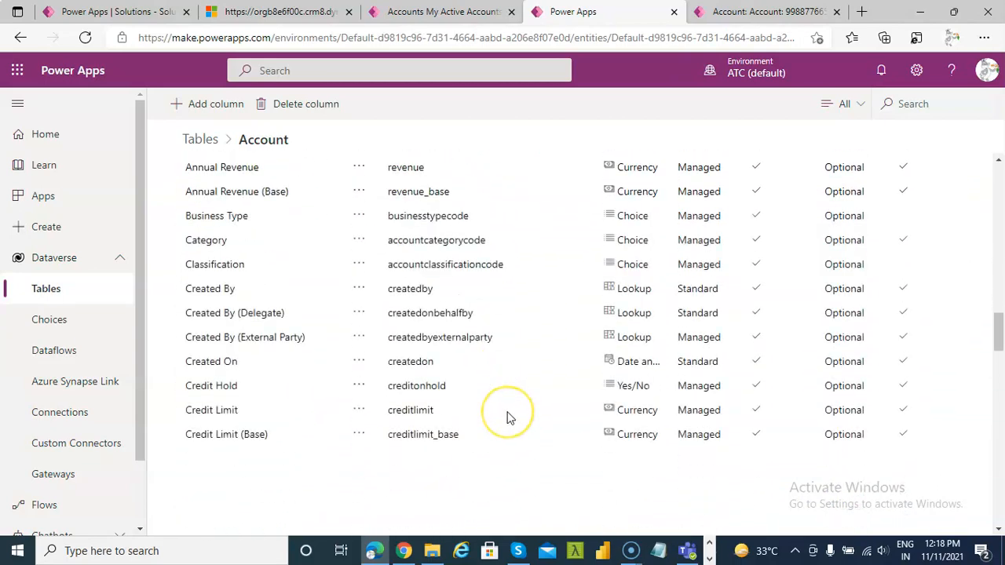
pyautogui.scroll(-3)
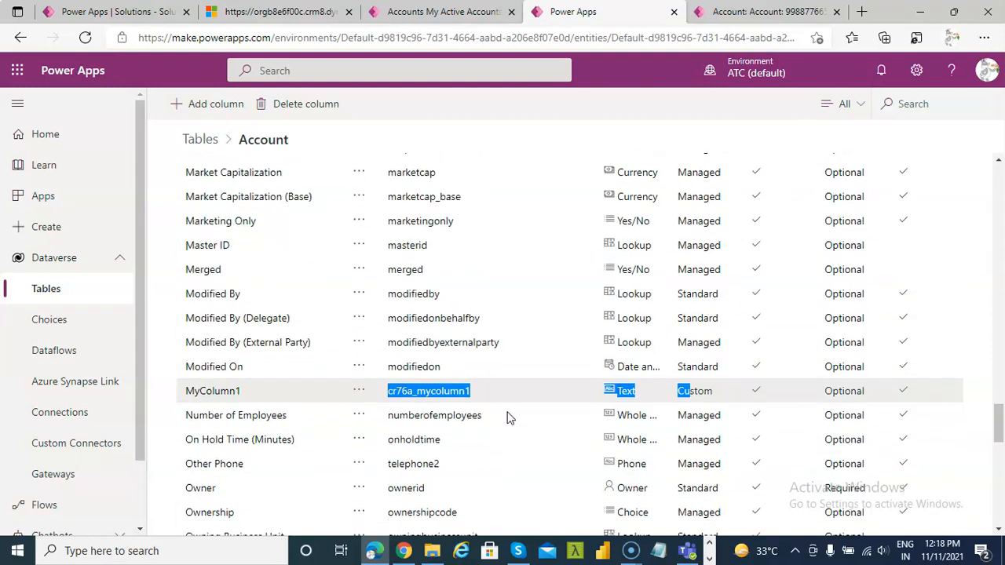
pyautogui.moveTo(487, 400)
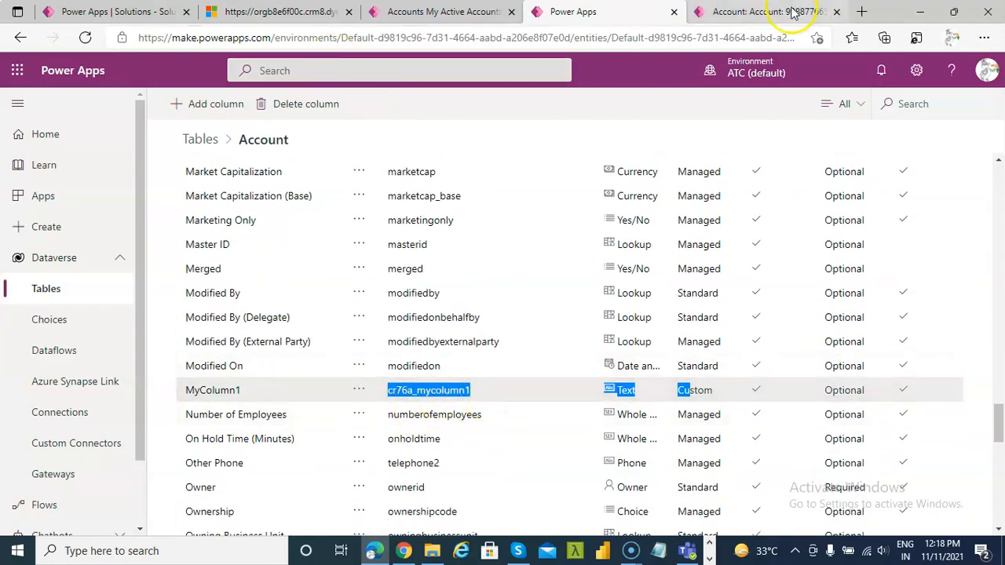
pyautogui.click(443, 11)
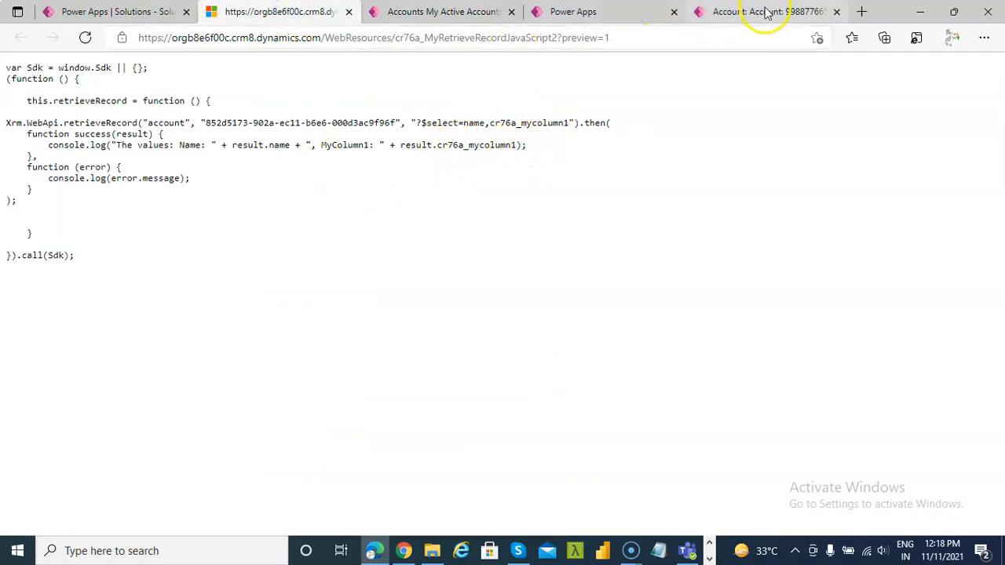
pyautogui.click(762, 11)
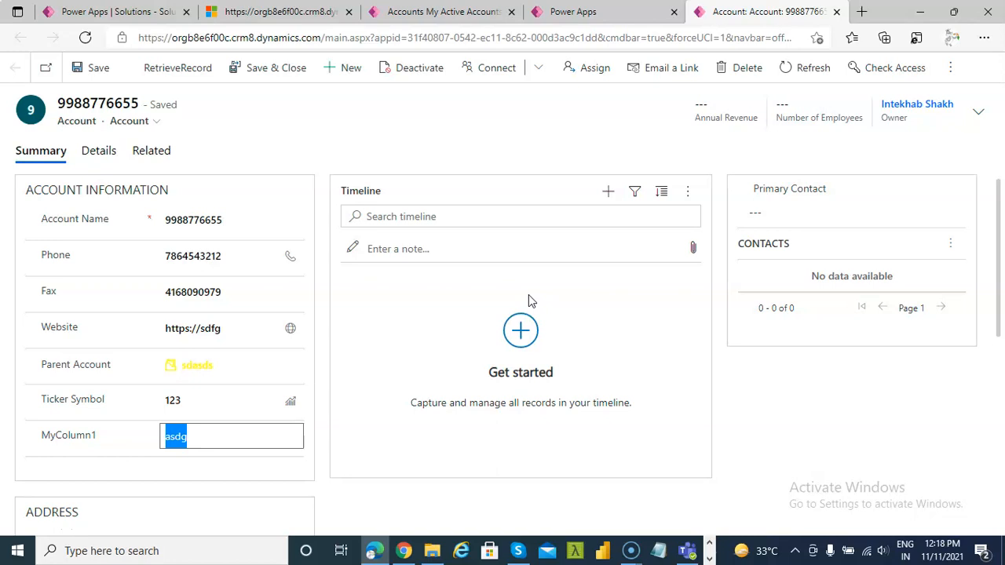
pyautogui.moveTo(39, 534)
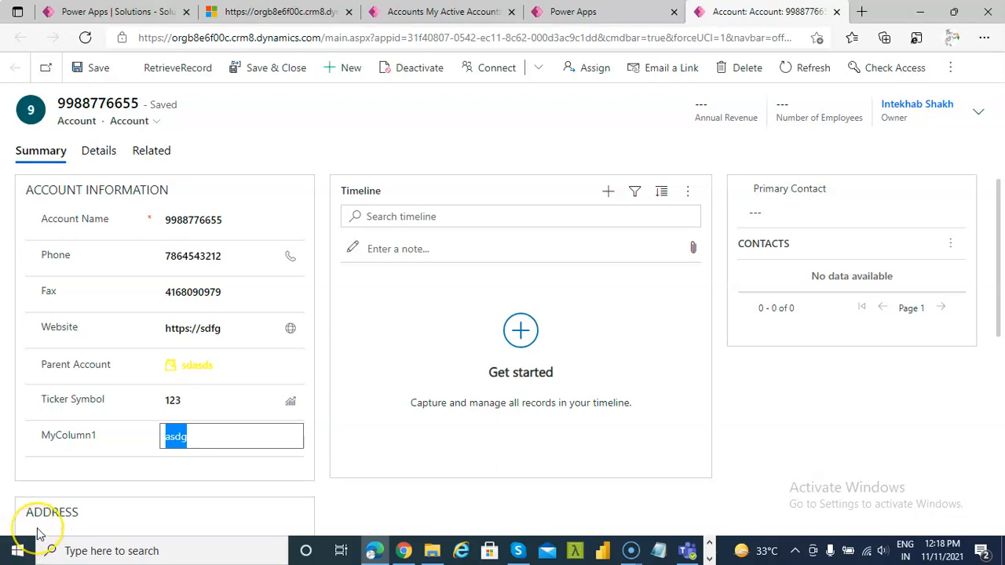
pyautogui.moveTo(524, 182)
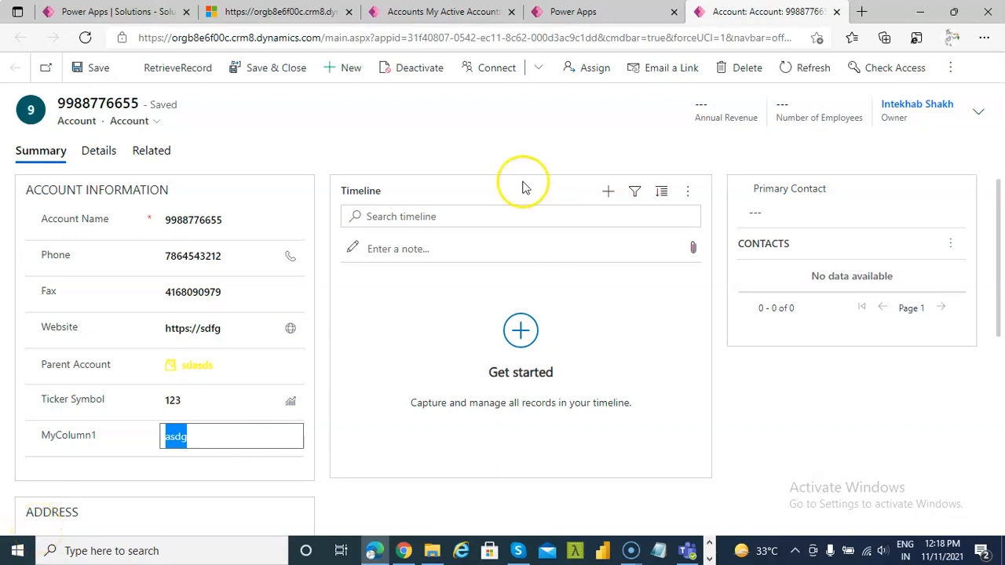
pyautogui.click(572, 12)
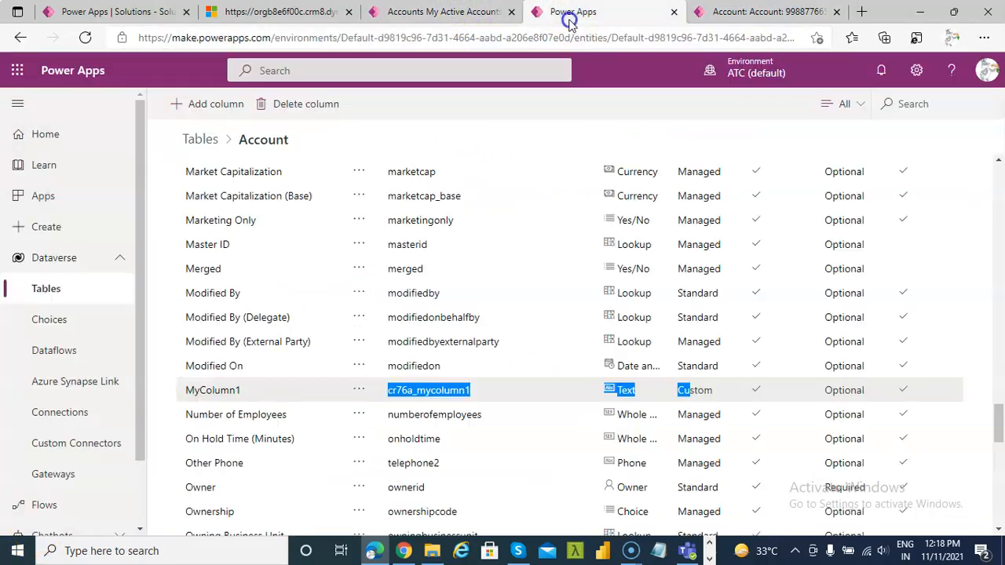